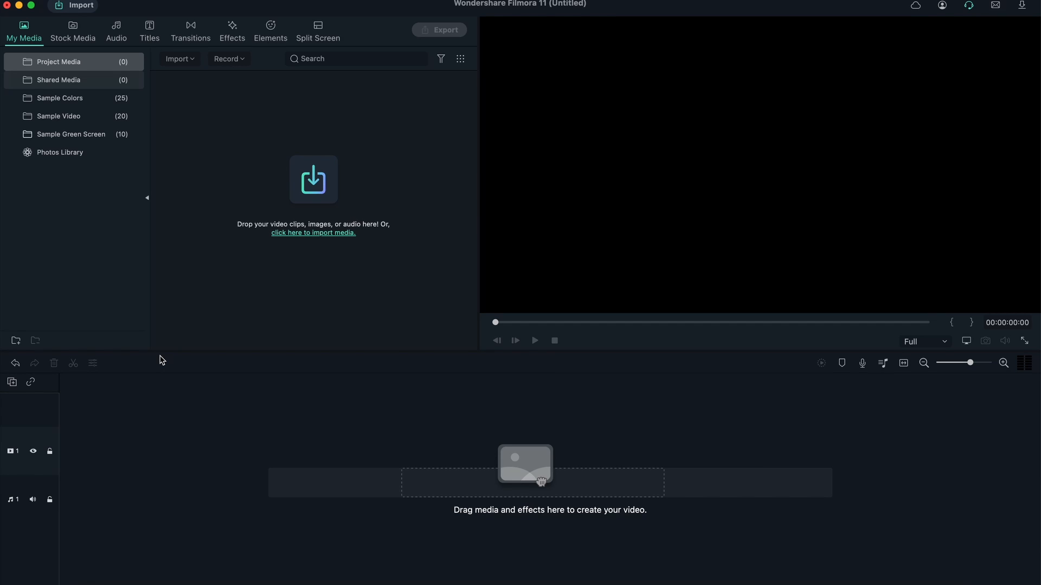
mouse_move(410, 400)
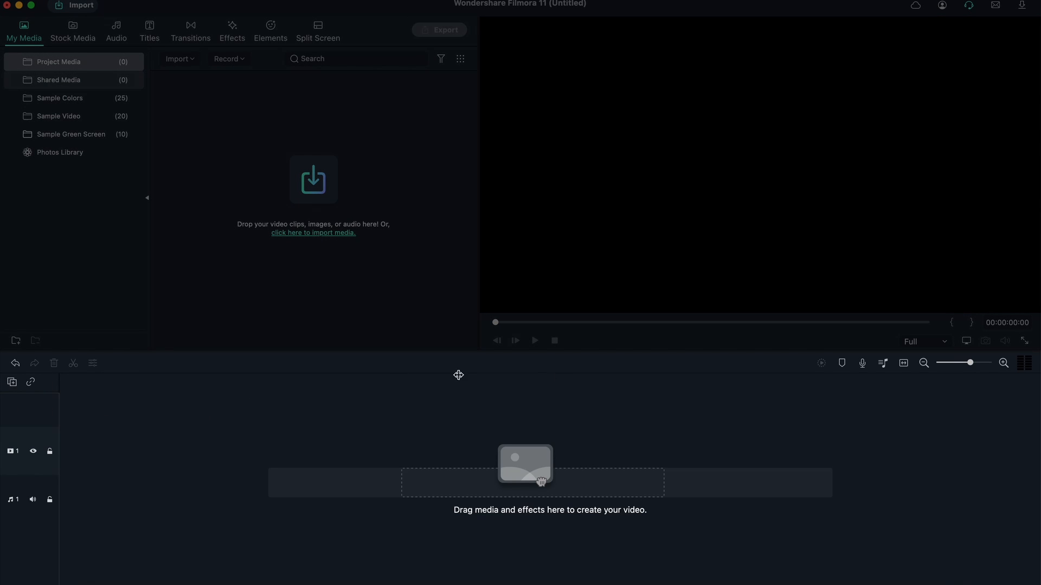
mouse_move(184, 522)
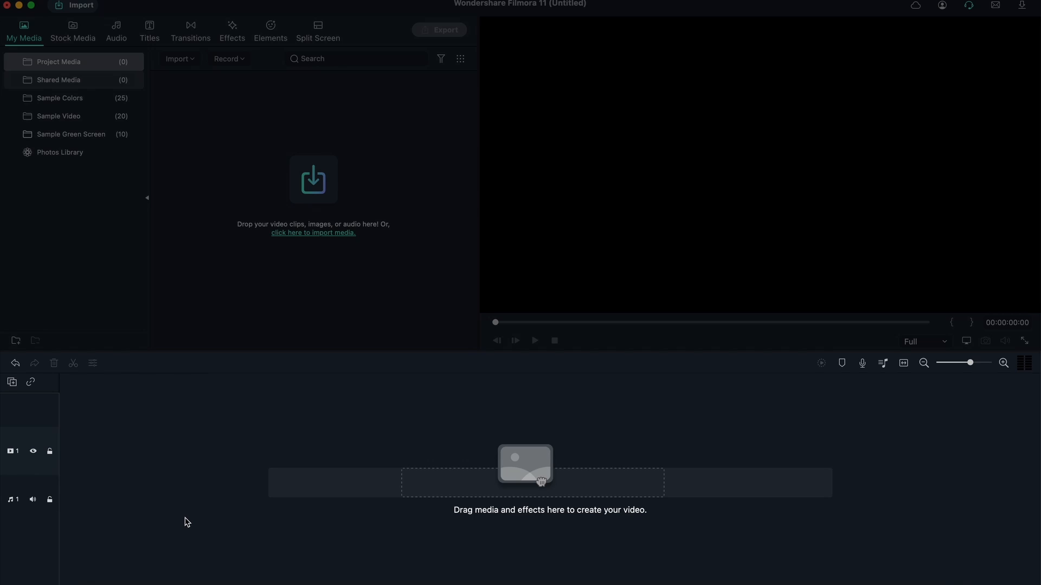
Step: Browse the top tabs and preview quality menu, then switch the library to the Shared Media folder
left_click(73, 30)
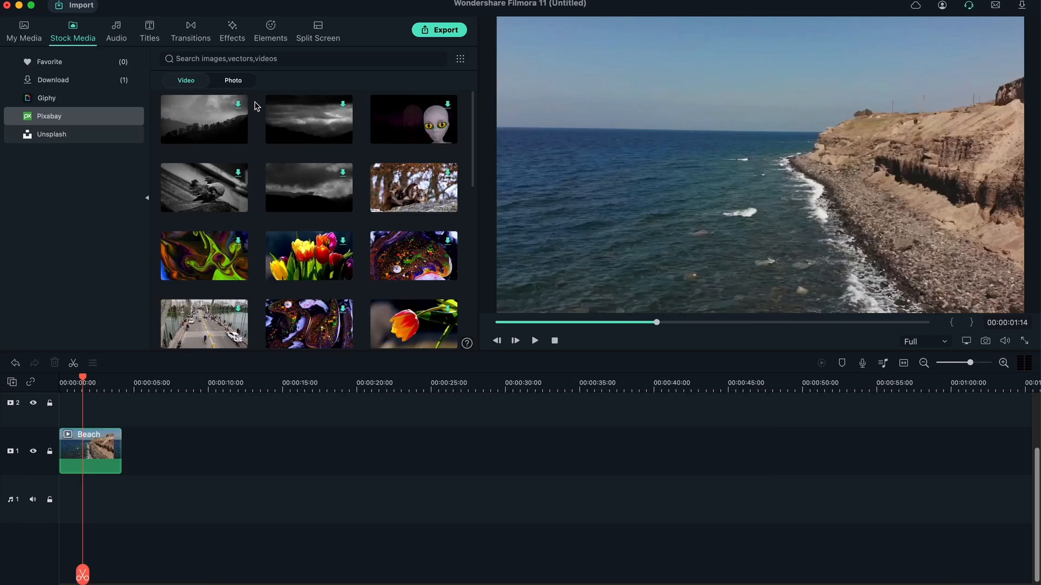
left_click(232, 26)
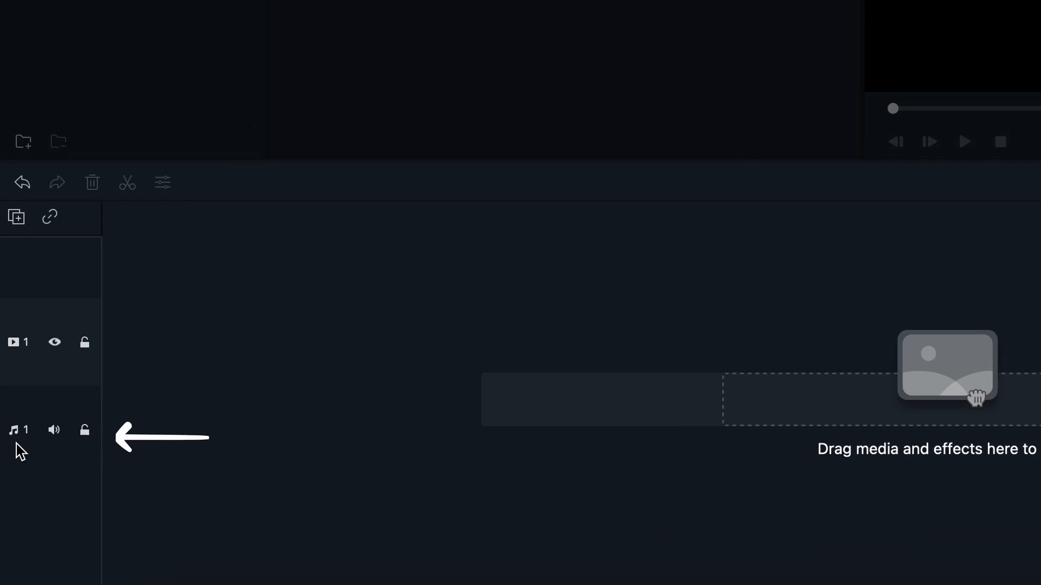
mouse_move(210, 440)
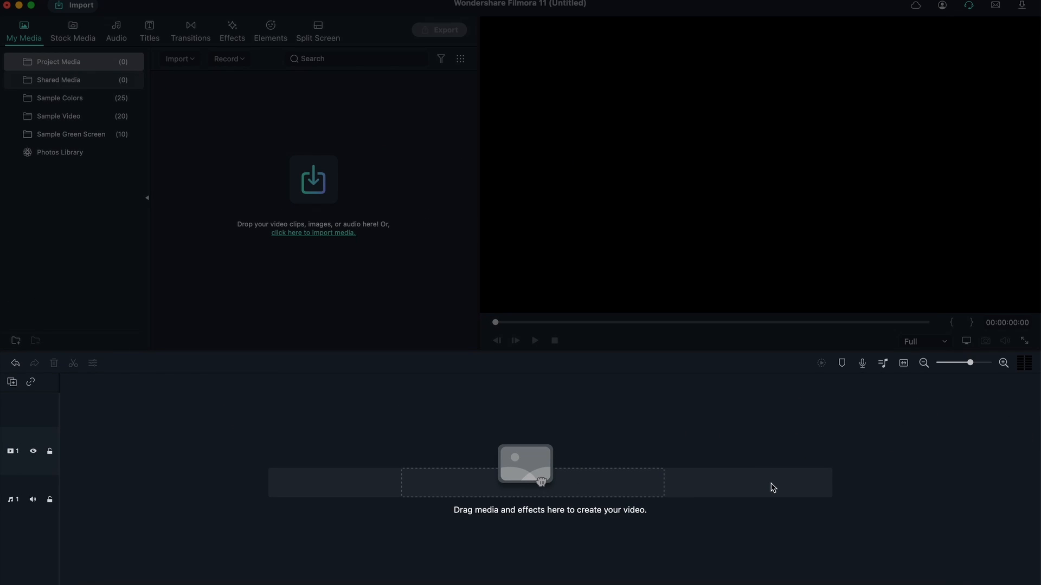
mouse_move(739, 456)
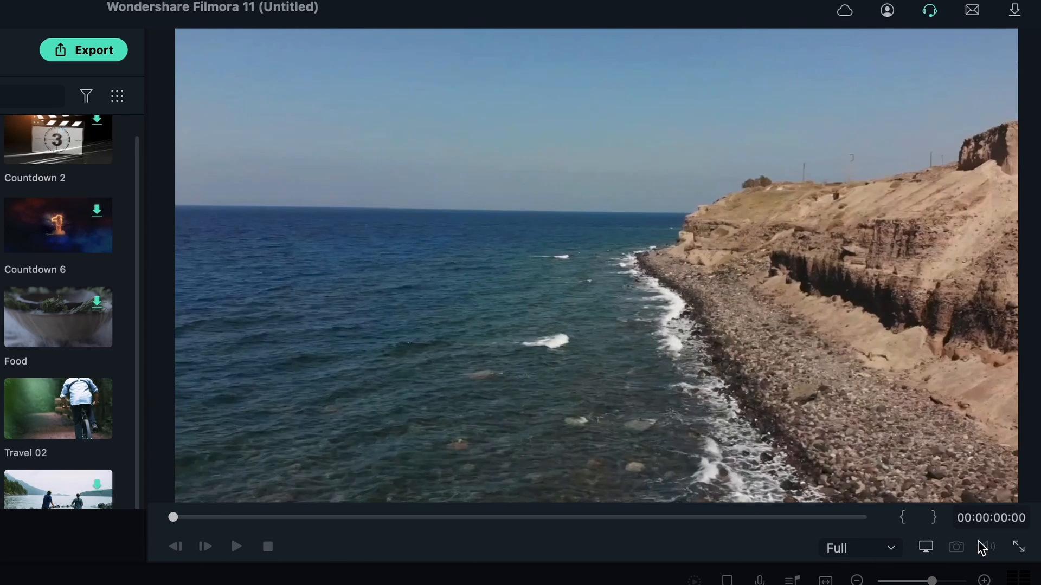
left_click(859, 549)
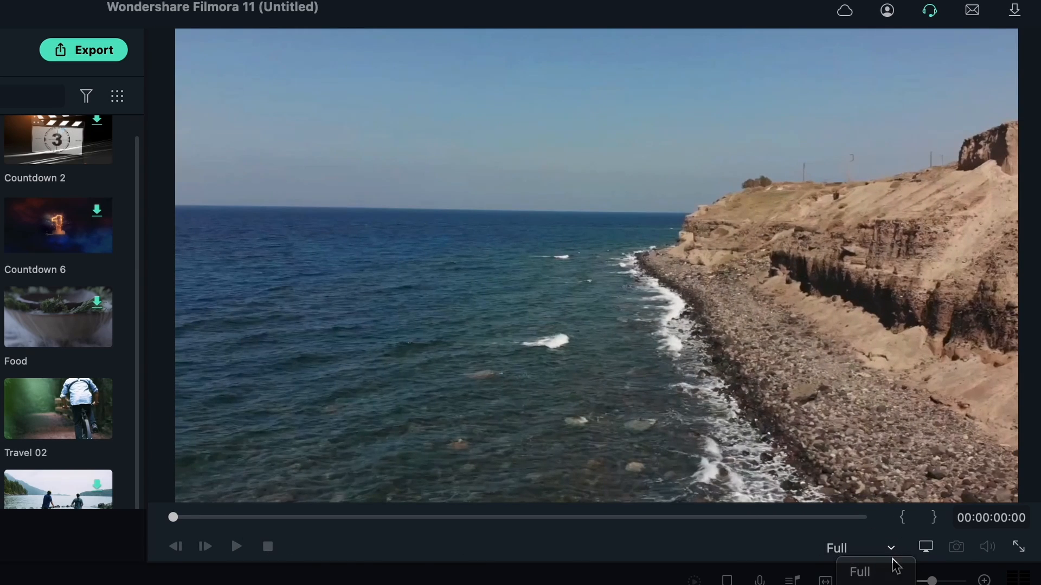
mouse_move(740, 567)
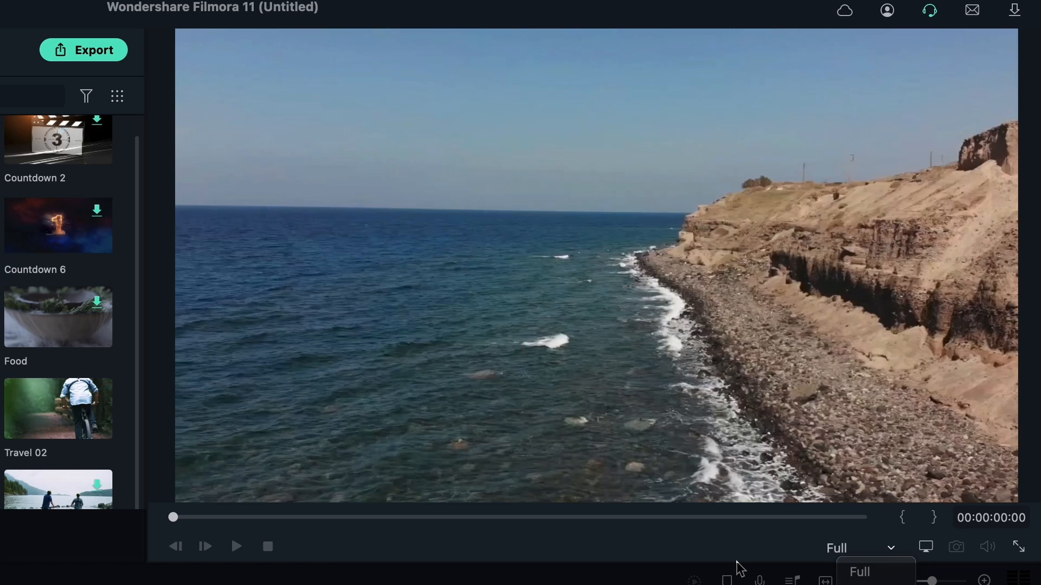
mouse_move(811, 551)
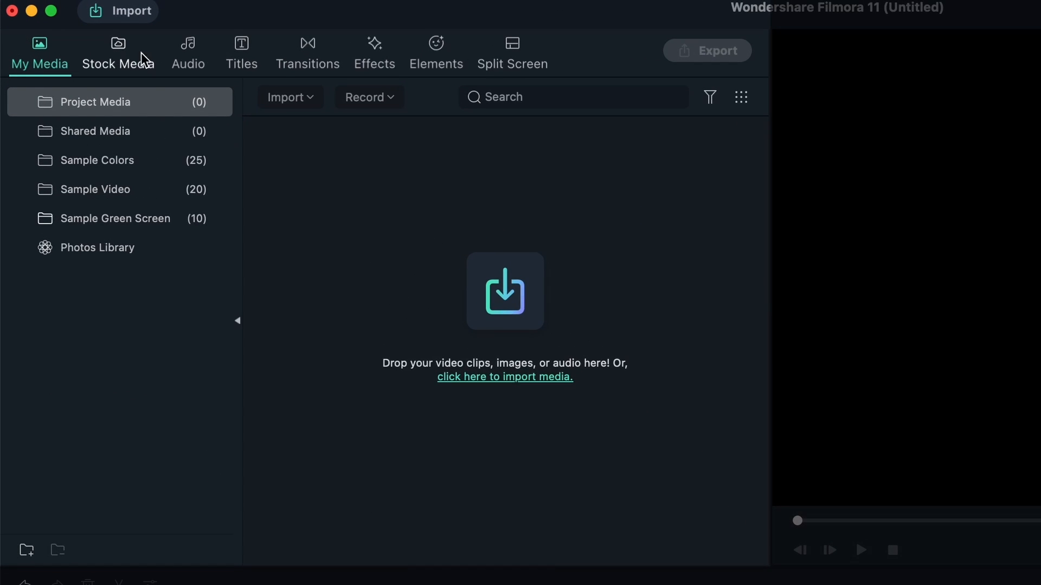
mouse_move(172, 103)
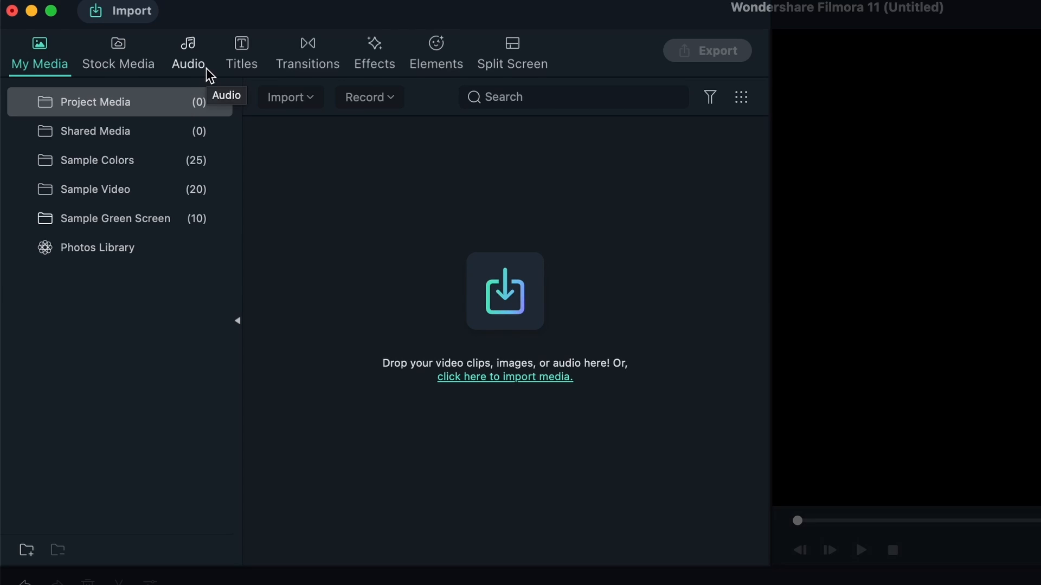
mouse_move(319, 88)
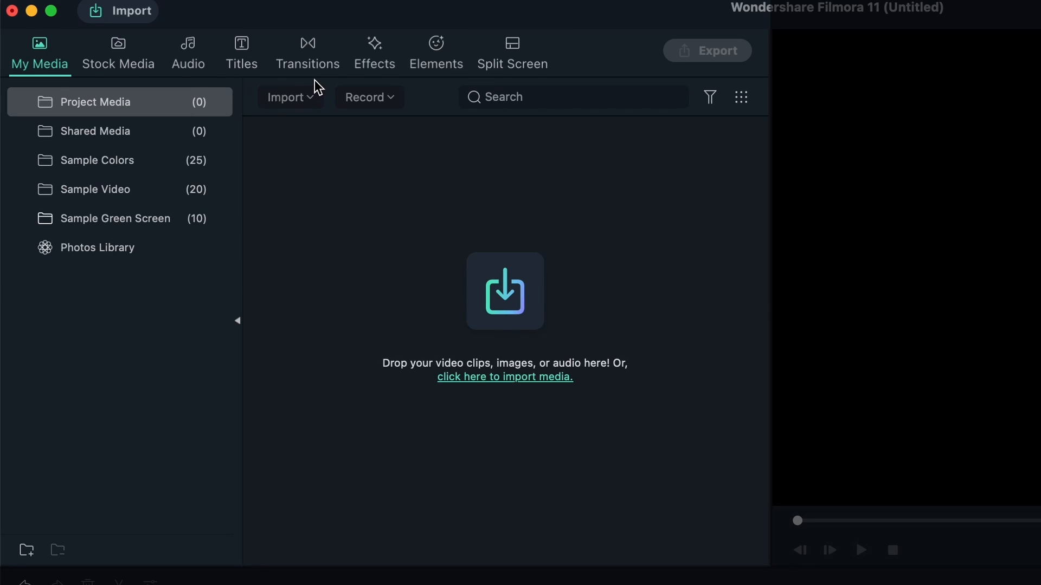
mouse_move(475, 168)
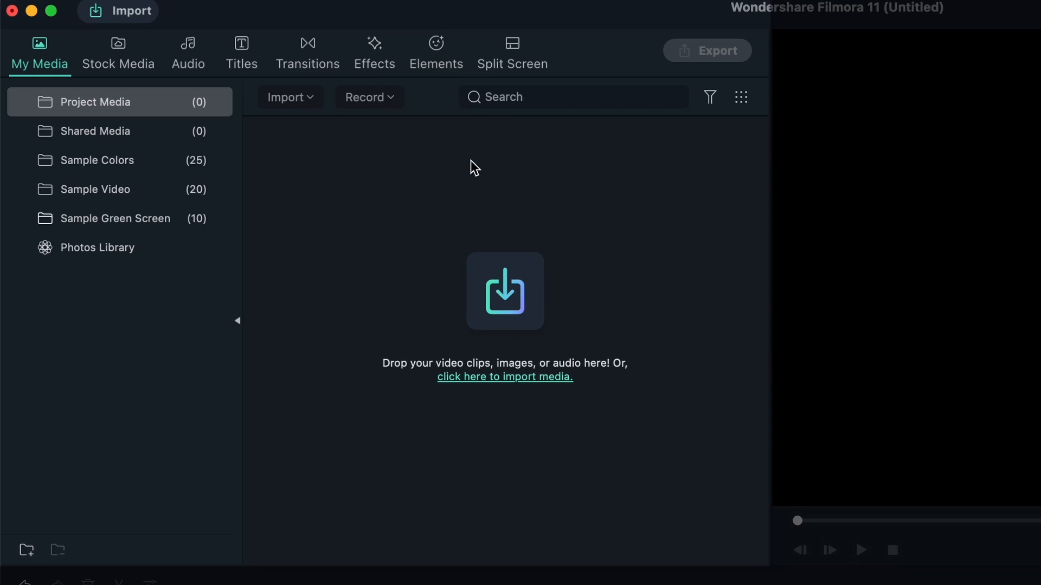
mouse_move(556, 110)
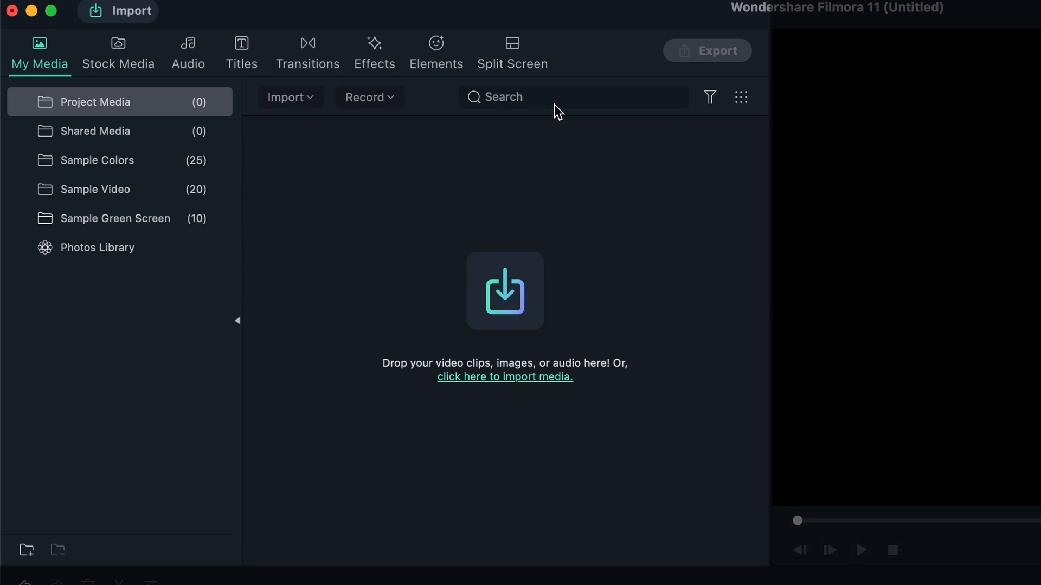
mouse_move(21, 95)
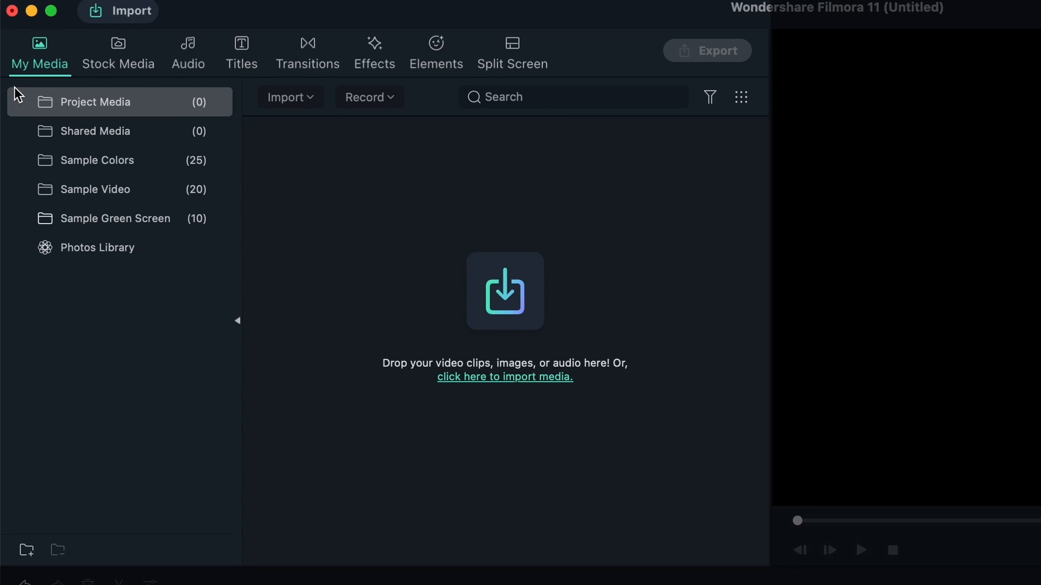
mouse_move(29, 96)
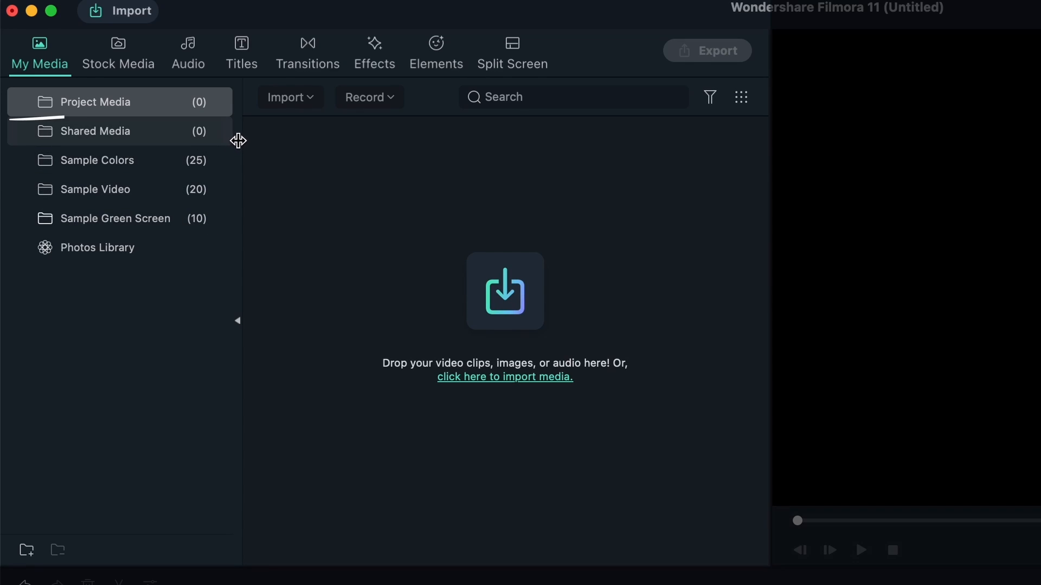
mouse_move(230, 161)
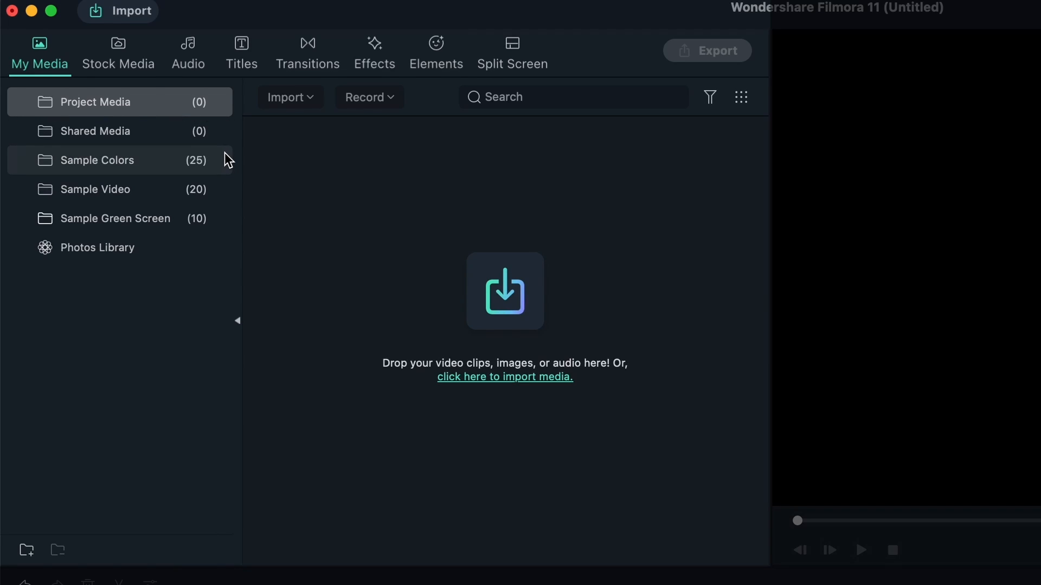
mouse_move(551, 143)
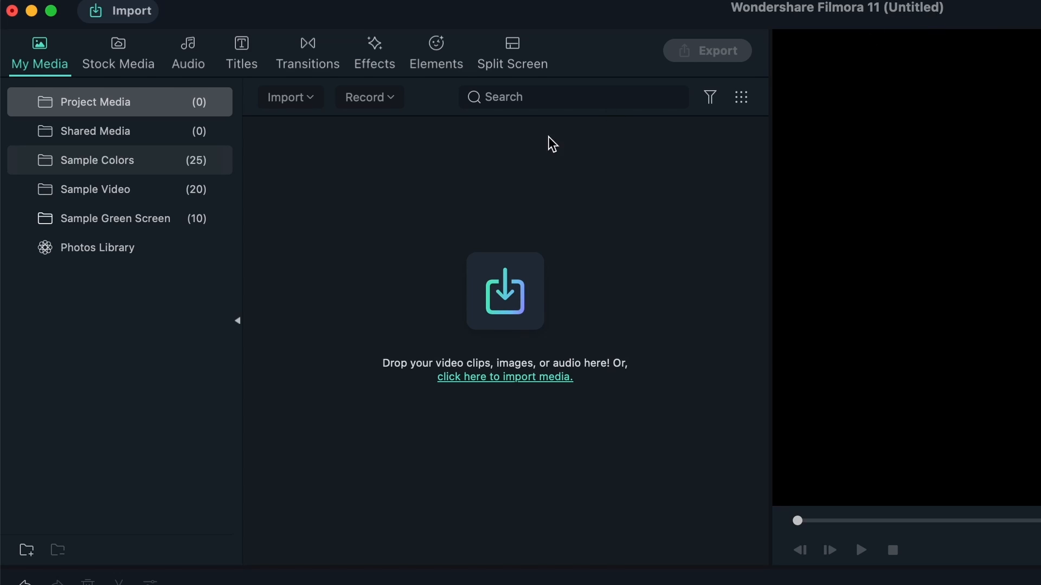
mouse_move(531, 343)
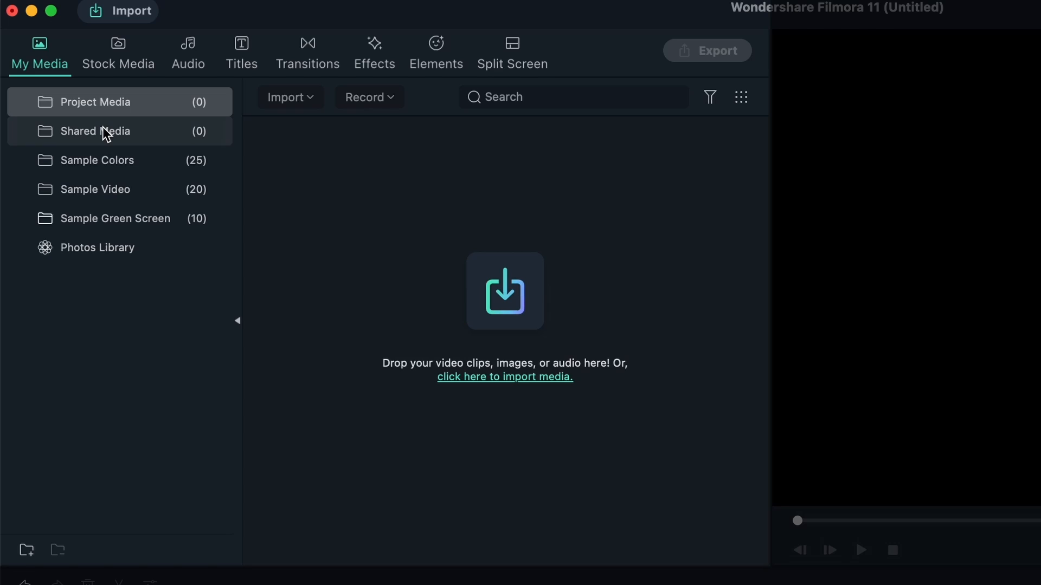
left_click(95, 132)
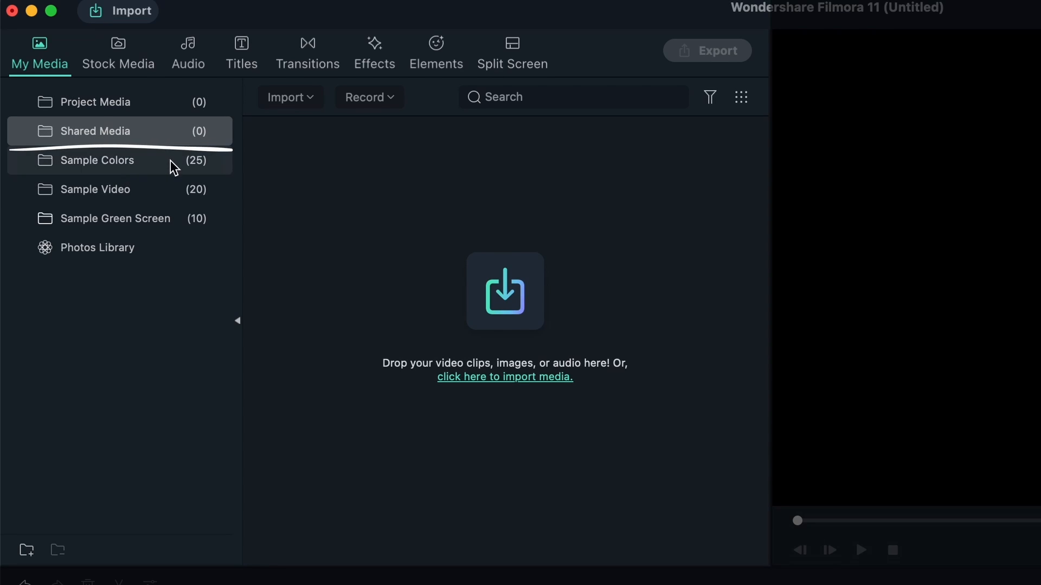
mouse_move(118, 167)
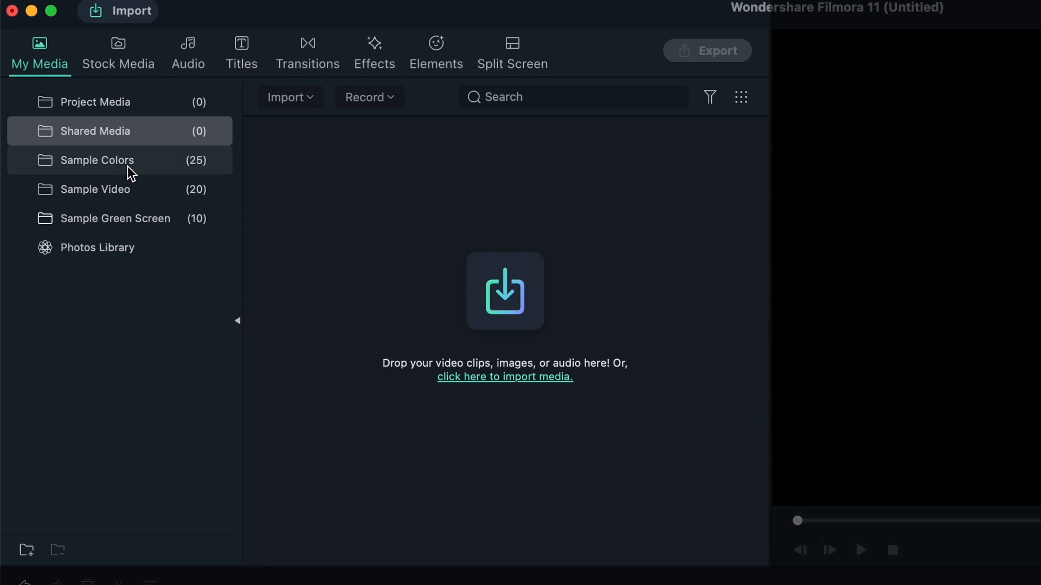
Step: Show the Sample Colors collection of solid, gradient and checkerboard backgrounds
left_click(97, 160)
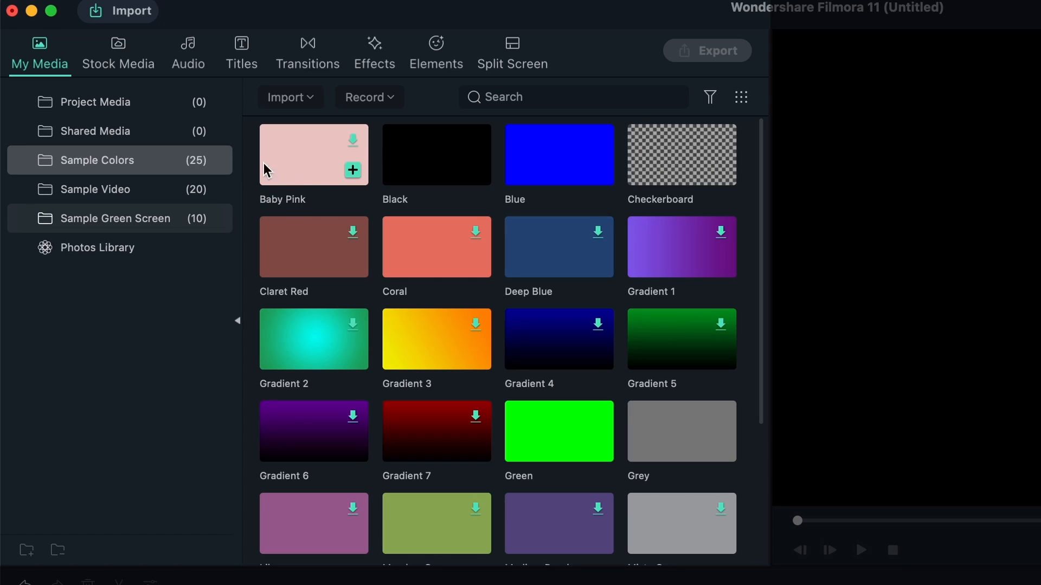
mouse_move(369, 456)
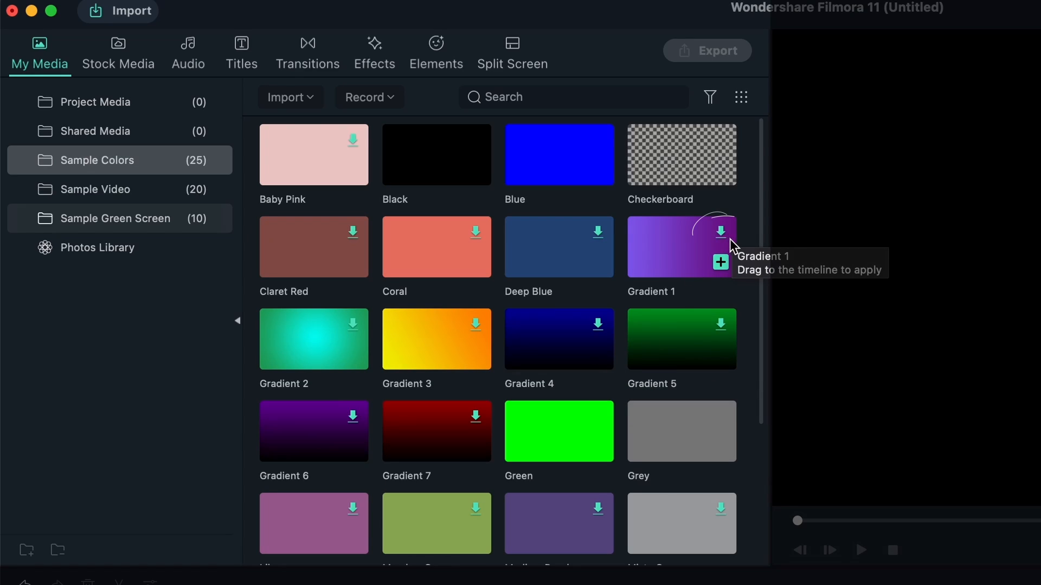
mouse_move(734, 151)
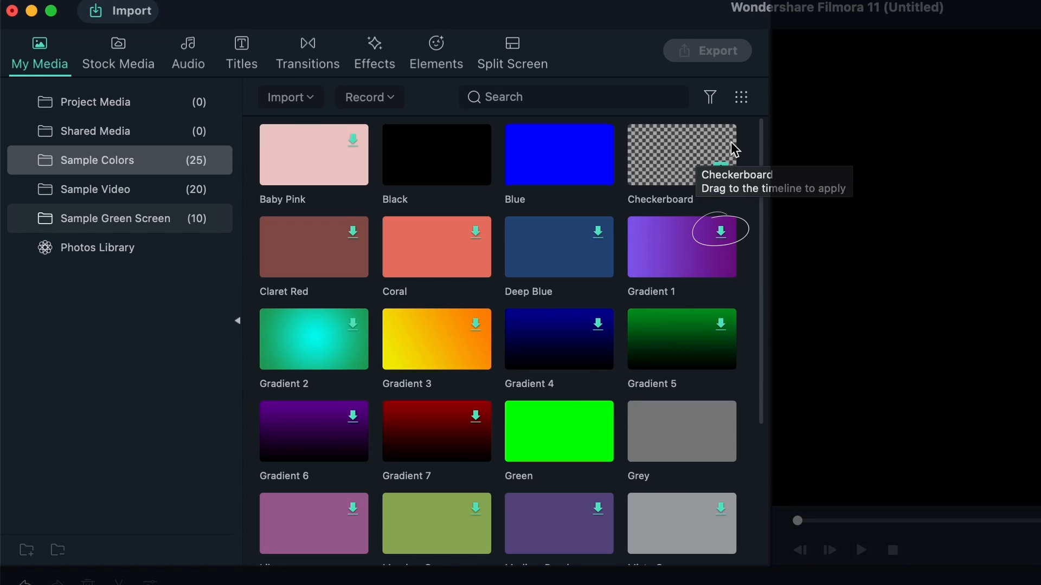
mouse_move(721, 236)
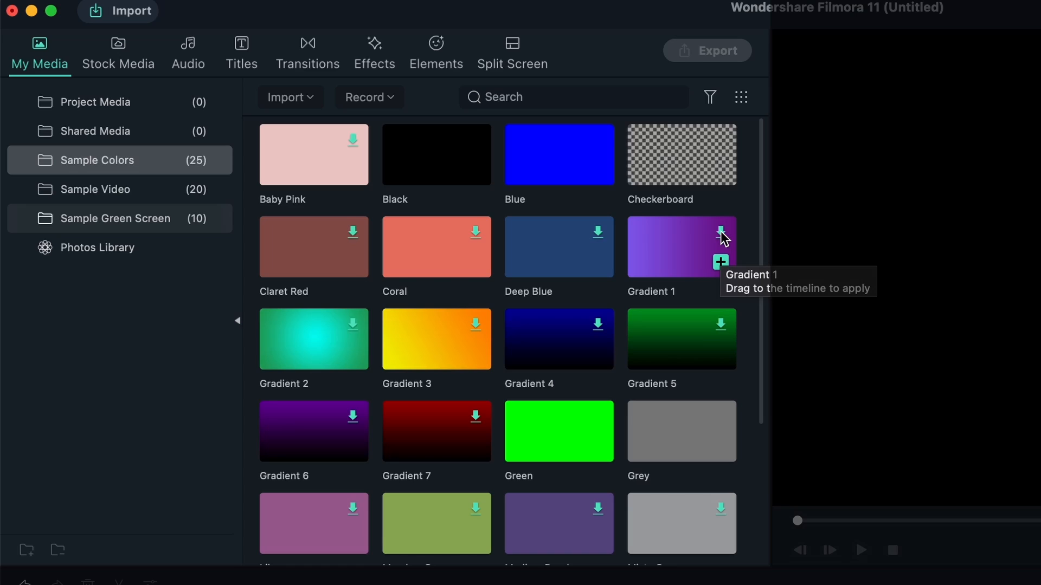
mouse_move(722, 225)
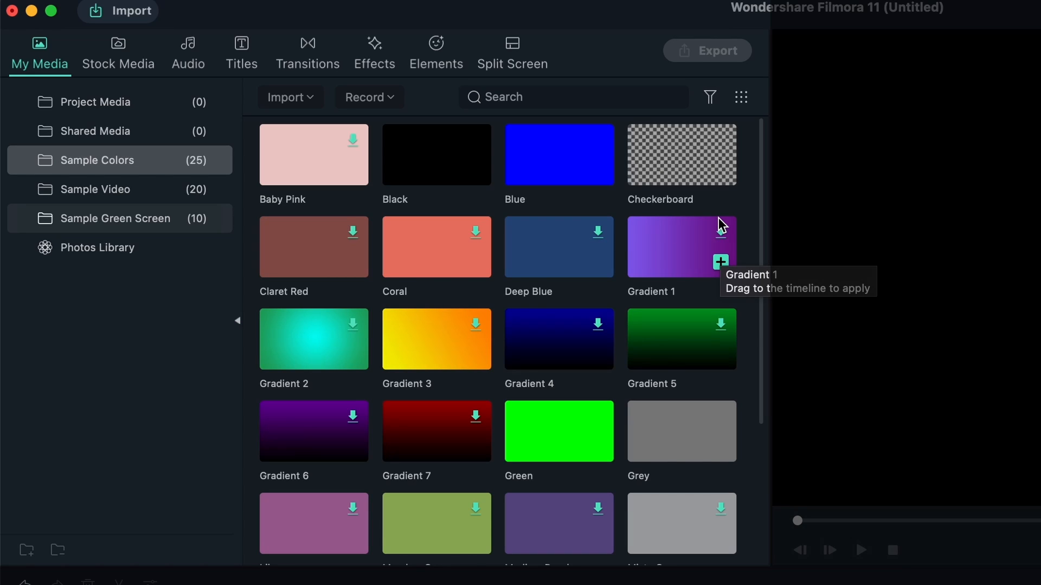
mouse_move(678, 165)
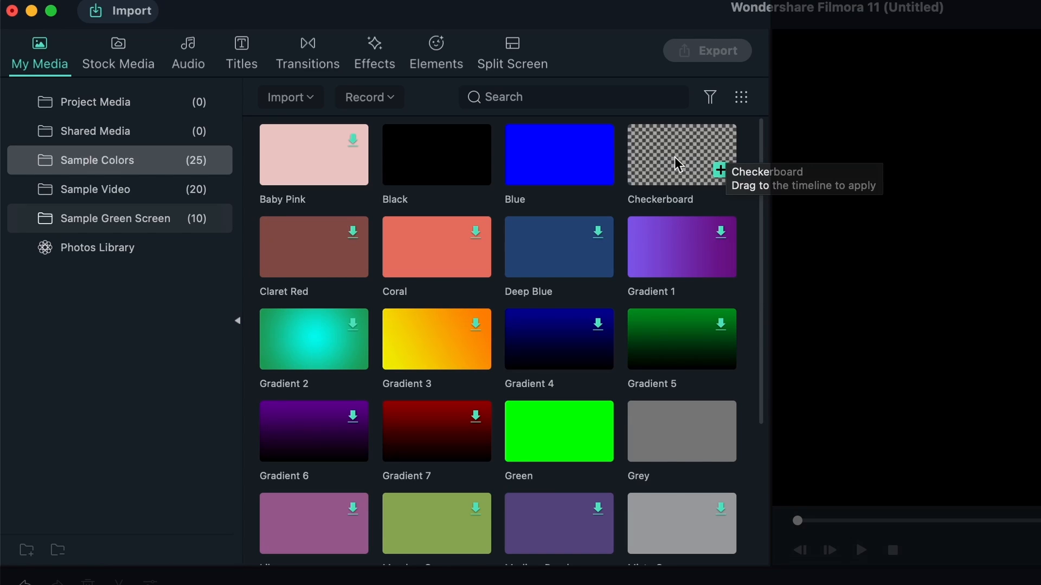
mouse_move(649, 178)
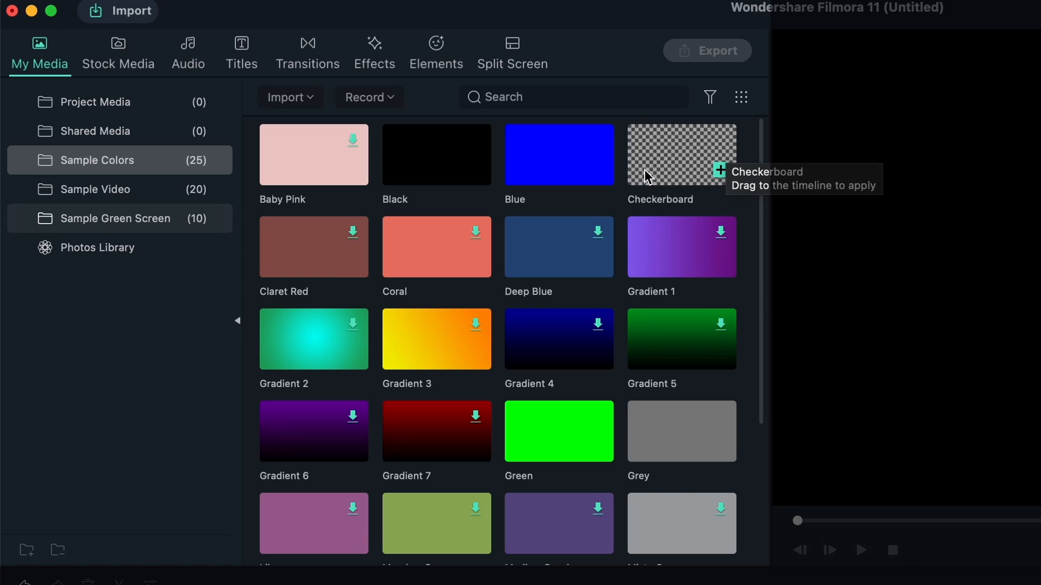
Step: Place the Checkerboard background on the video track and select it
left_click_drag(681, 154, 109, 514)
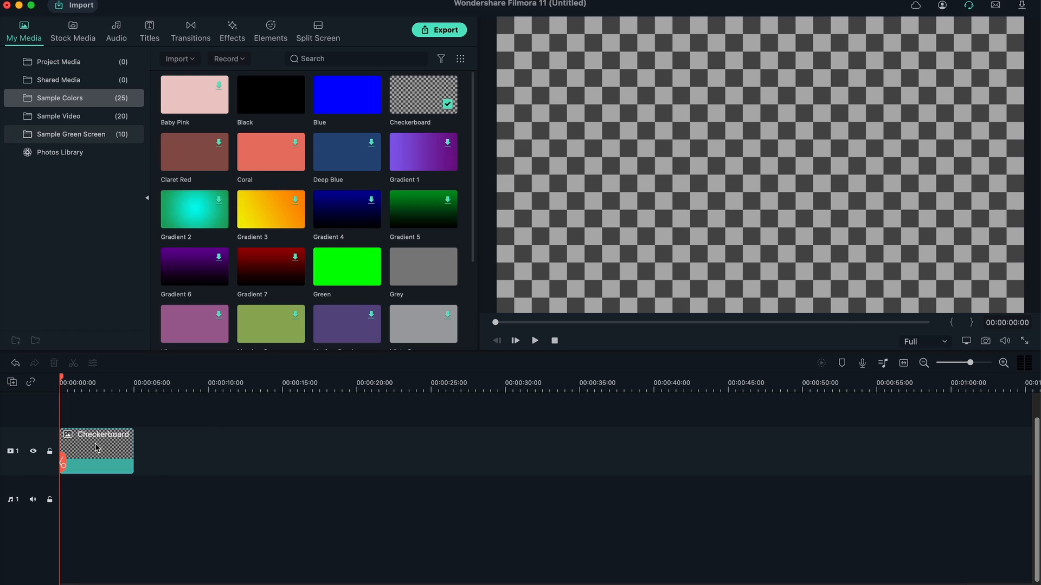
mouse_move(106, 451)
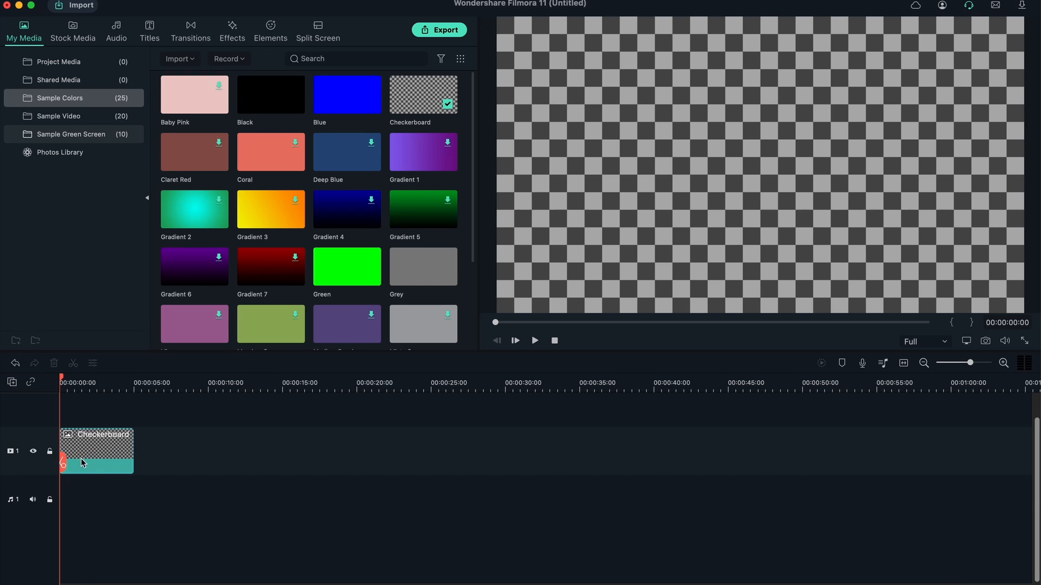
mouse_move(12, 510)
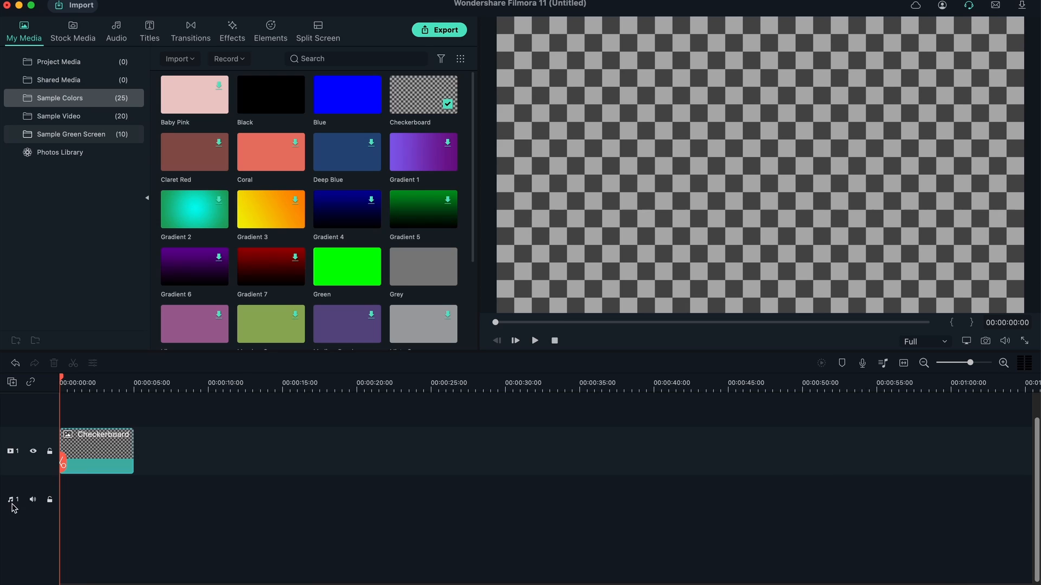
left_click(104, 451)
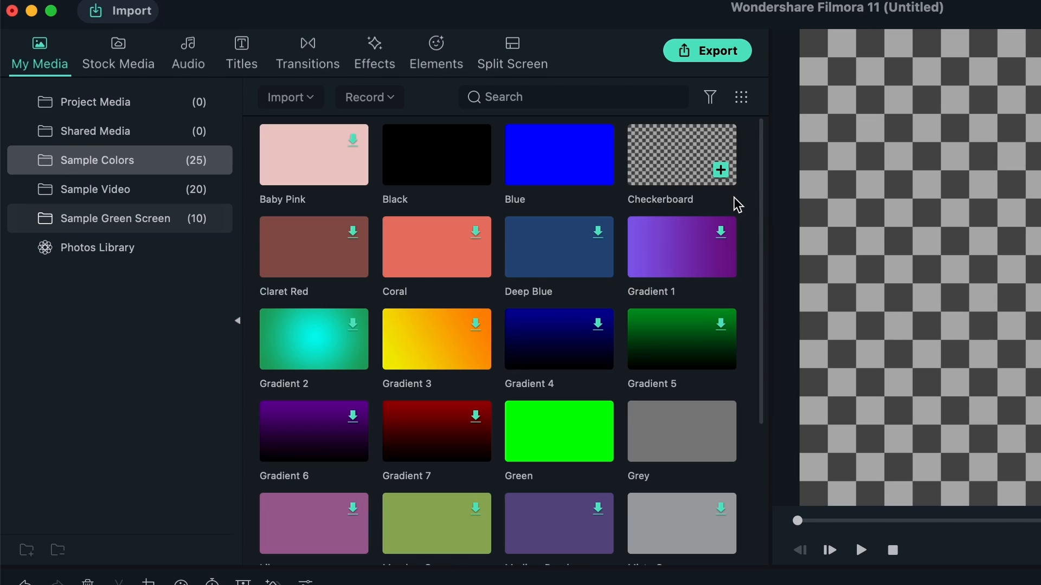
left_click(721, 171)
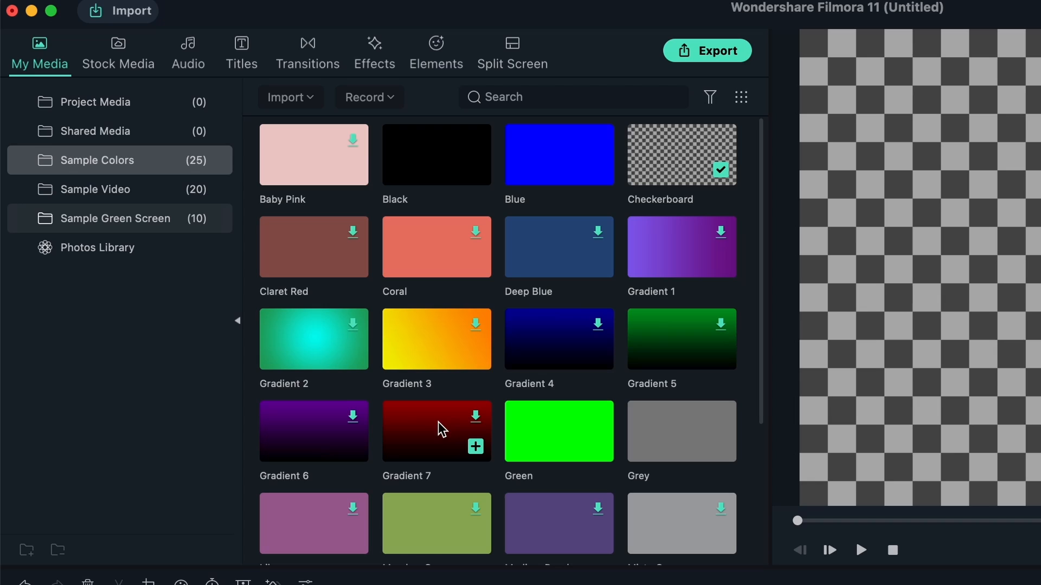
mouse_move(475, 433)
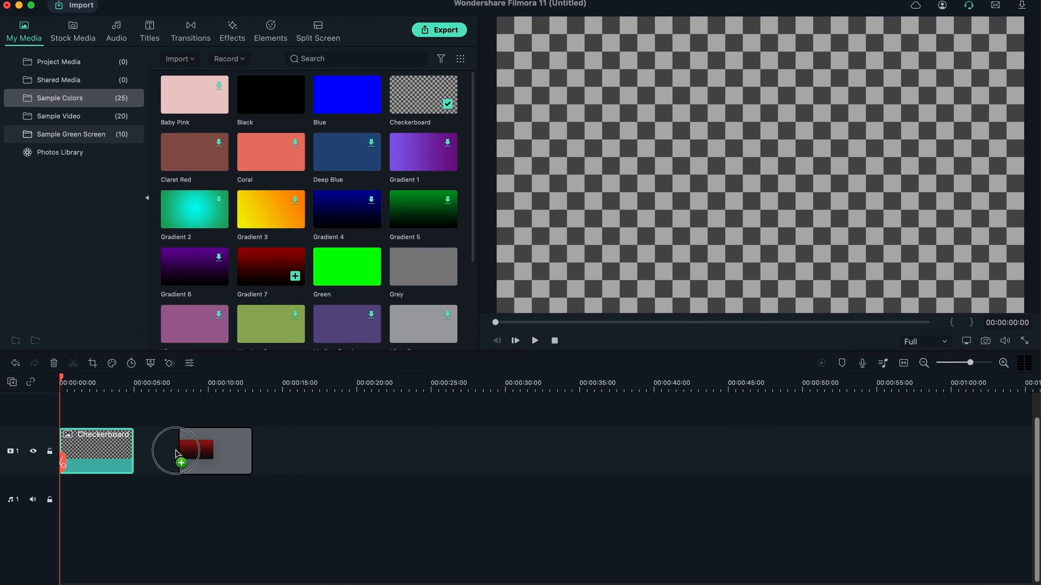
Step: Add Gradient 7 after Checkerboard and move it along the track to around 25 seconds
left_click_drag(270, 266, 200, 451)
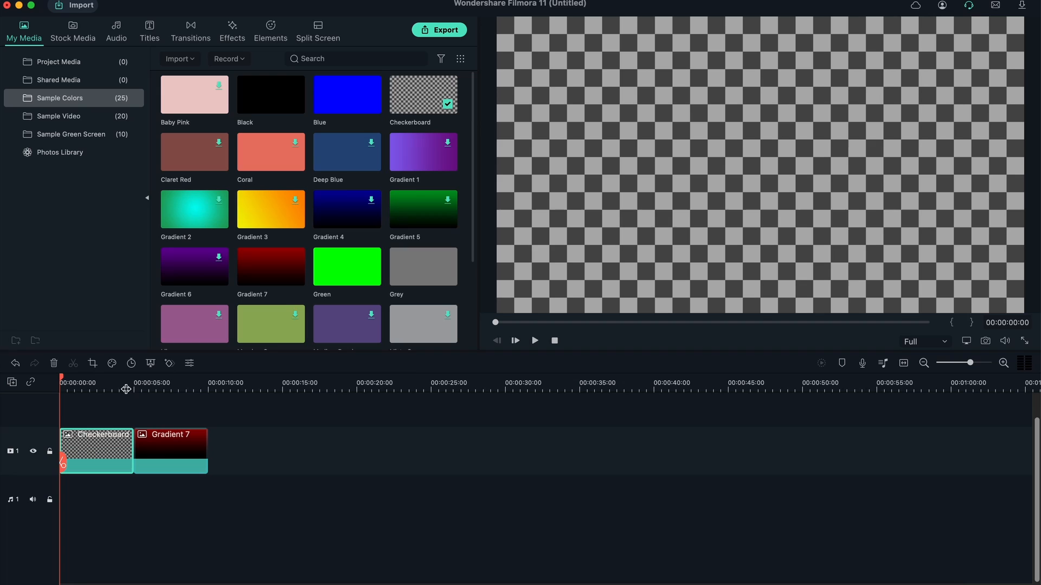
left_click_drag(169, 451, 116, 451)
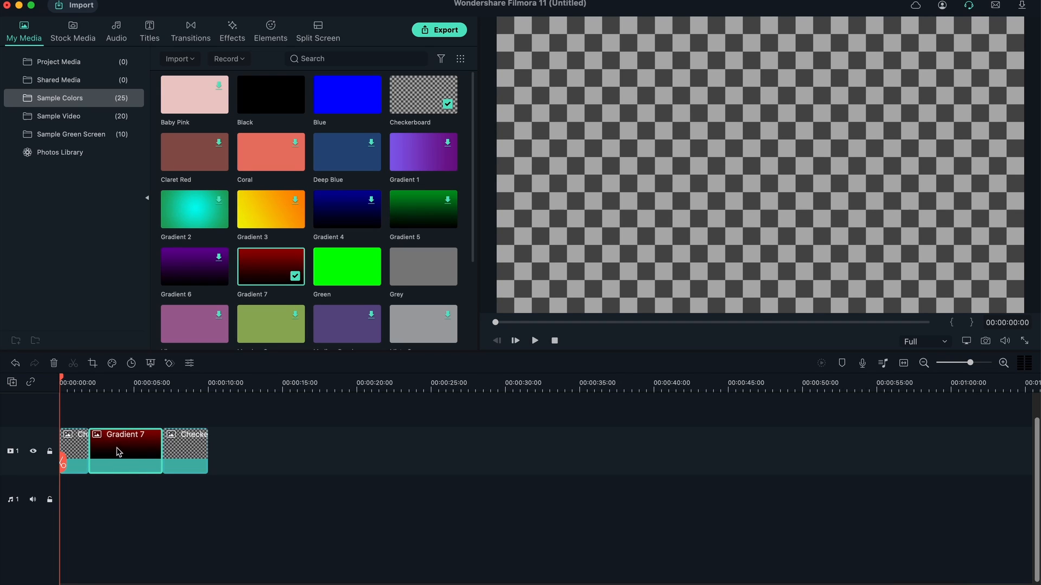
left_click_drag(125, 451, 218, 444)
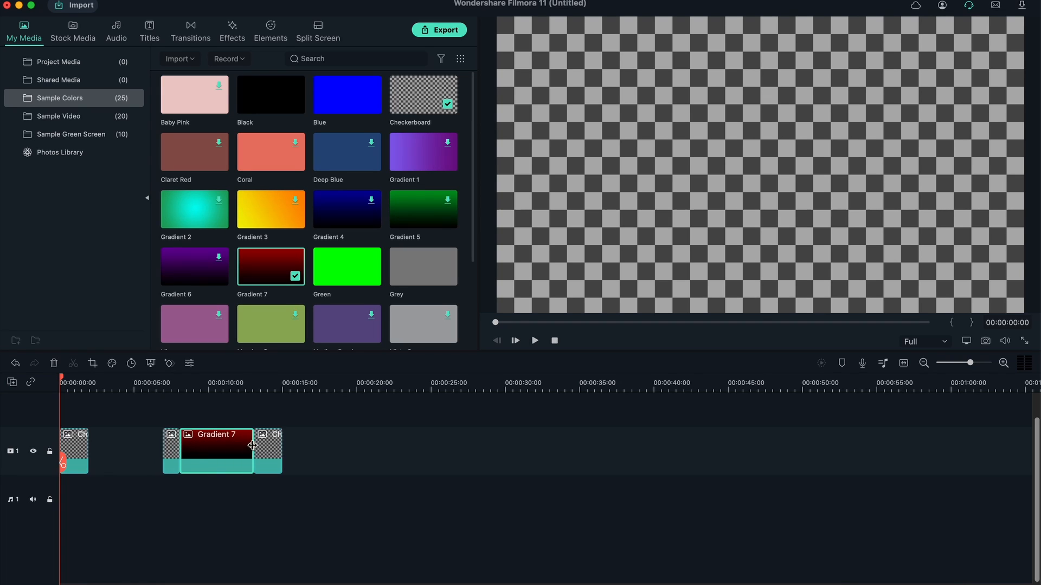
left_click_drag(216, 451, 494, 452)
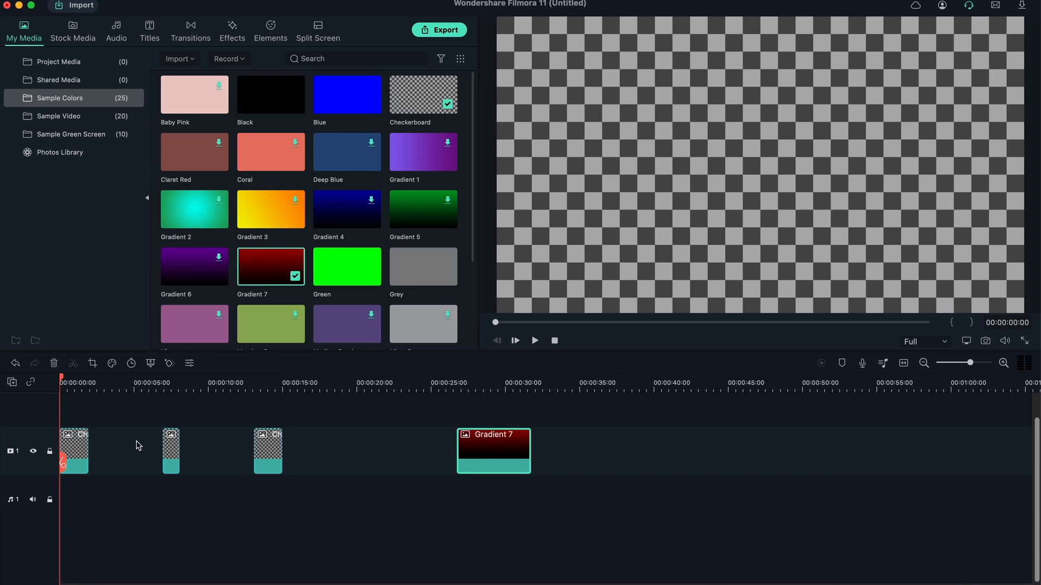
mouse_move(484, 386)
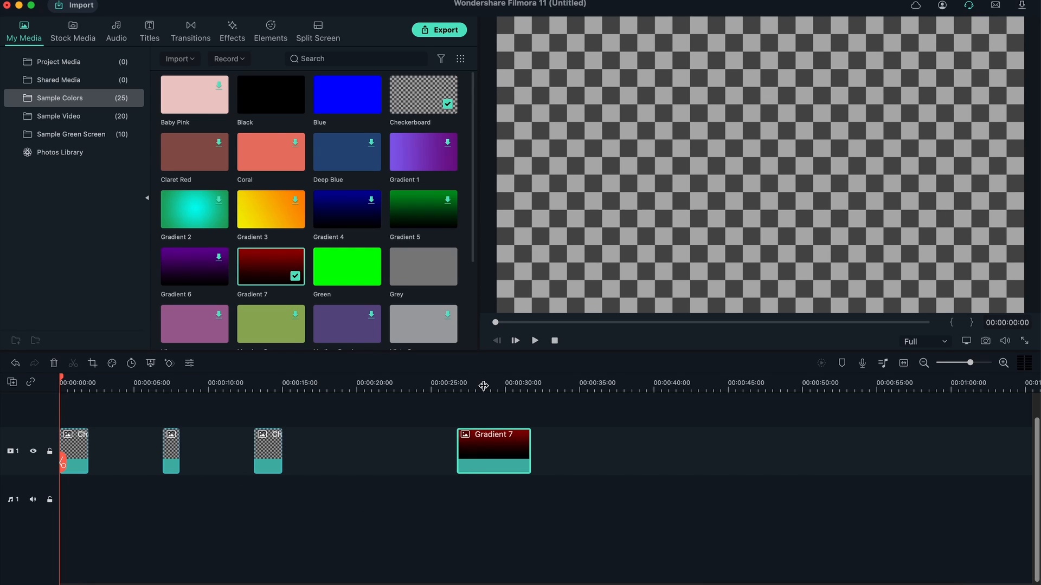
left_click(483, 383)
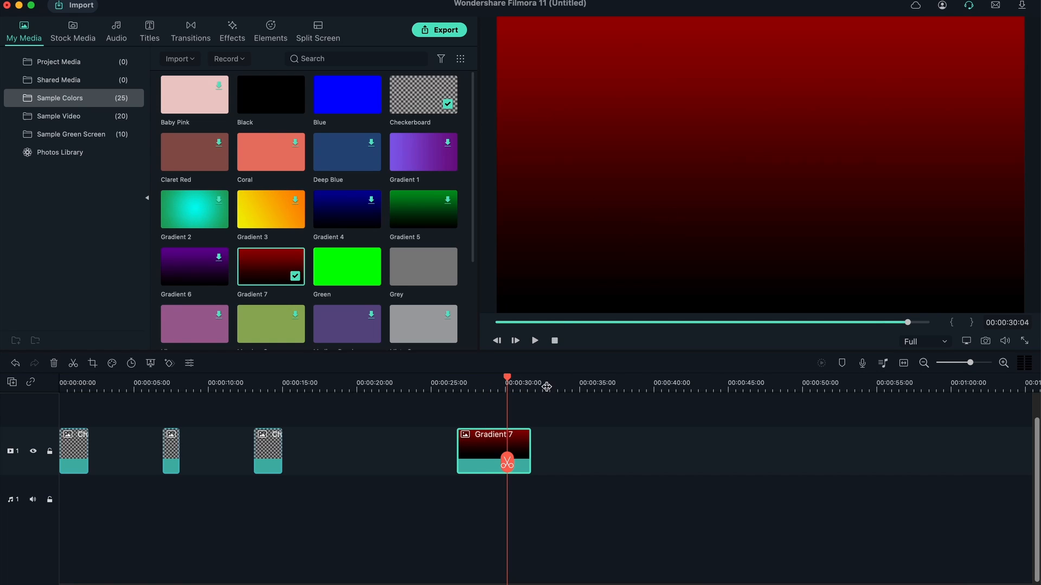
scroll("down", 3)
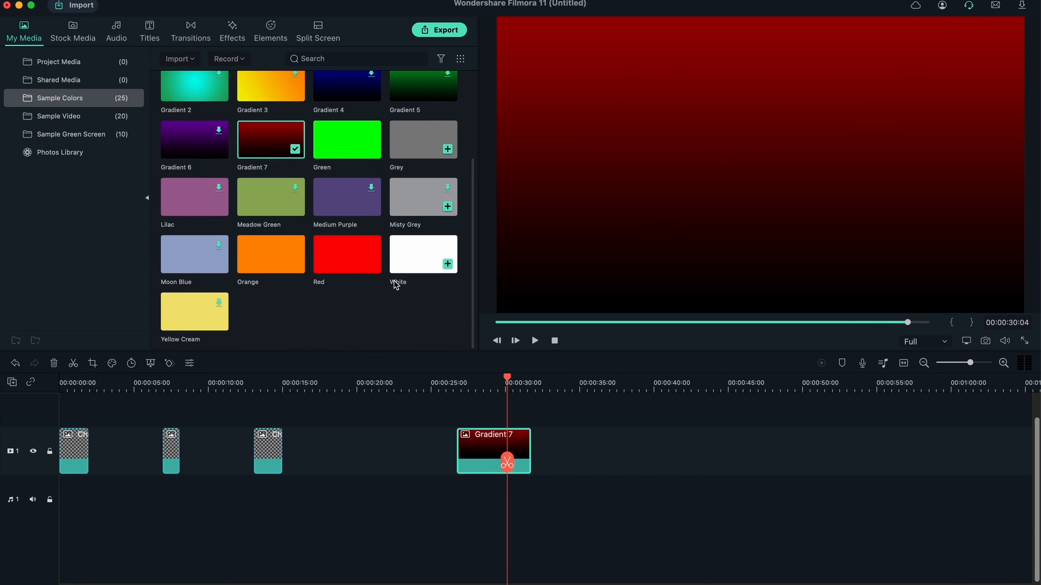
mouse_move(293, 197)
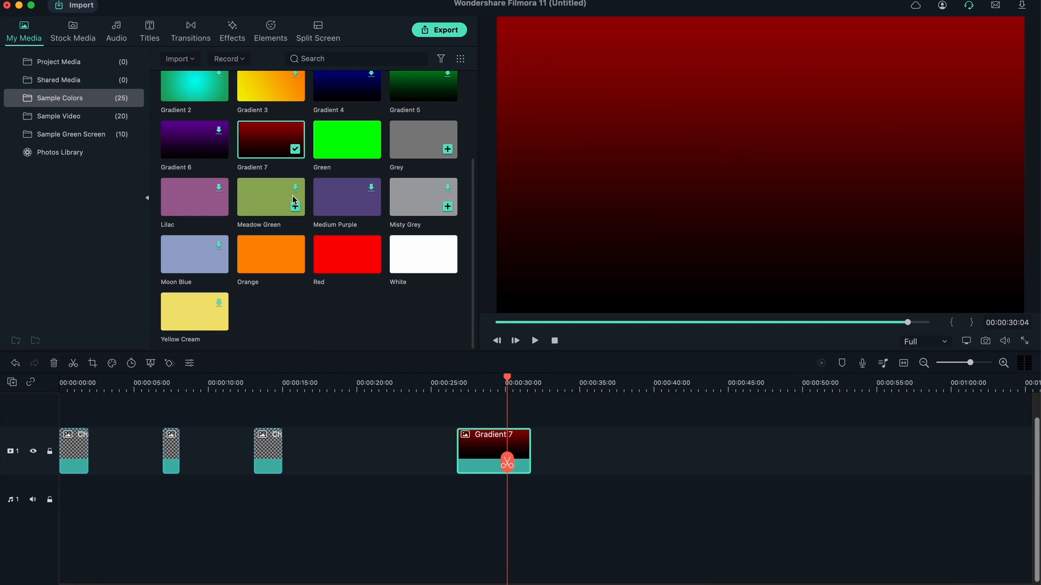
mouse_move(293, 200)
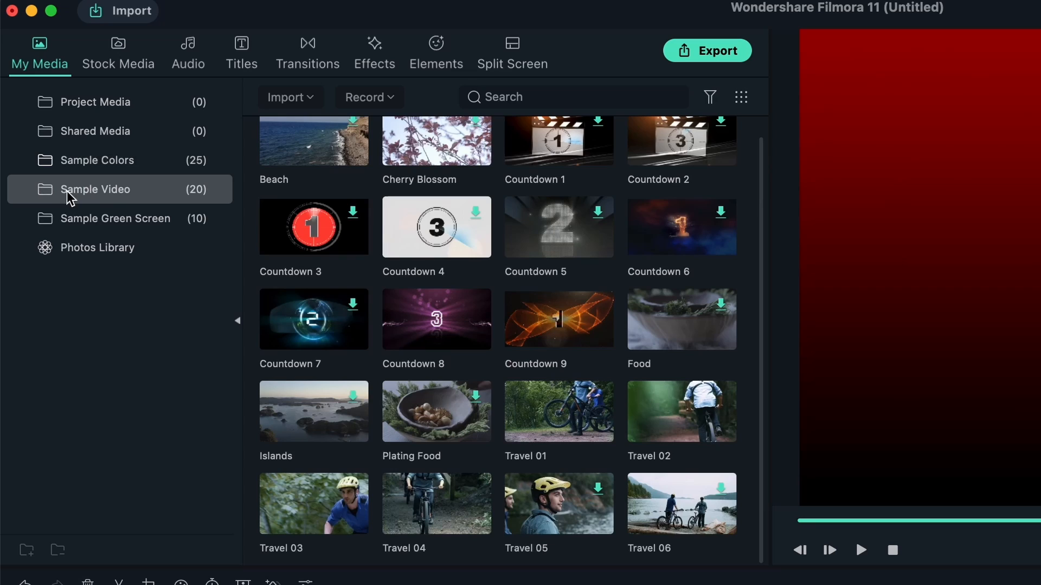
mouse_move(299, 152)
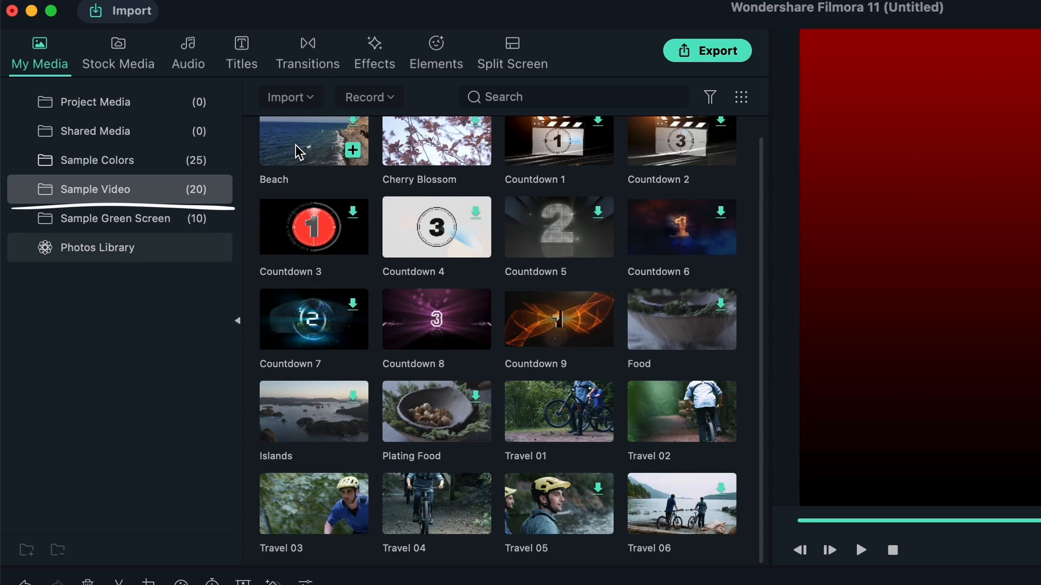
mouse_move(475, 241)
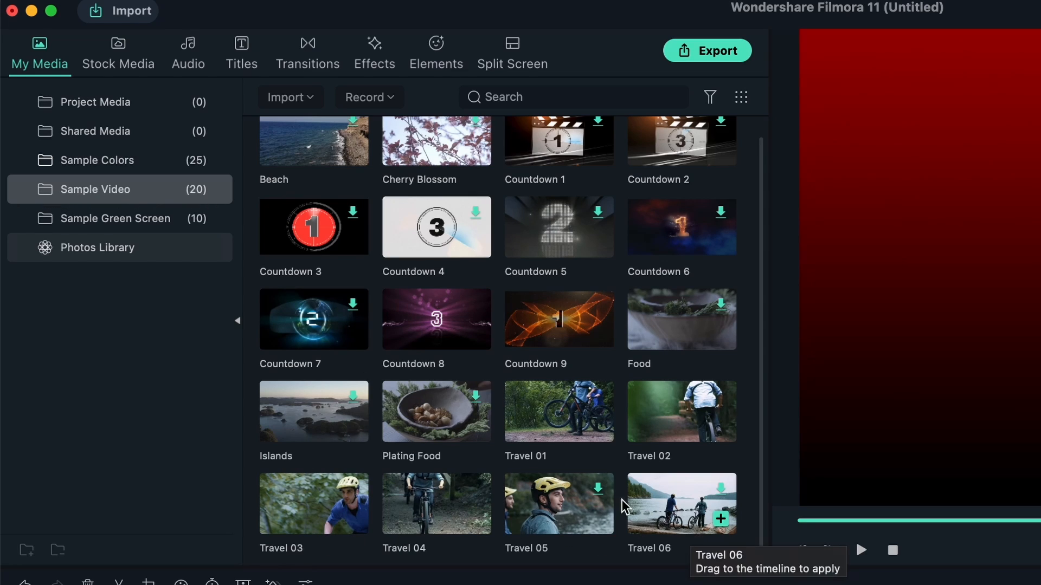
mouse_move(431, 339)
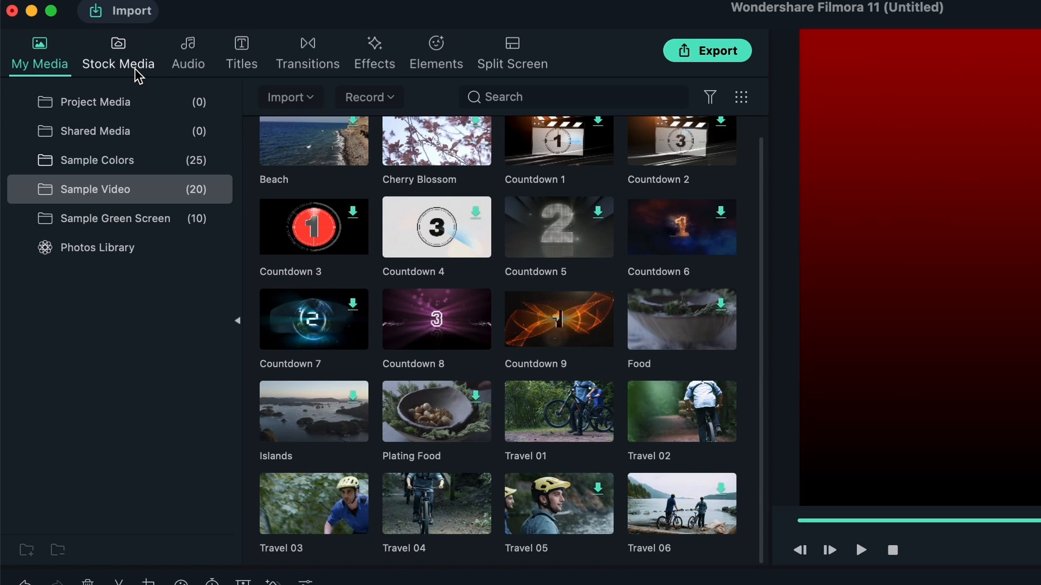
mouse_move(328, 252)
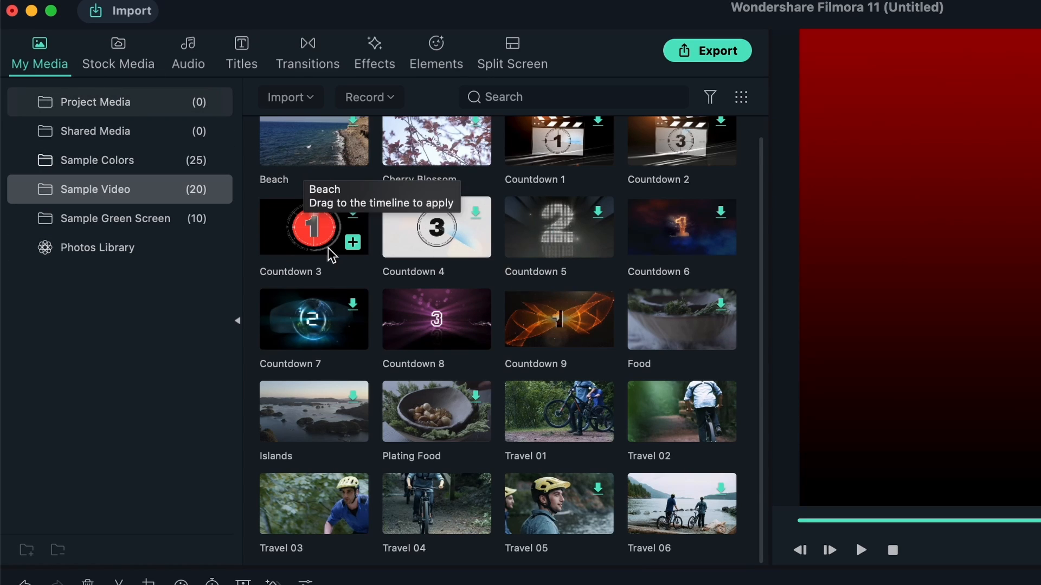
mouse_move(351, 258)
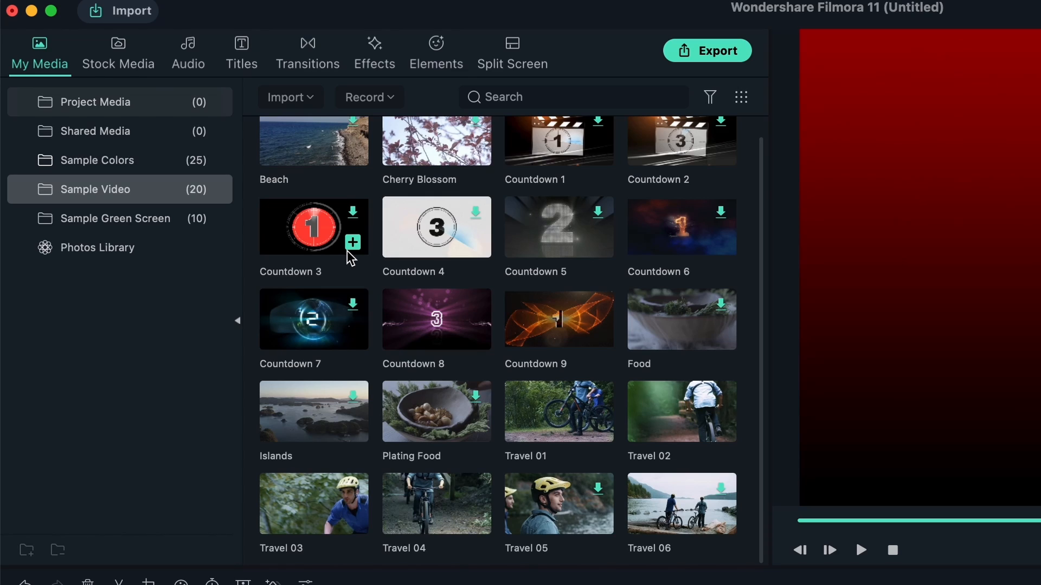
mouse_move(351, 258)
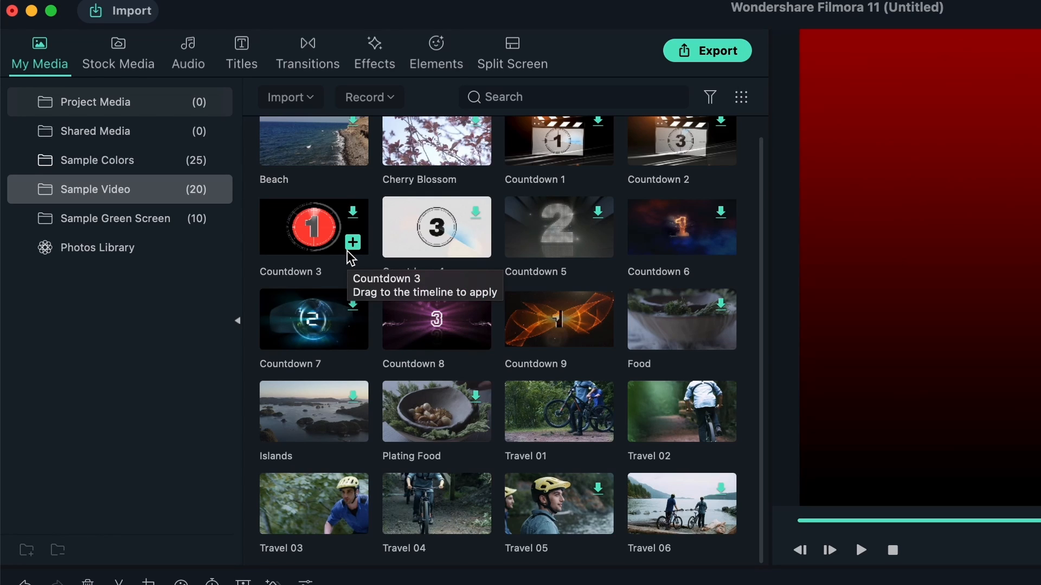
mouse_move(419, 210)
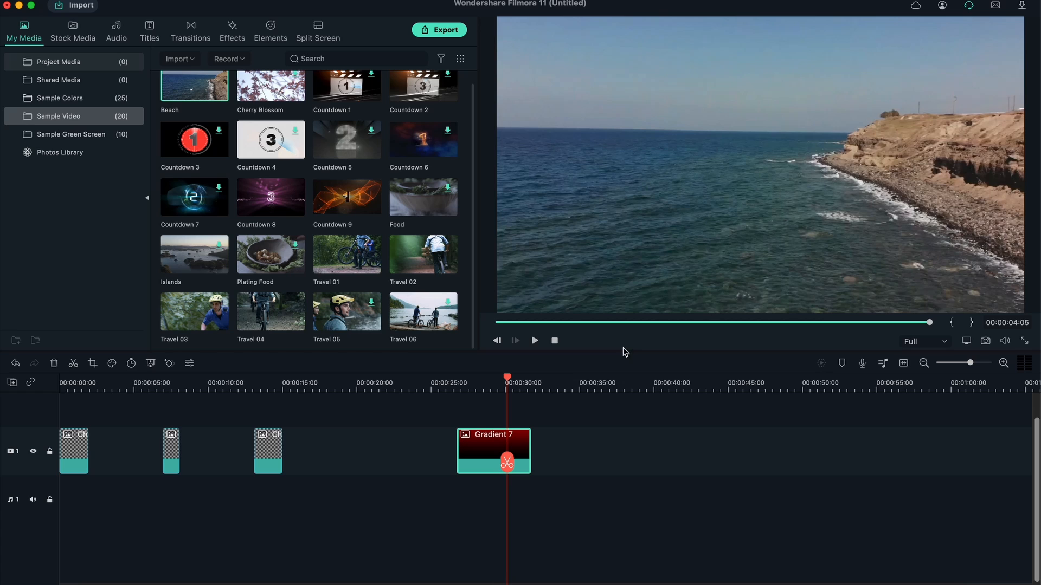
mouse_move(906, 332)
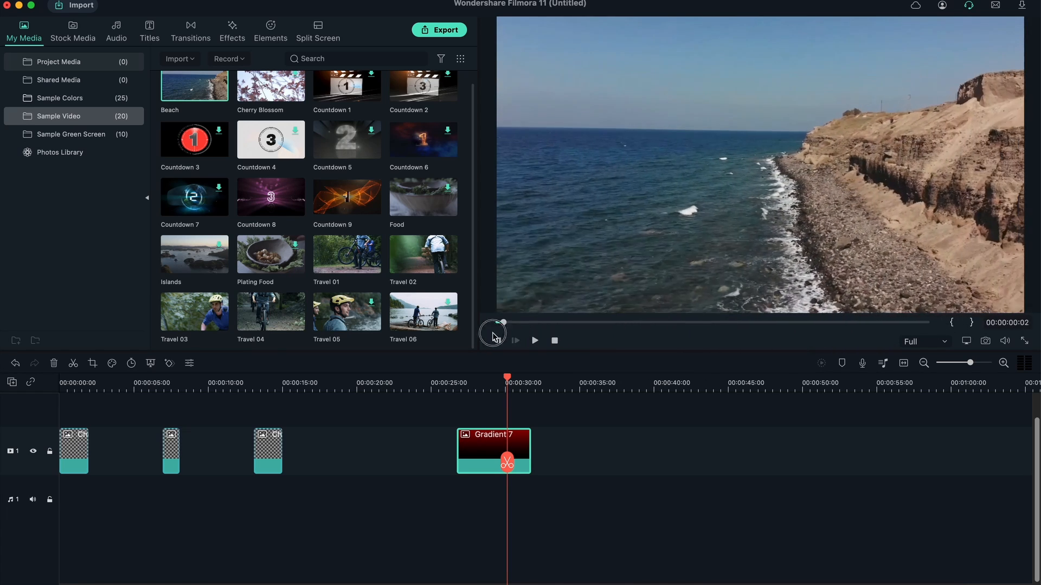
Step: Scrub back and forth through the Beach clip preview with the player's progress slider
left_click_drag(504, 323, 557, 323)
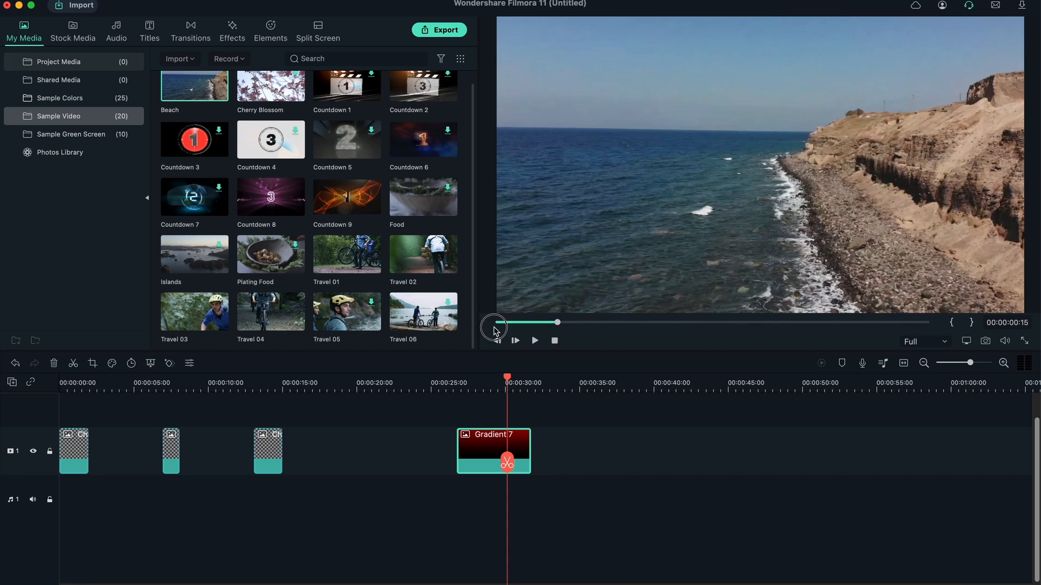
left_click_drag(538, 322, 497, 322)
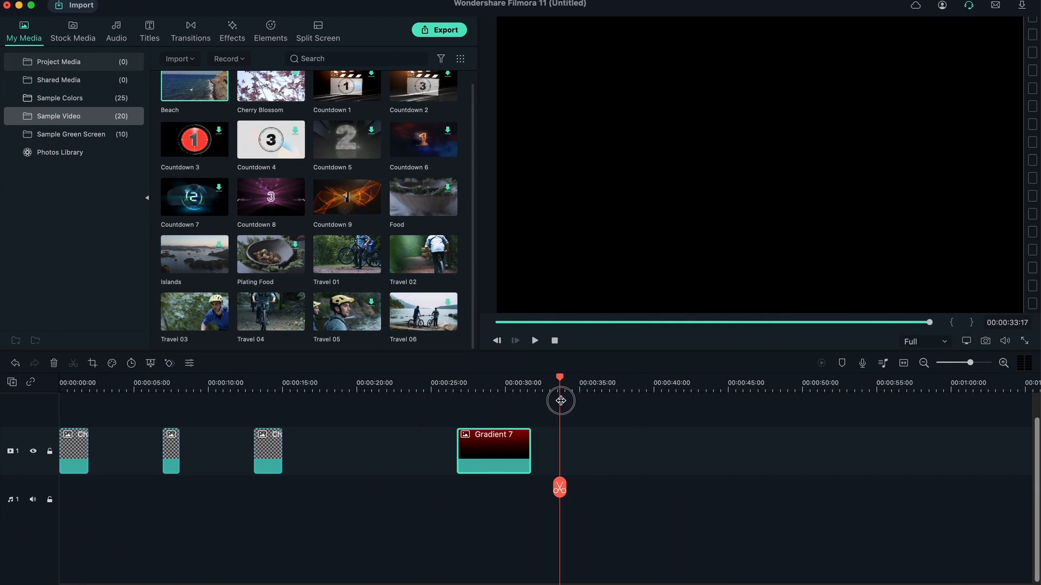
mouse_move(217, 93)
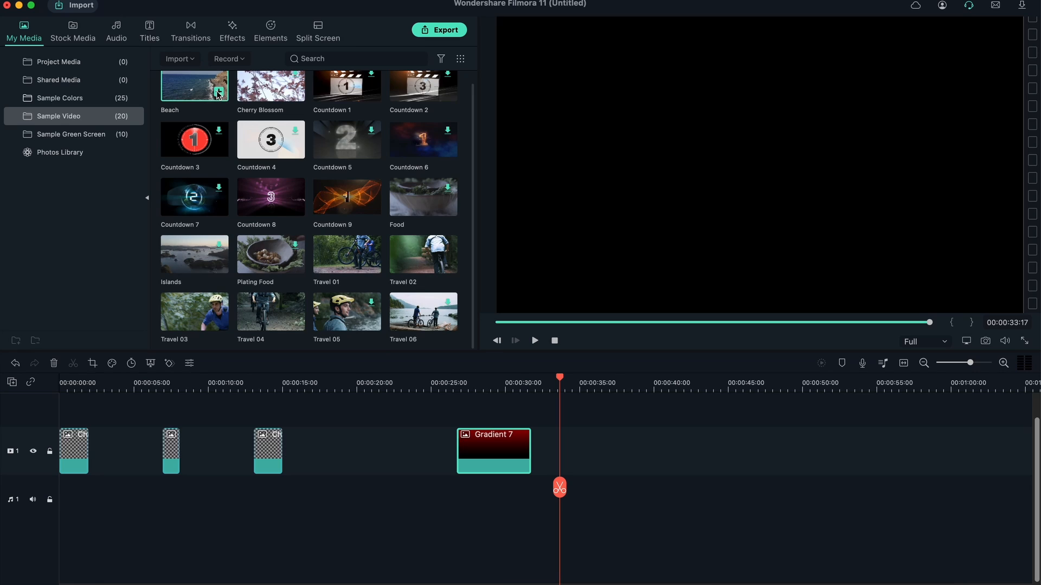
Step: Place the Beach clip on the track after Gradient 7 and move the playhead back over the timeline
left_click_drag(194, 84, 590, 451)
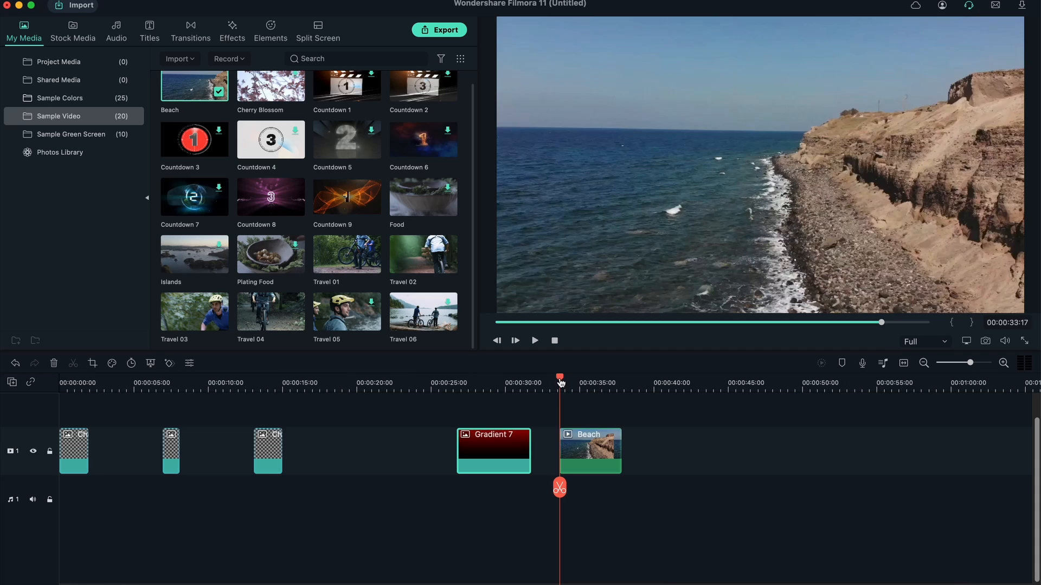
left_click(475, 378)
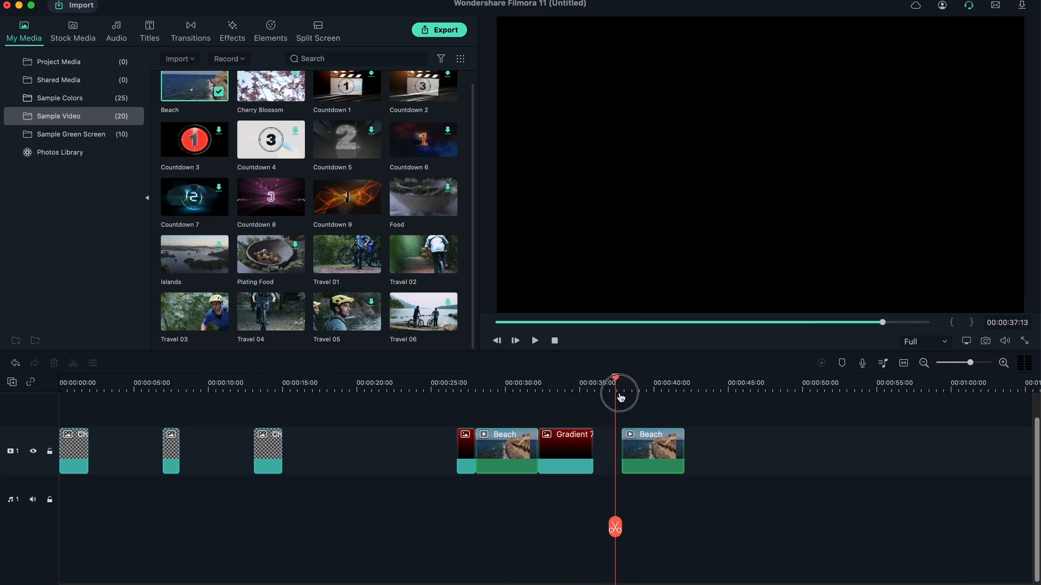
left_click_drag(619, 391, 513, 403)
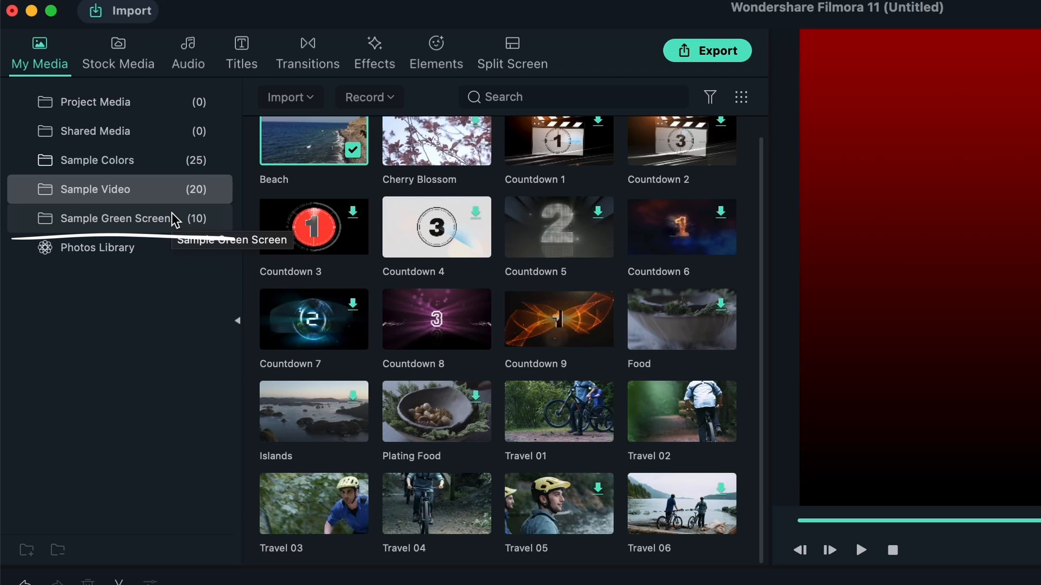
Step: Show the Sample Green Screen clips and preview the VS overlay in the player
left_click(115, 219)
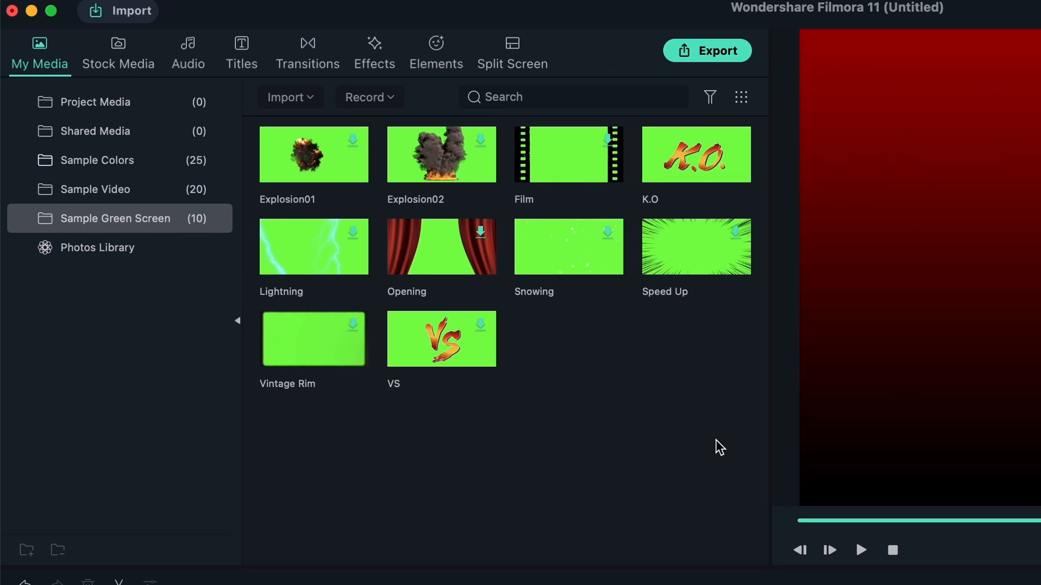
mouse_move(589, 566)
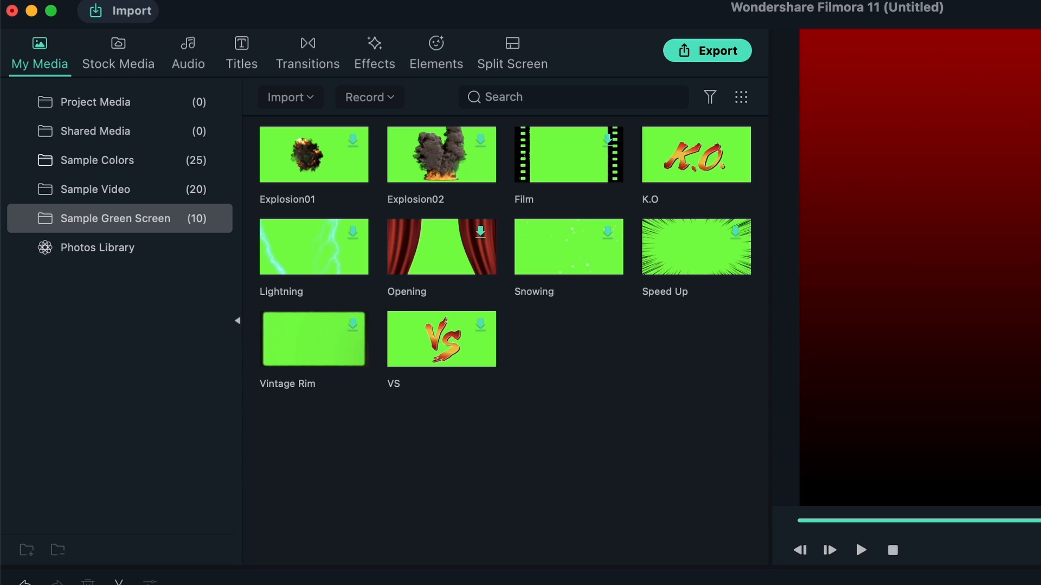
mouse_move(472, 351)
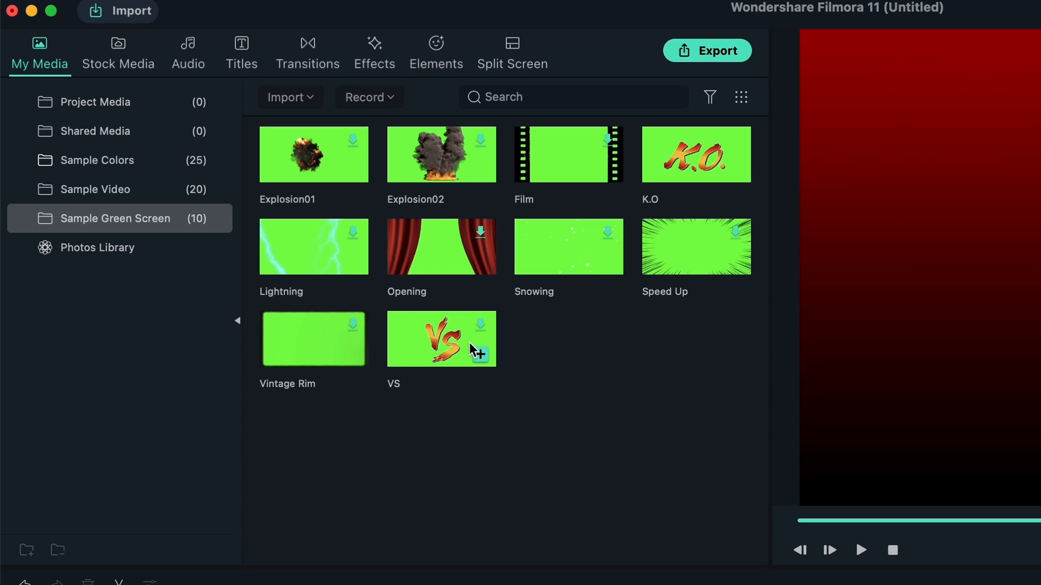
left_click(440, 339)
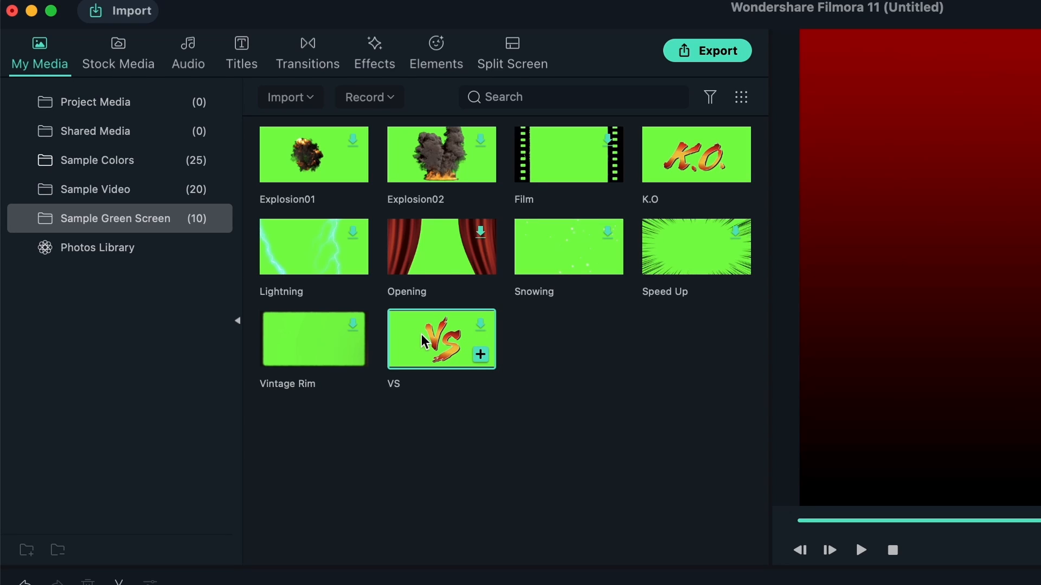
mouse_move(479, 359)
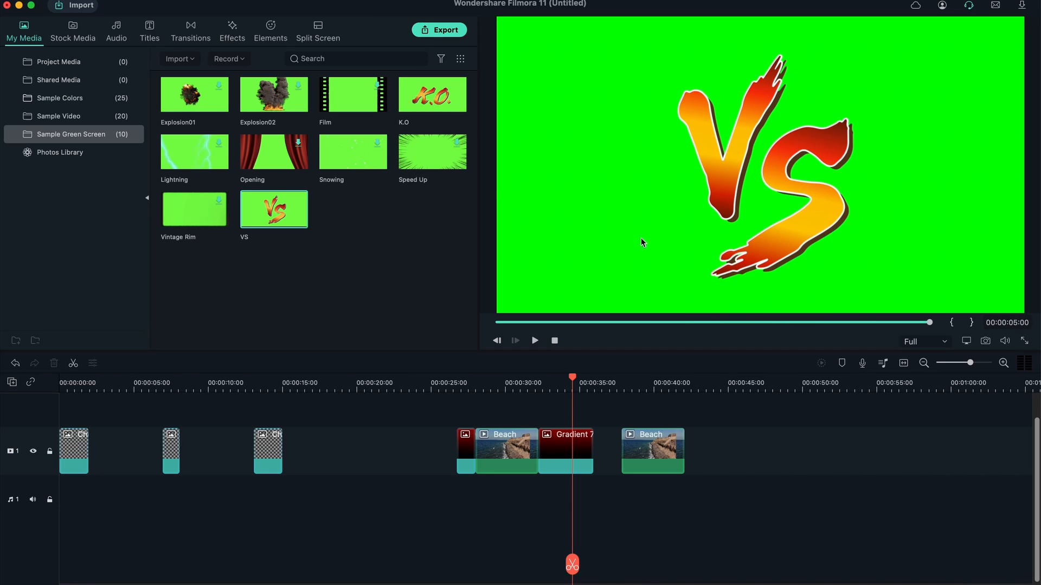
mouse_move(659, 195)
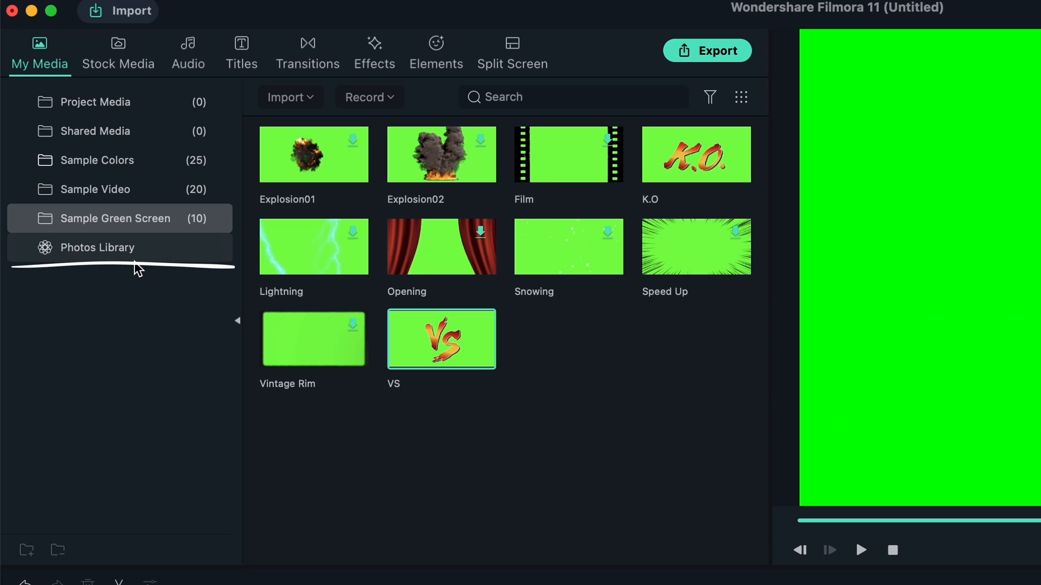
mouse_move(111, 265)
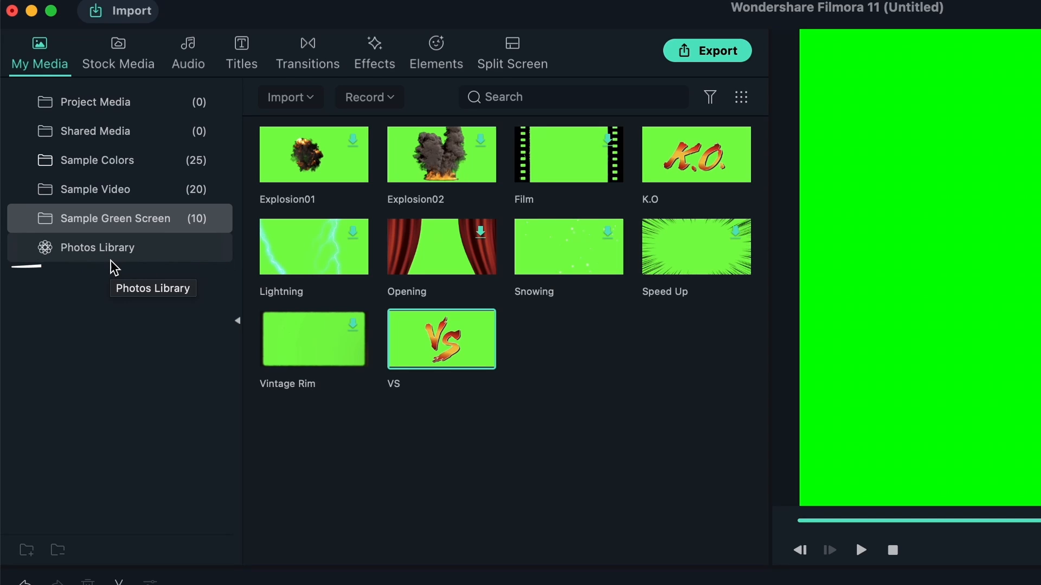
mouse_move(101, 247)
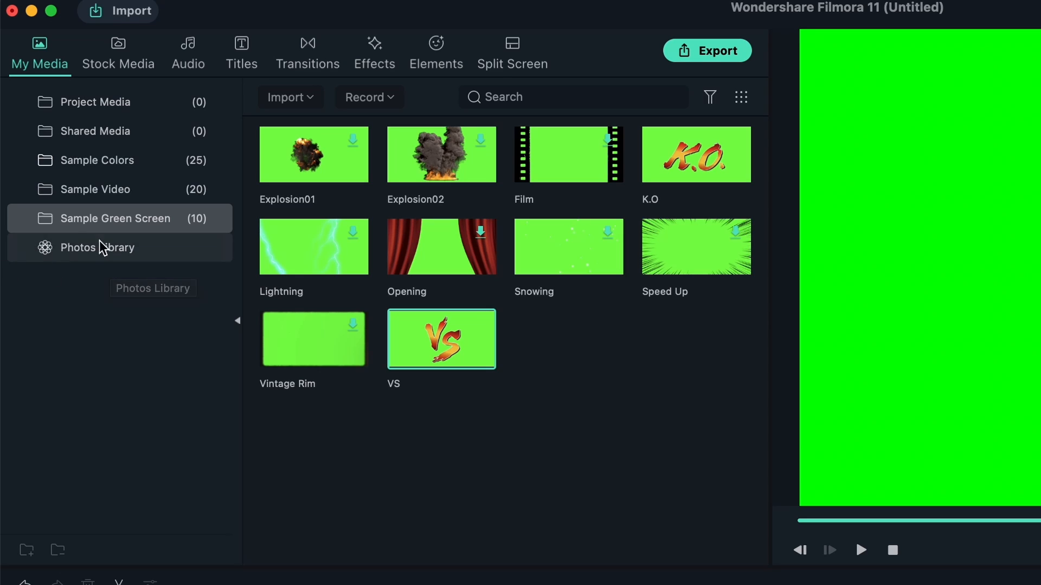
mouse_move(80, 258)
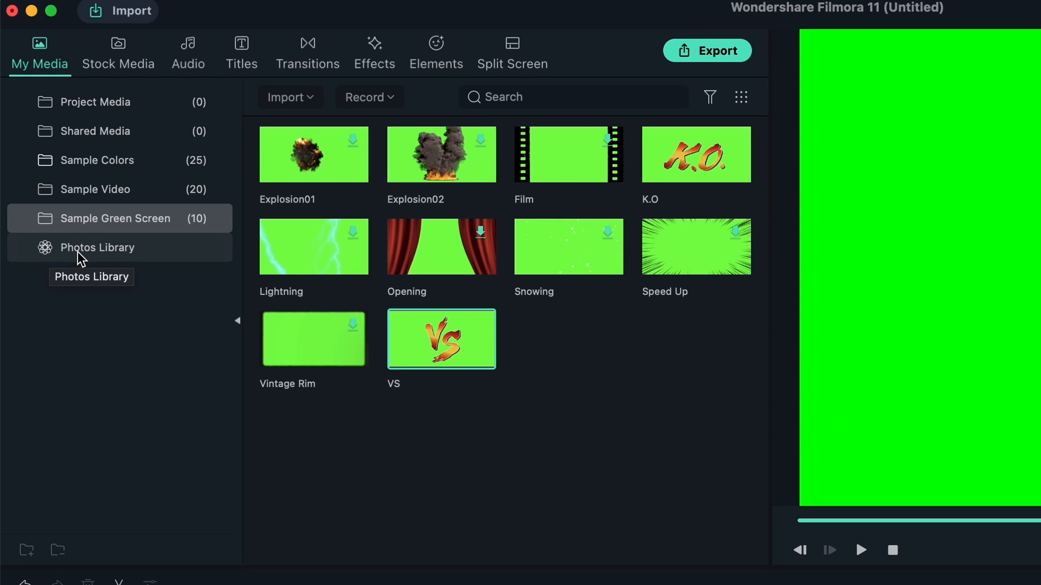
mouse_move(96, 258)
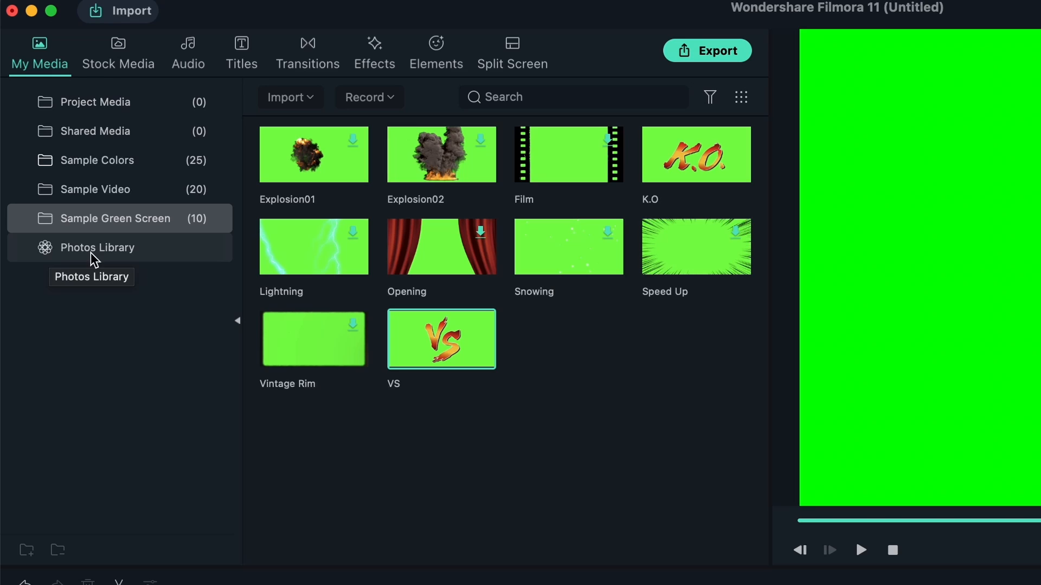
mouse_move(109, 260)
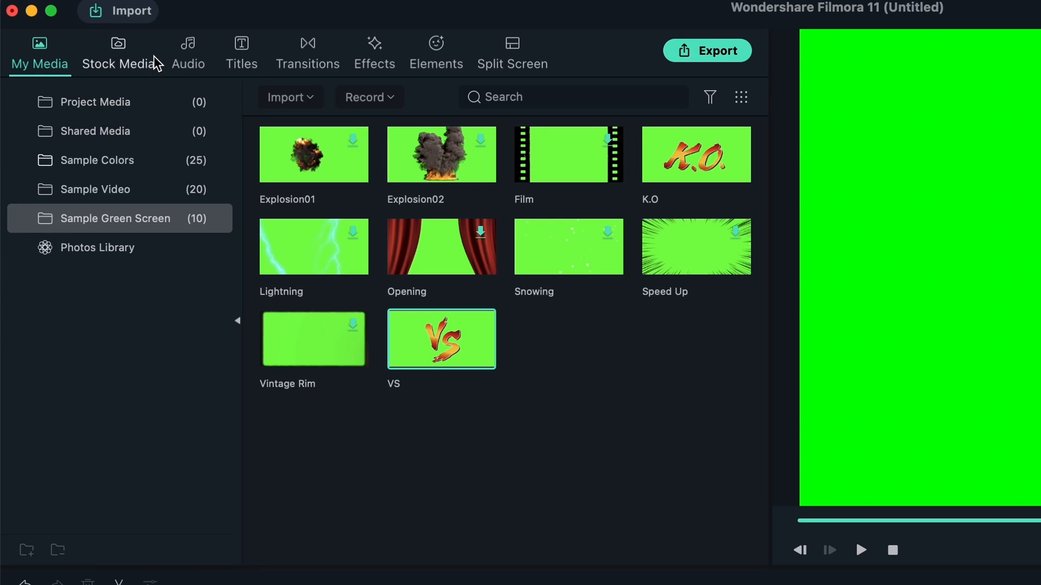
Step: Search the Giphy Stickers stock library for 'cake'
left_click(118, 49)
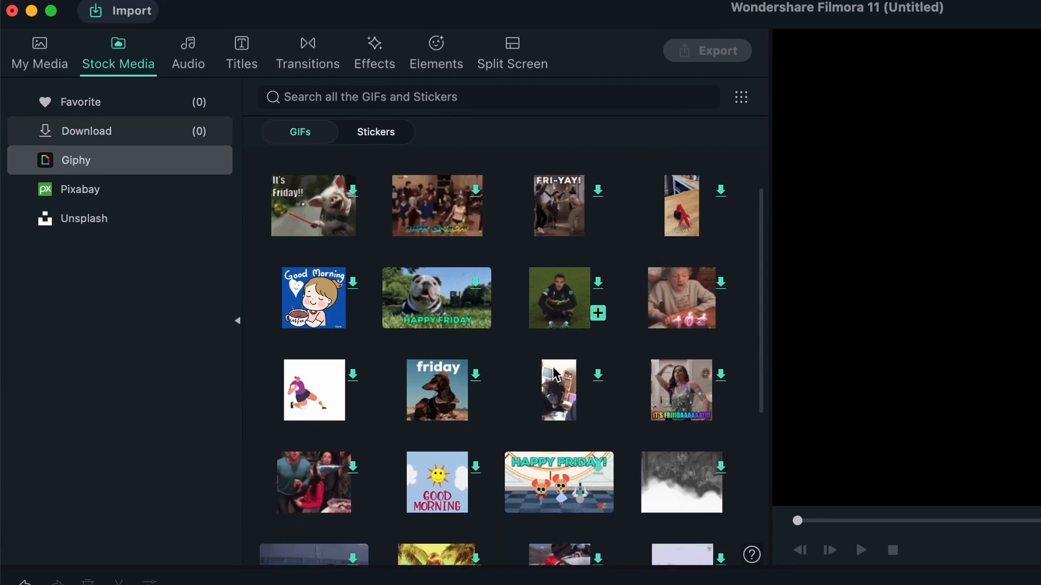
scroll("down", 3)
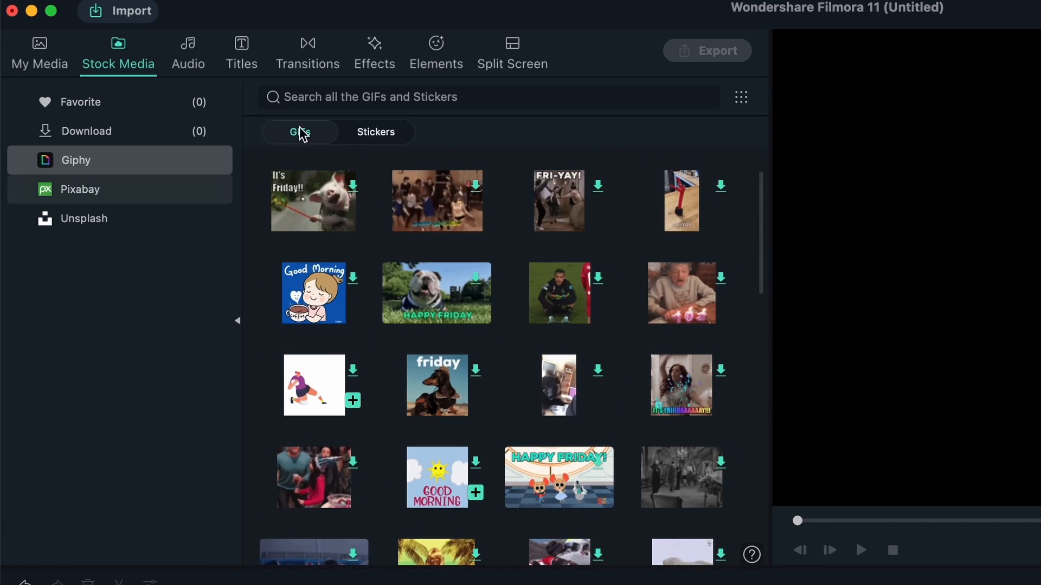
left_click(375, 131)
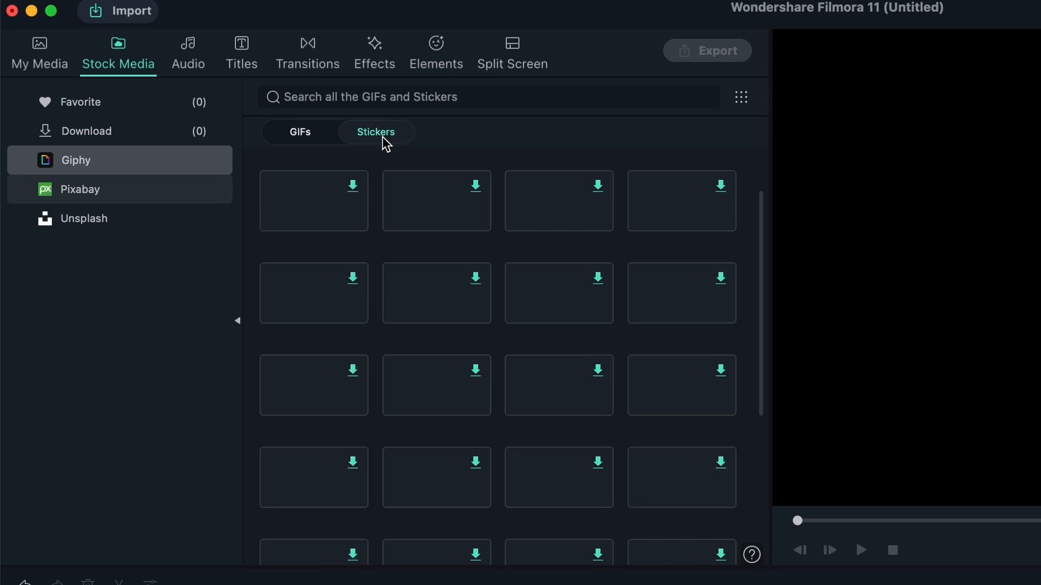
left_click(376, 131)
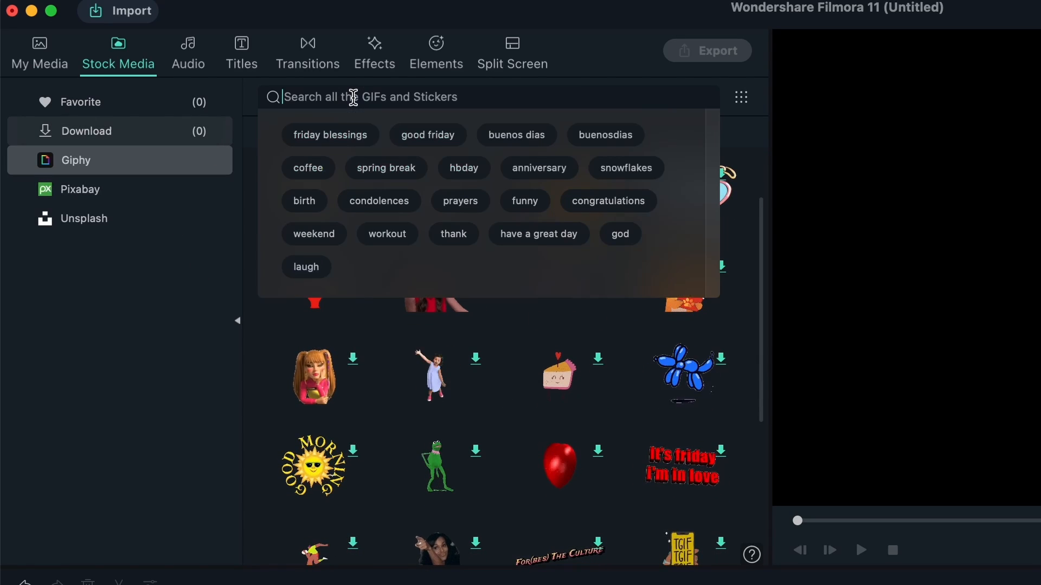
type("cake")
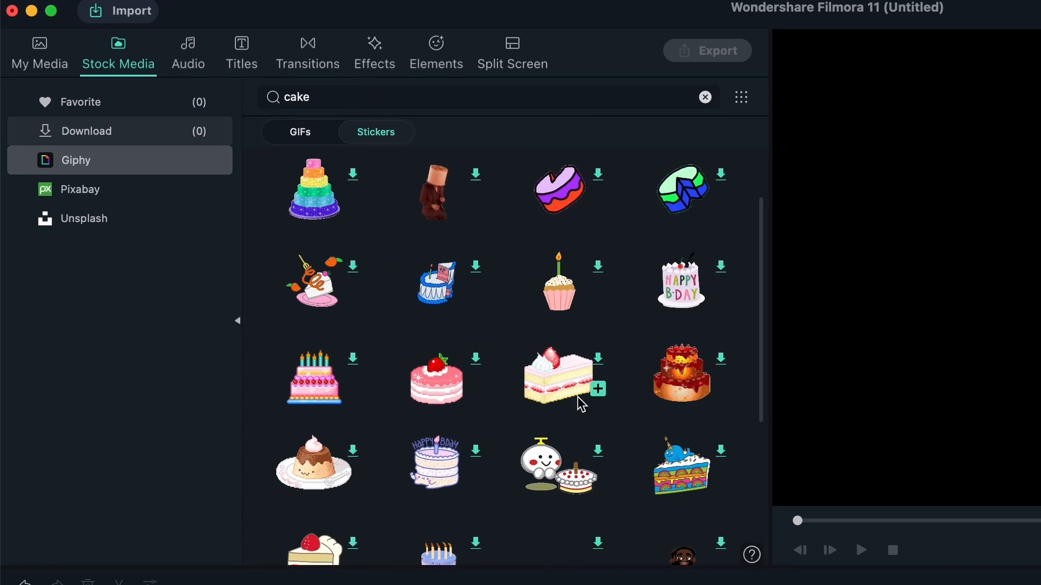
scroll("down", 3)
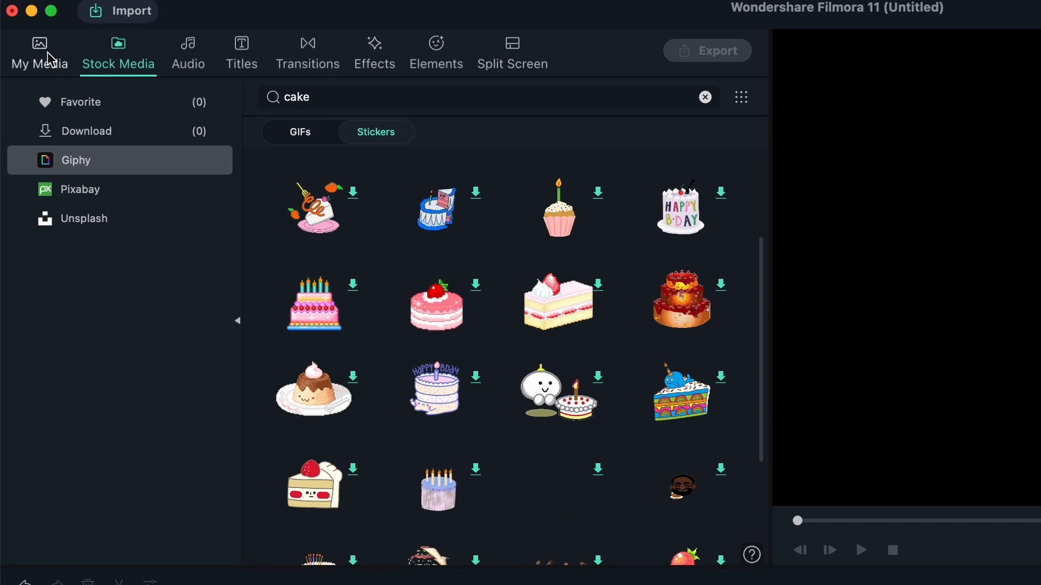
Step: Add the Beach clip from Sample Video to the timeline
left_click(39, 43)
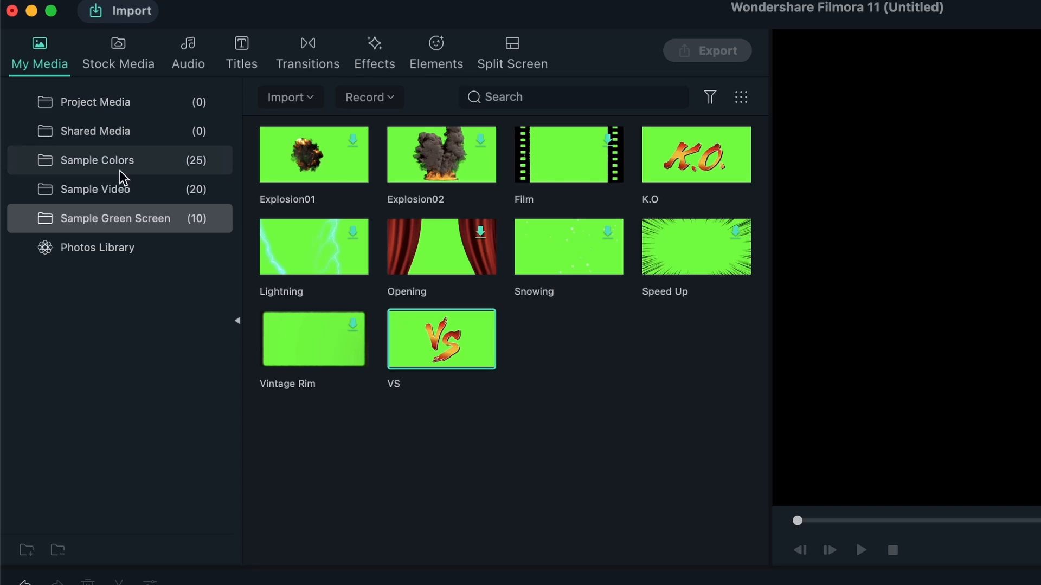
left_click(95, 189)
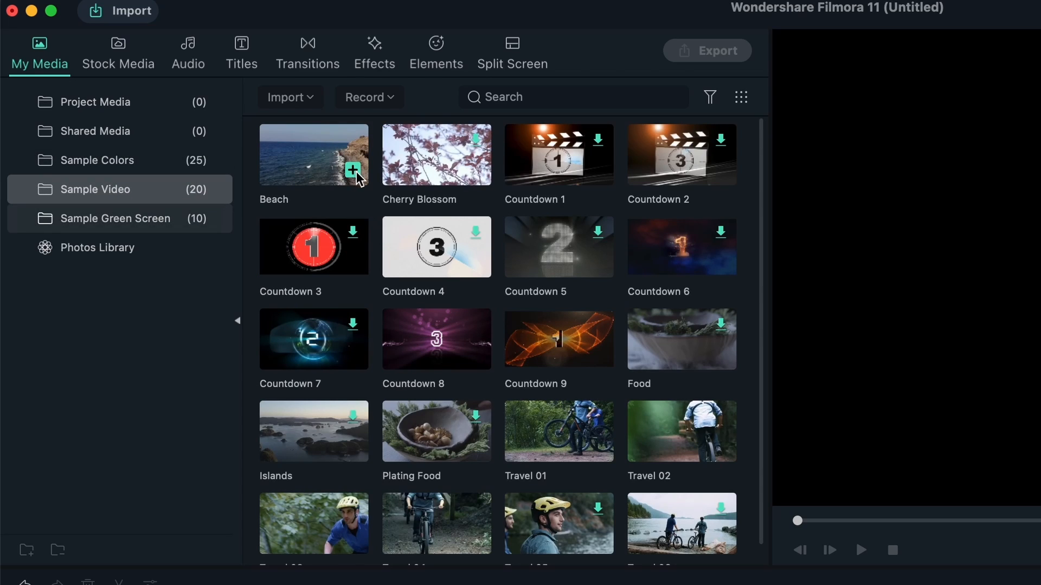
left_click(352, 170)
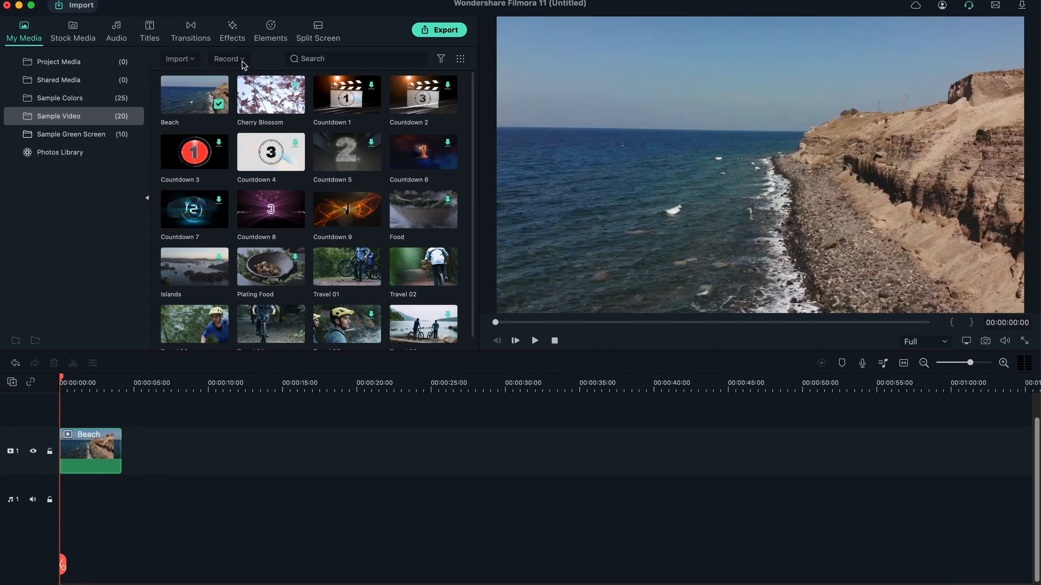
Step: Download the cake-with-candles sticker and place it on a track above Beach
left_click(72, 26)
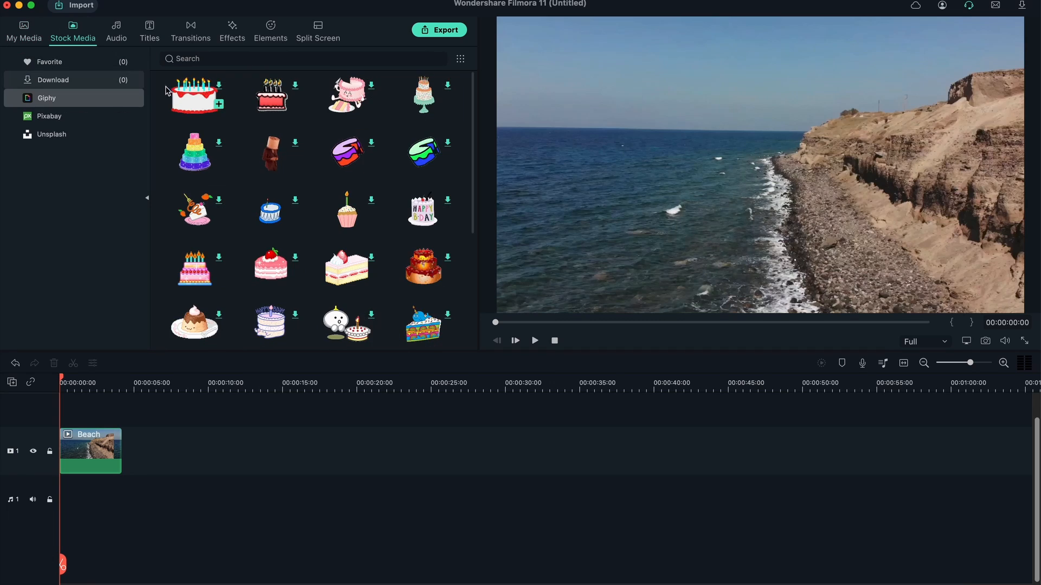
left_click(294, 85)
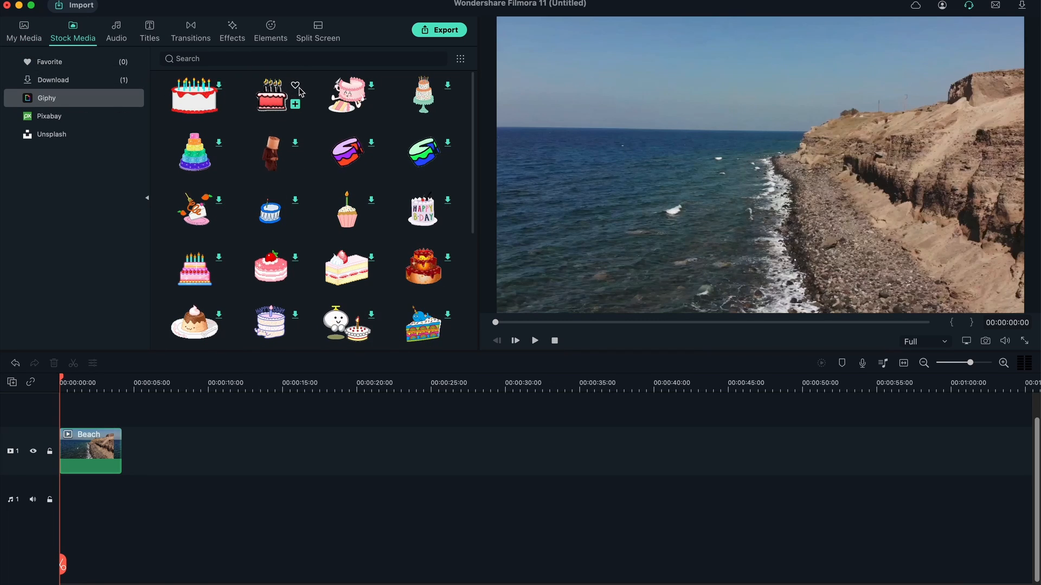
left_click(294, 105)
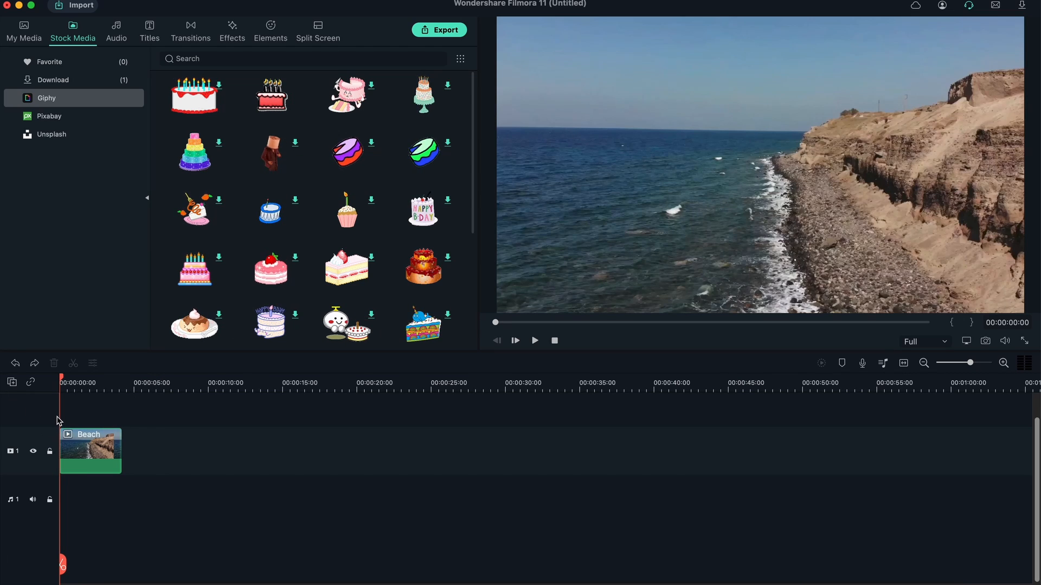
mouse_move(128, 460)
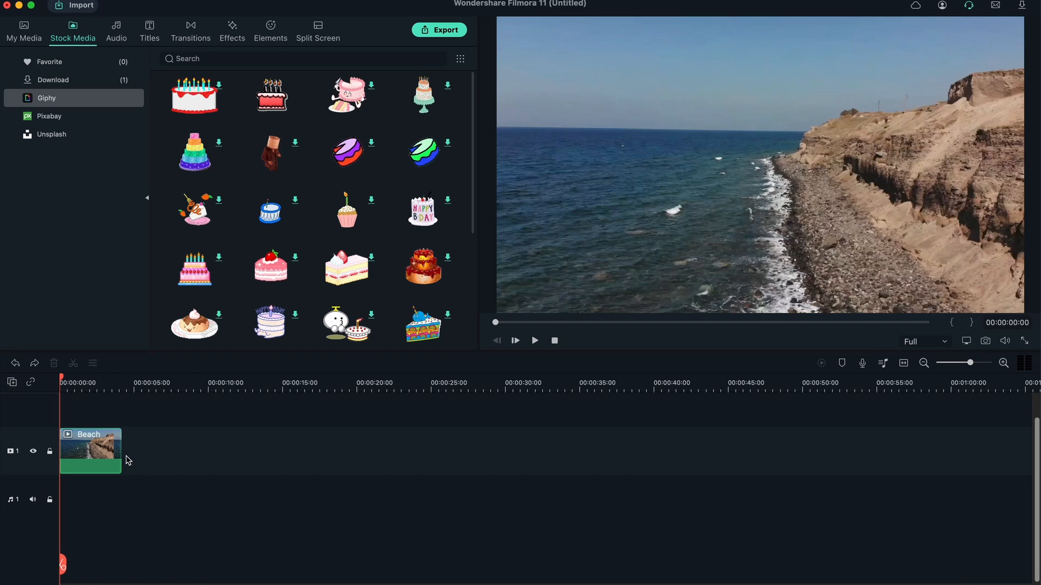
mouse_move(15, 469)
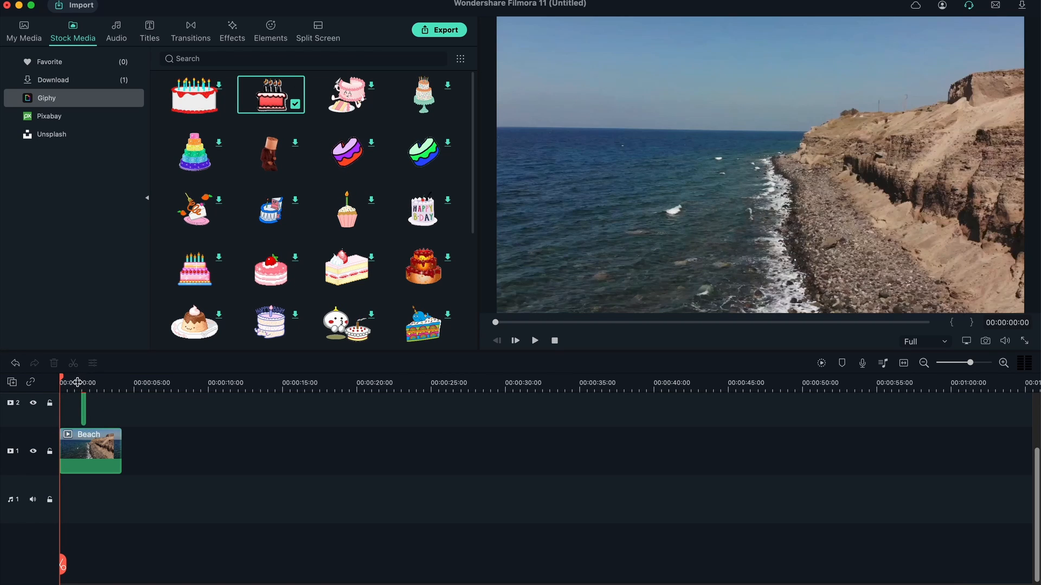
left_click_drag(78, 383, 85, 382)
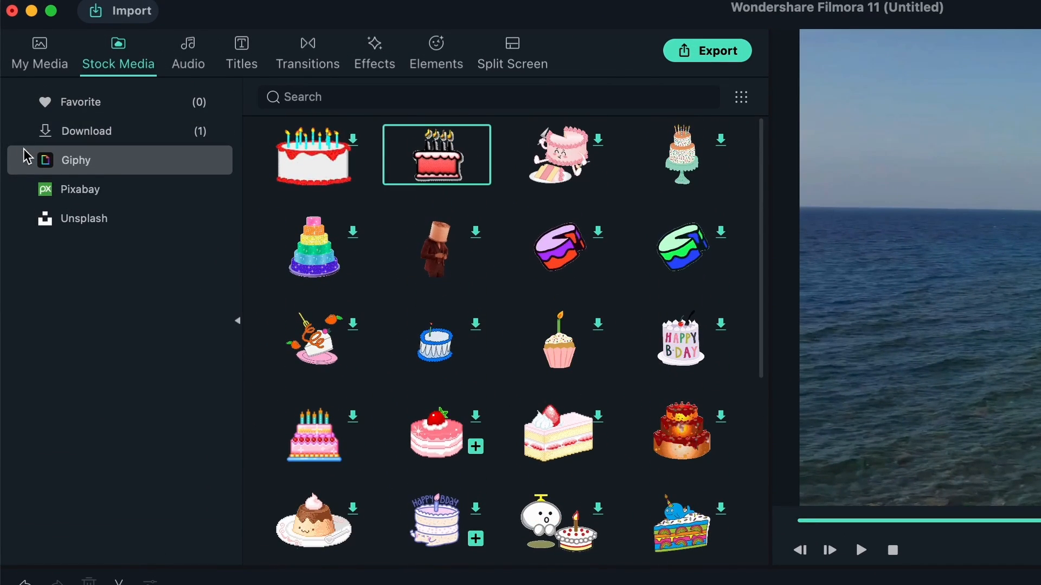
mouse_move(65, 203)
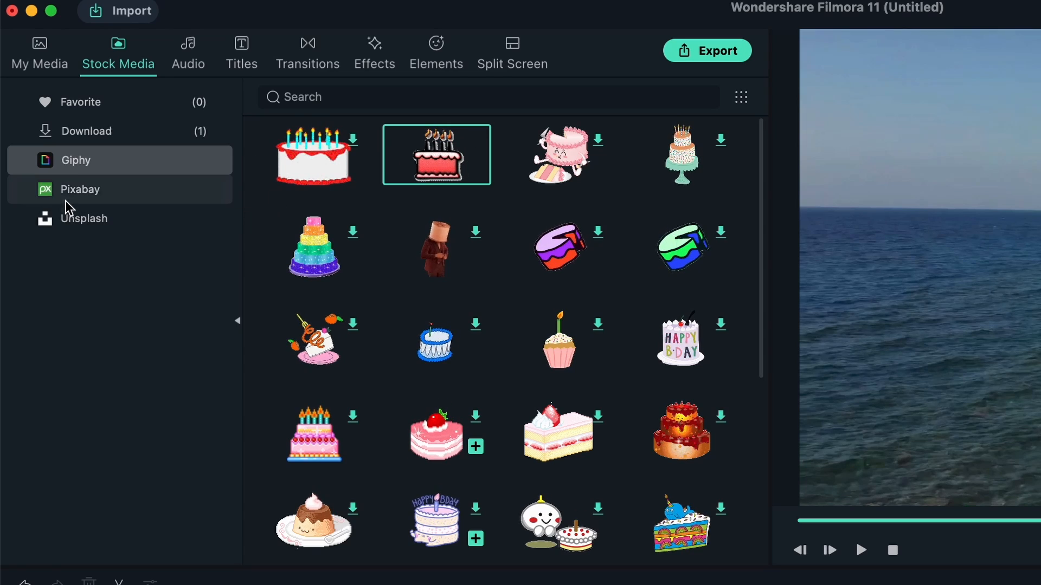
Step: Show Pixabay stock media as larger thumbnails and switch from videos to photos
left_click(79, 189)
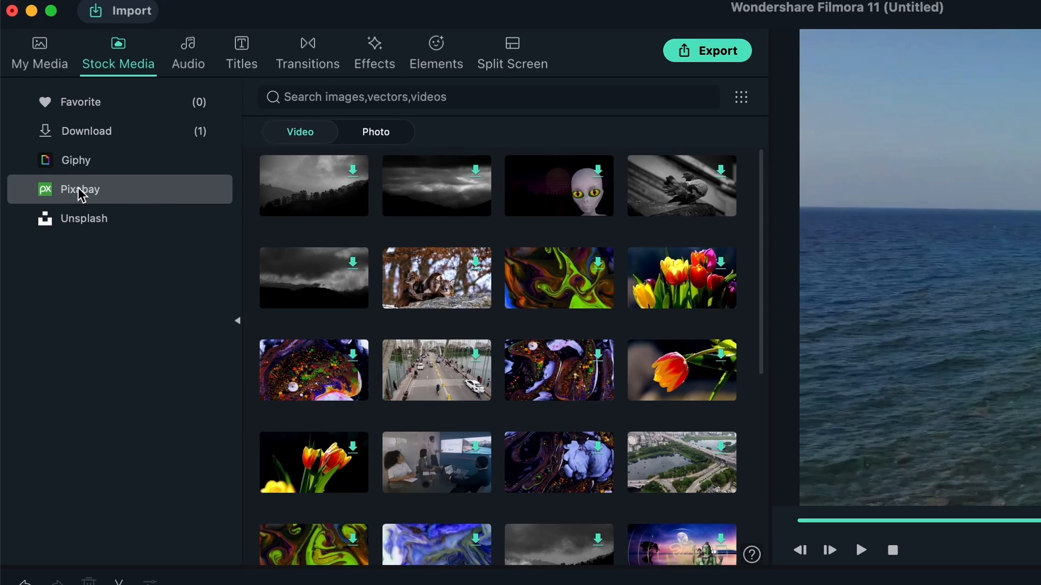
mouse_move(200, 181)
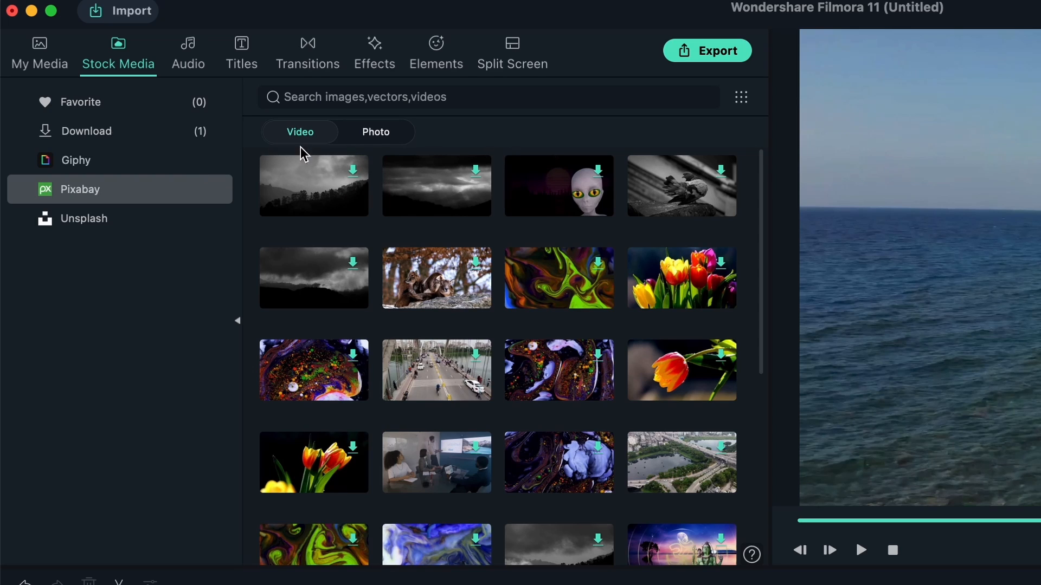
mouse_move(594, 385)
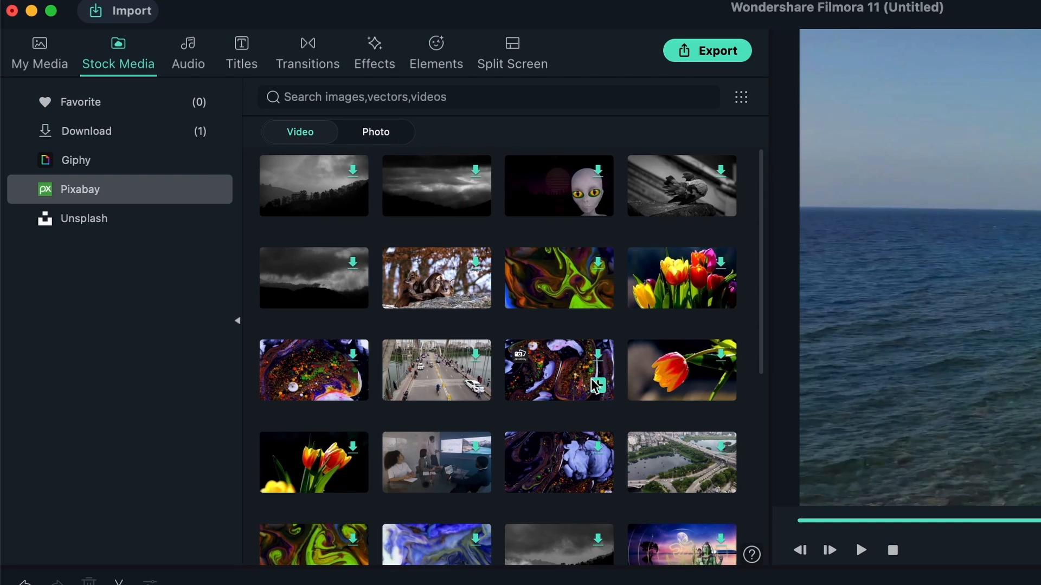
mouse_move(337, 265)
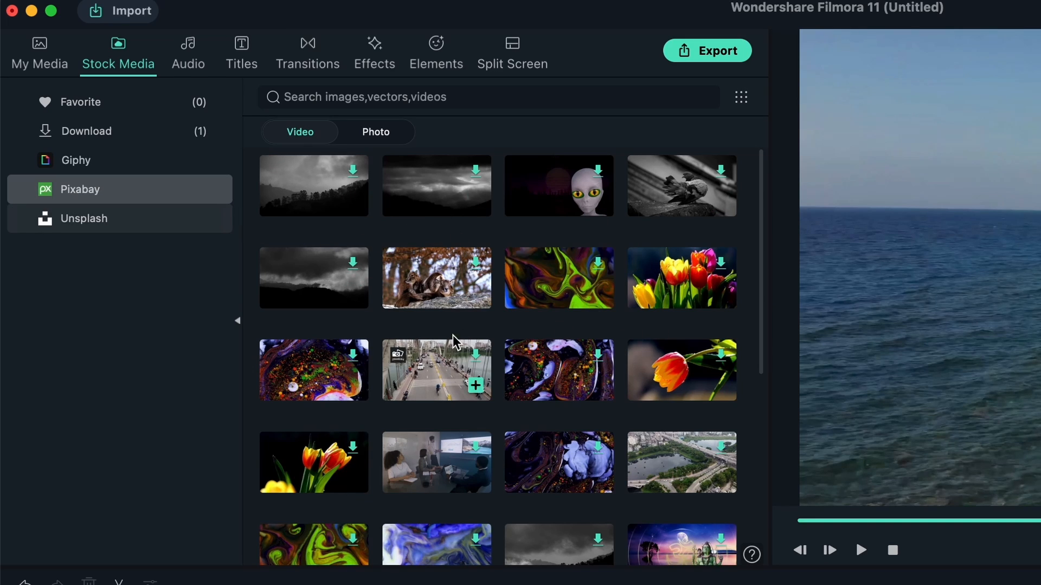
left_click(740, 96)
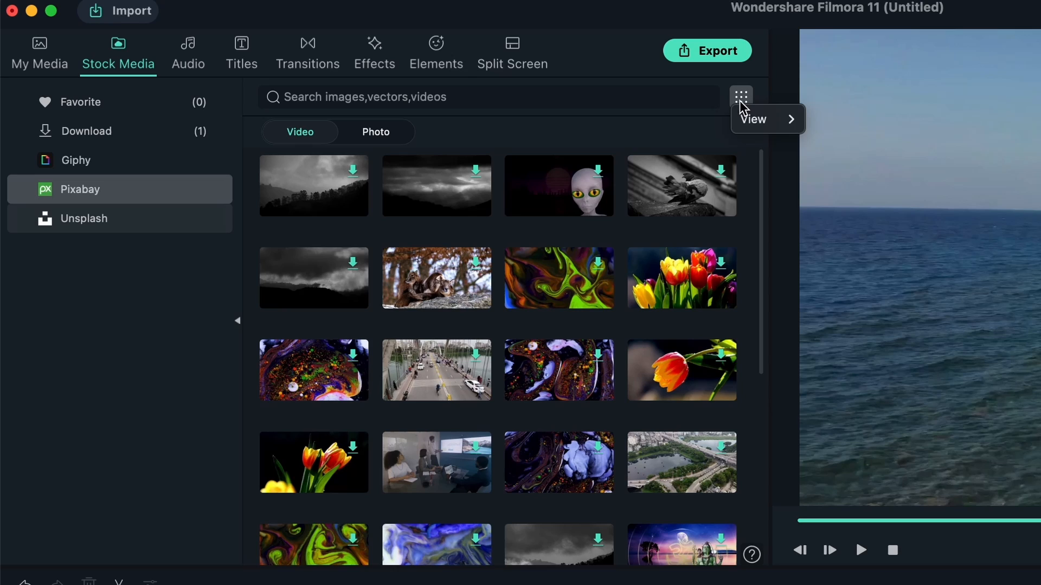
left_click(741, 95)
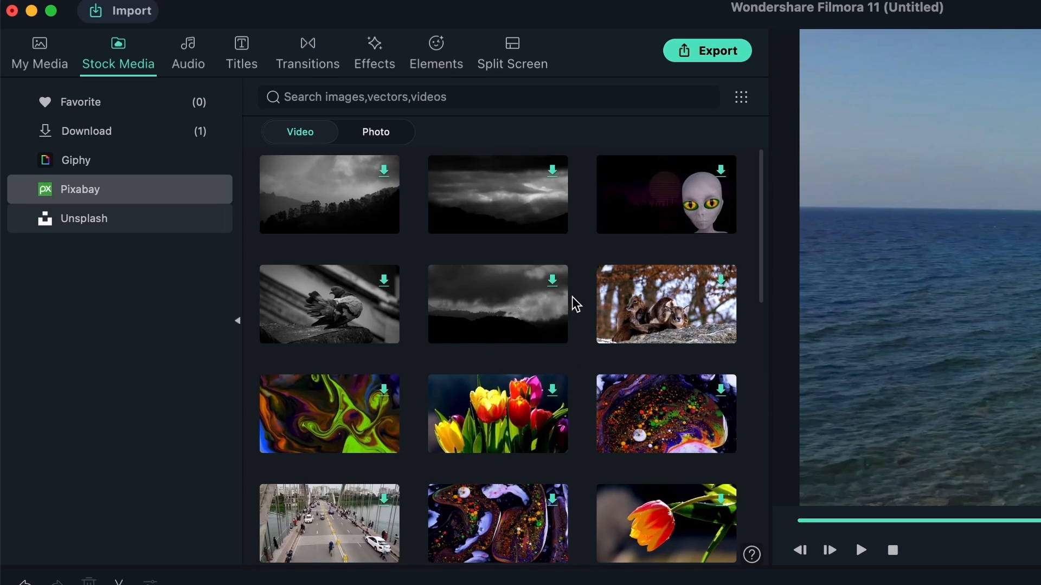
mouse_move(328, 320)
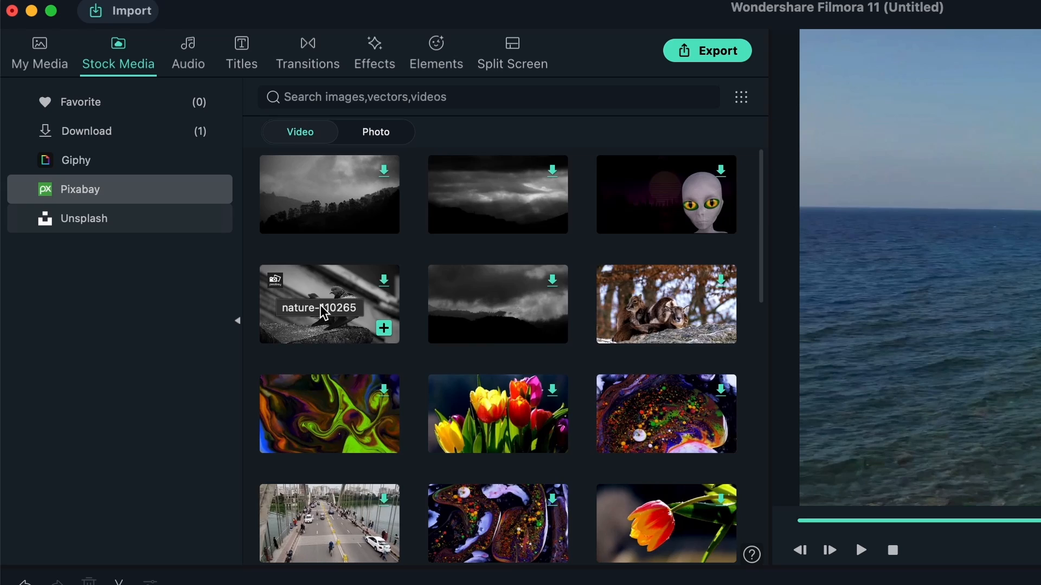
mouse_move(261, 145)
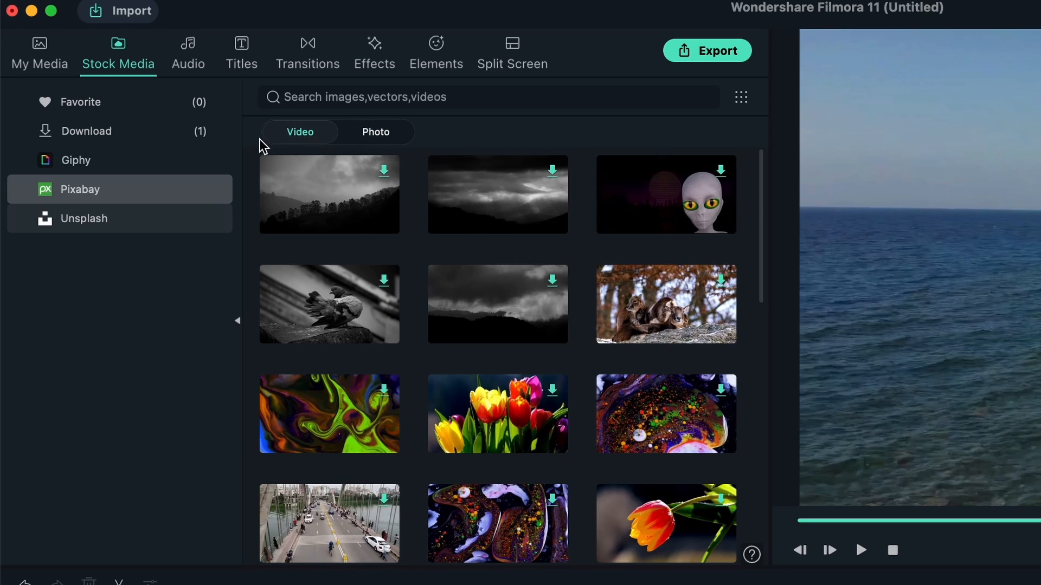
left_click(375, 131)
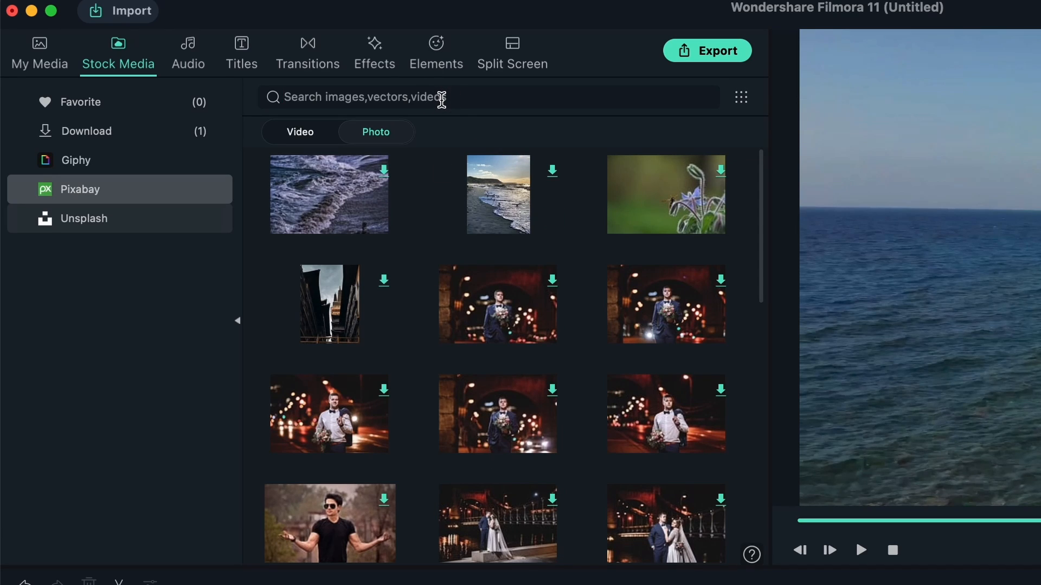
type("doll")
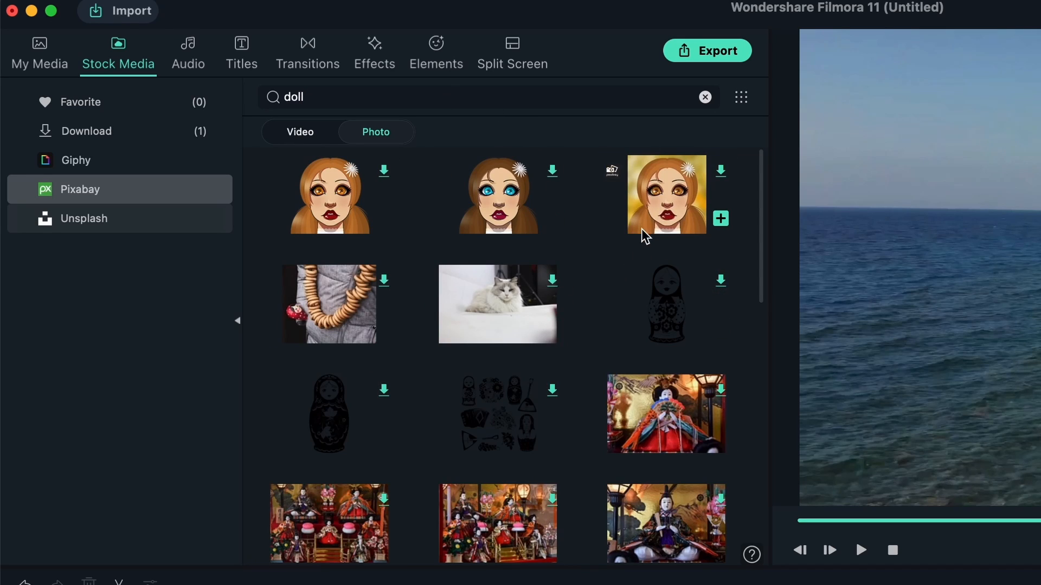
mouse_move(247, 348)
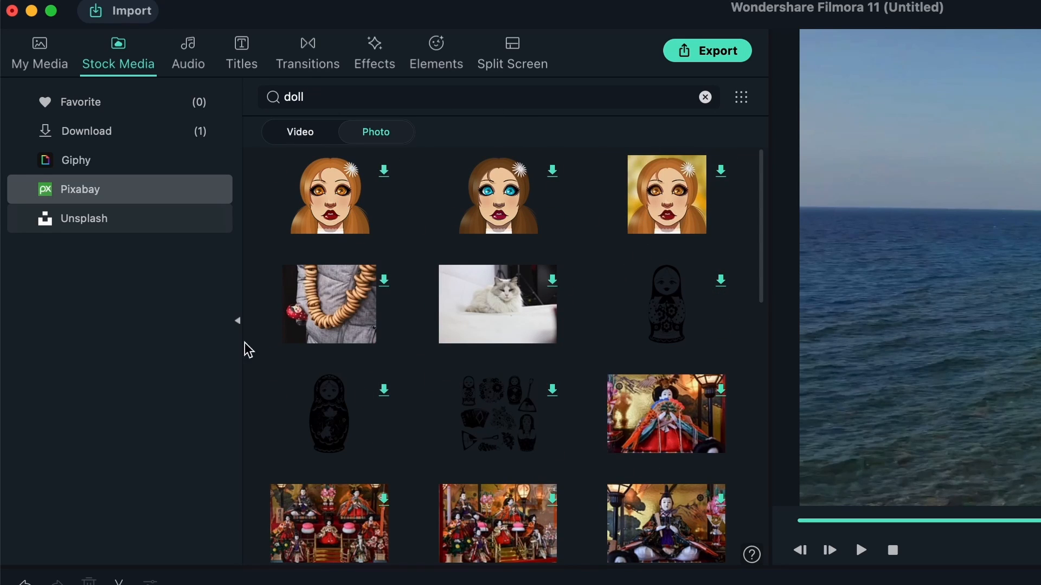
mouse_move(104, 232)
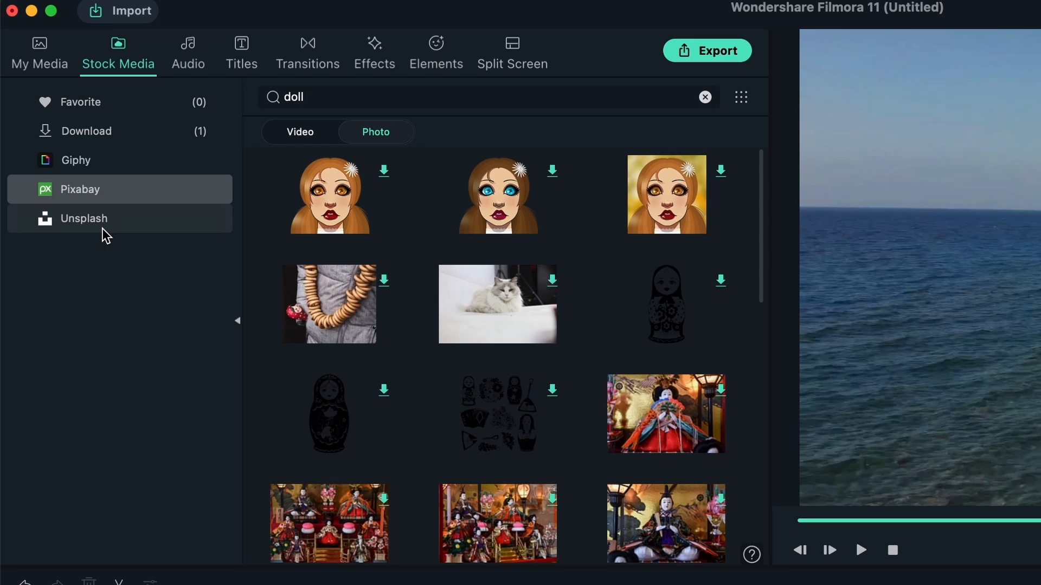
left_click(84, 219)
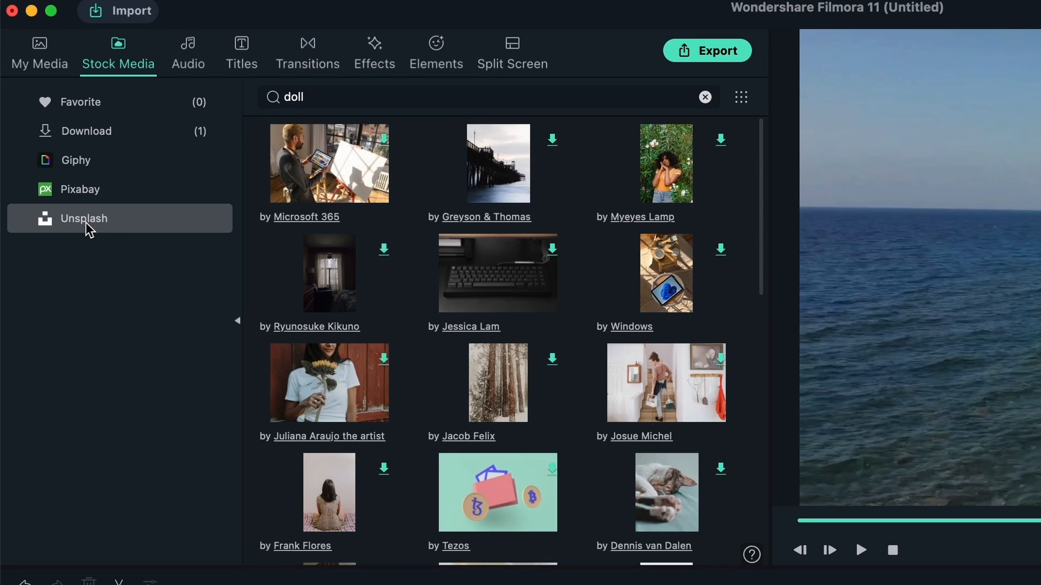
mouse_move(705, 98)
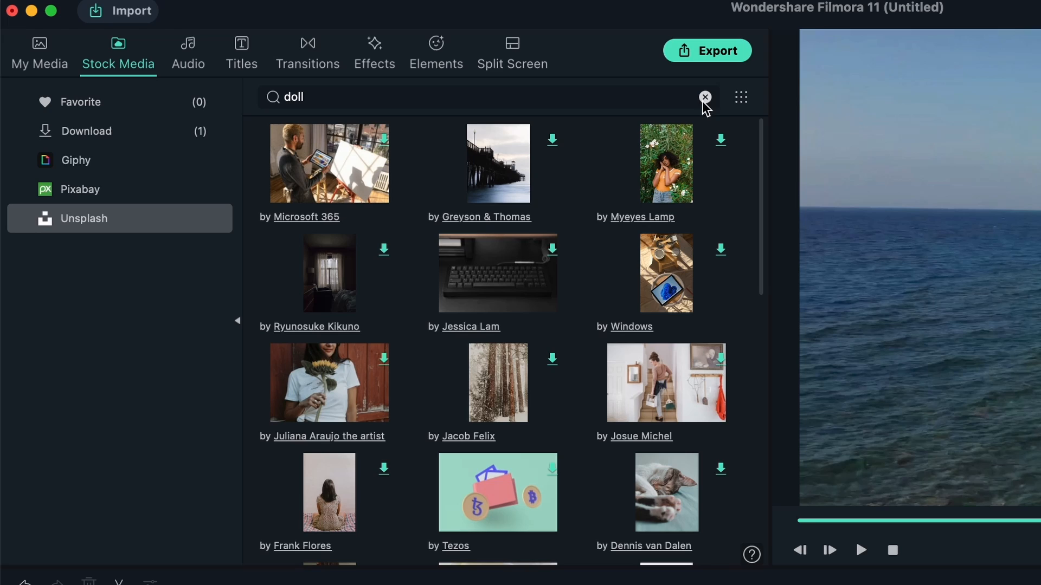
left_click(705, 98)
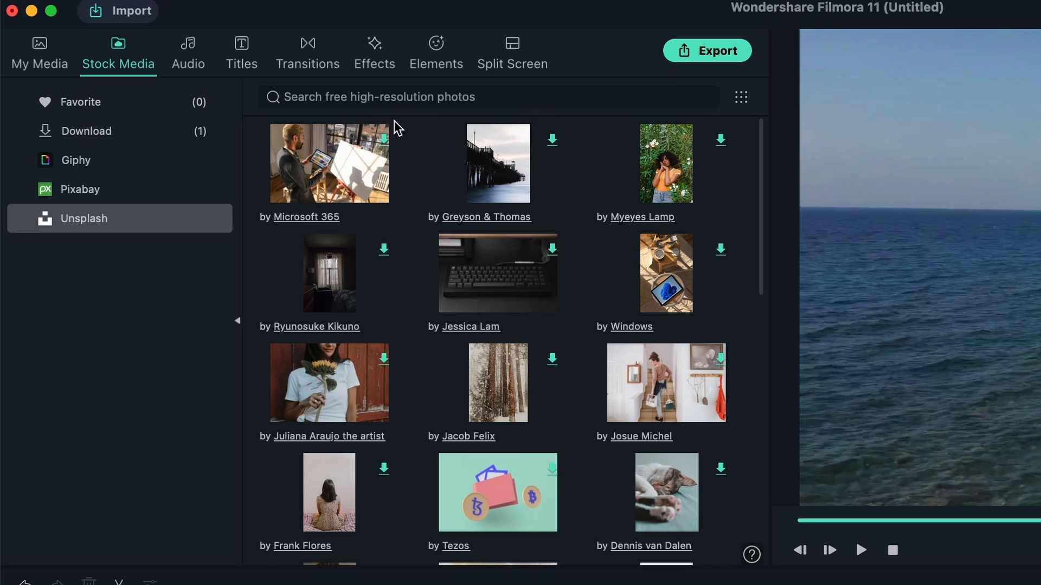
mouse_move(471, 124)
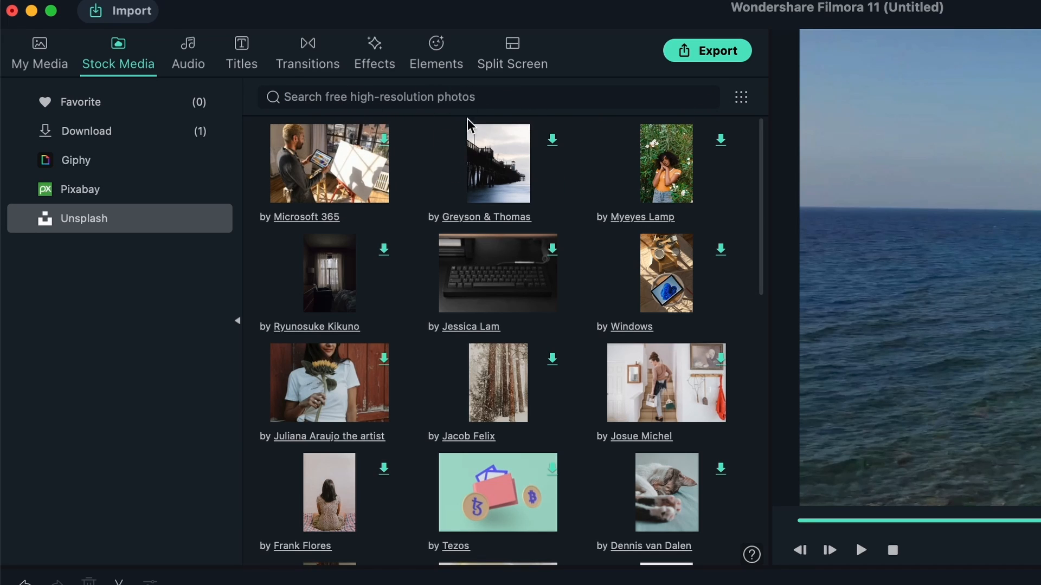
left_click(80, 189)
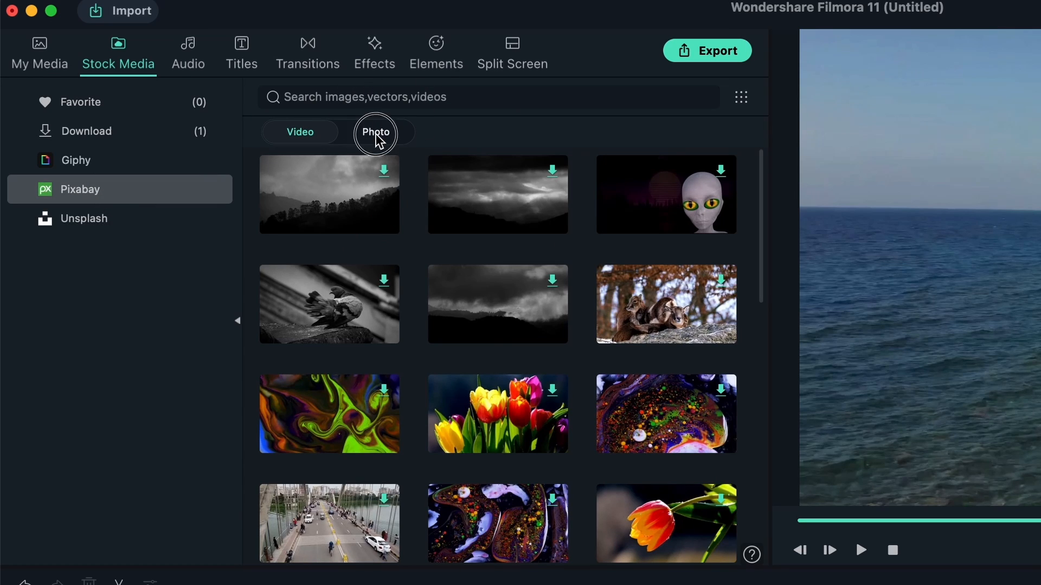
left_click(375, 131)
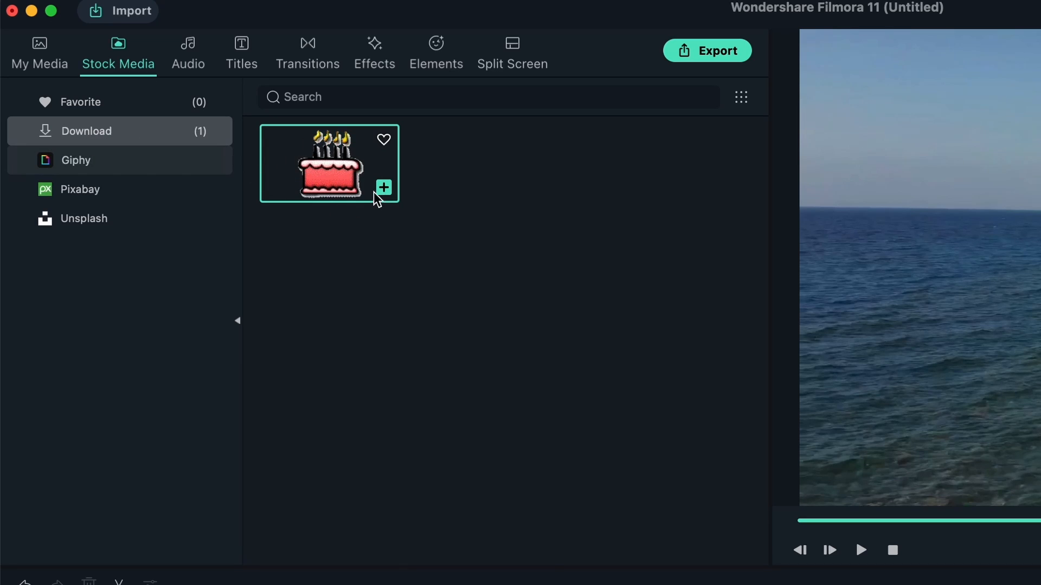
mouse_move(400, 160)
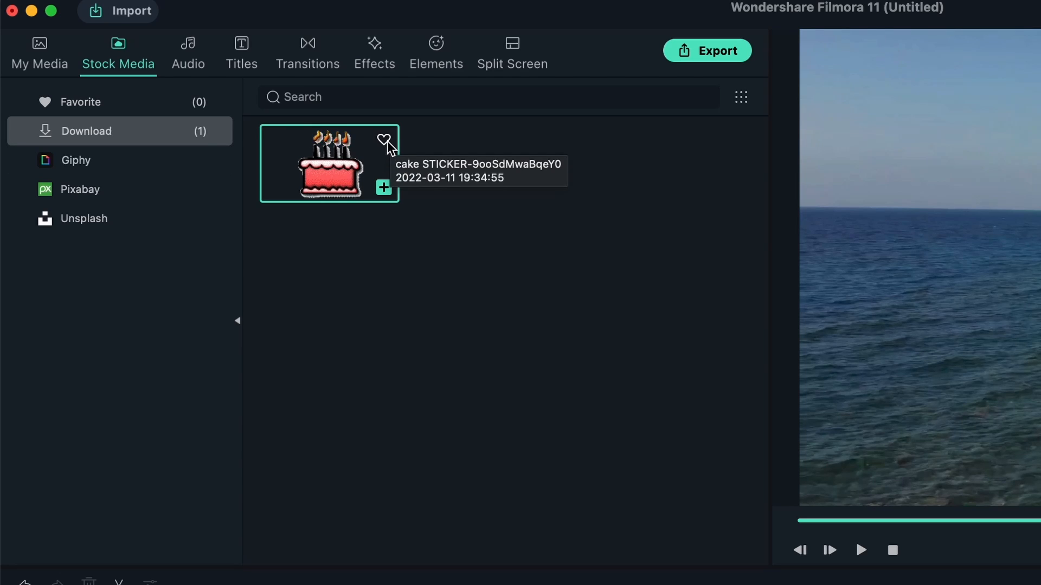
Step: Mark the downloaded cake sticker as a favourite and view it in the Favorite collection
left_click(384, 139)
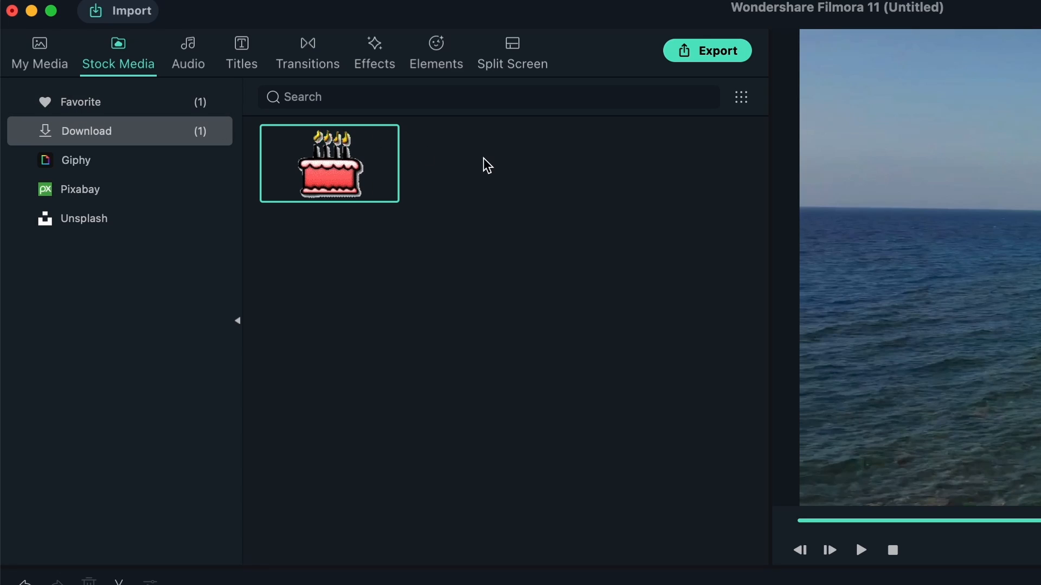
left_click(81, 102)
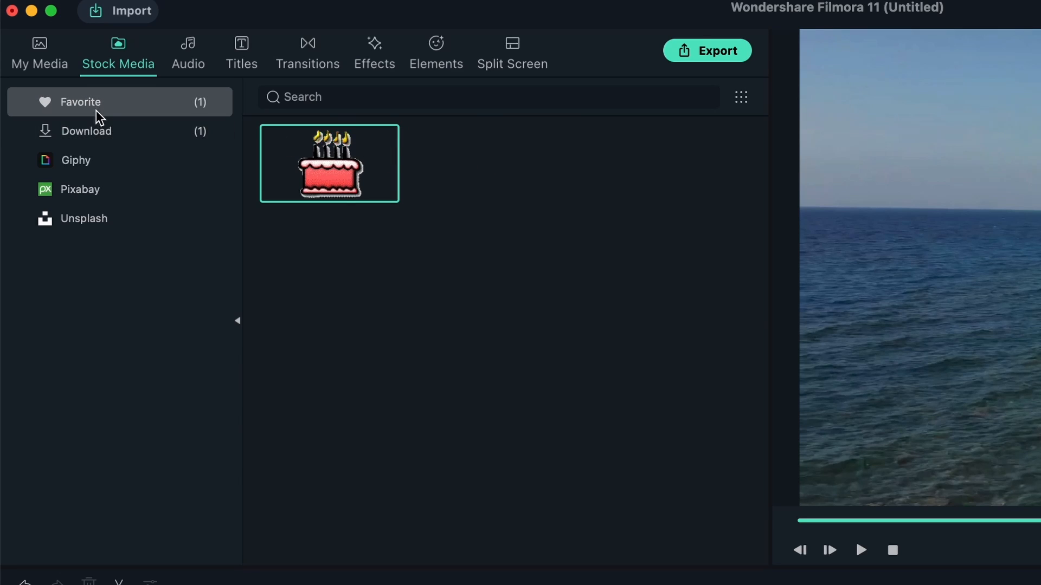
mouse_move(122, 170)
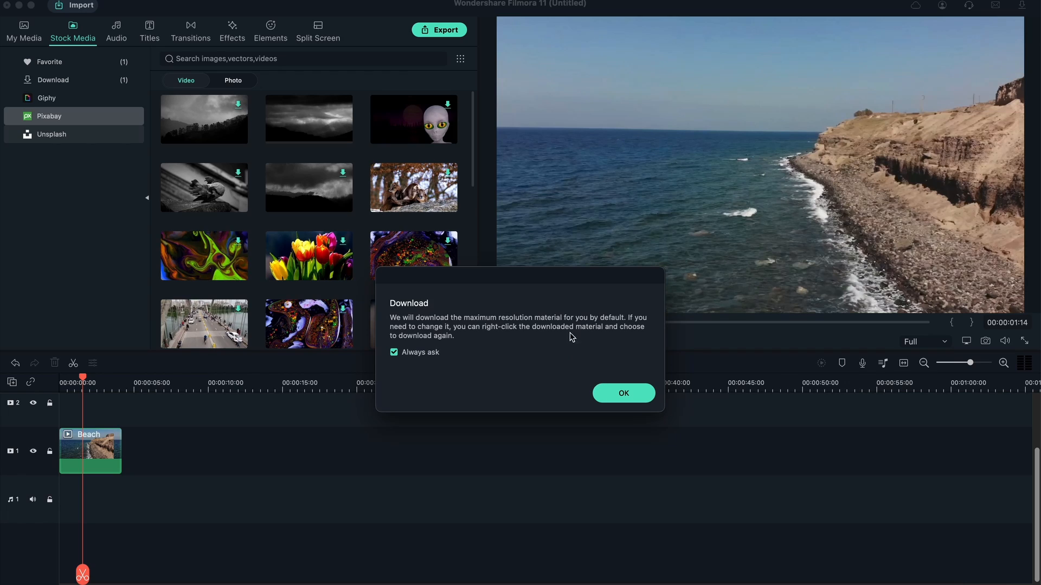
mouse_move(627, 397)
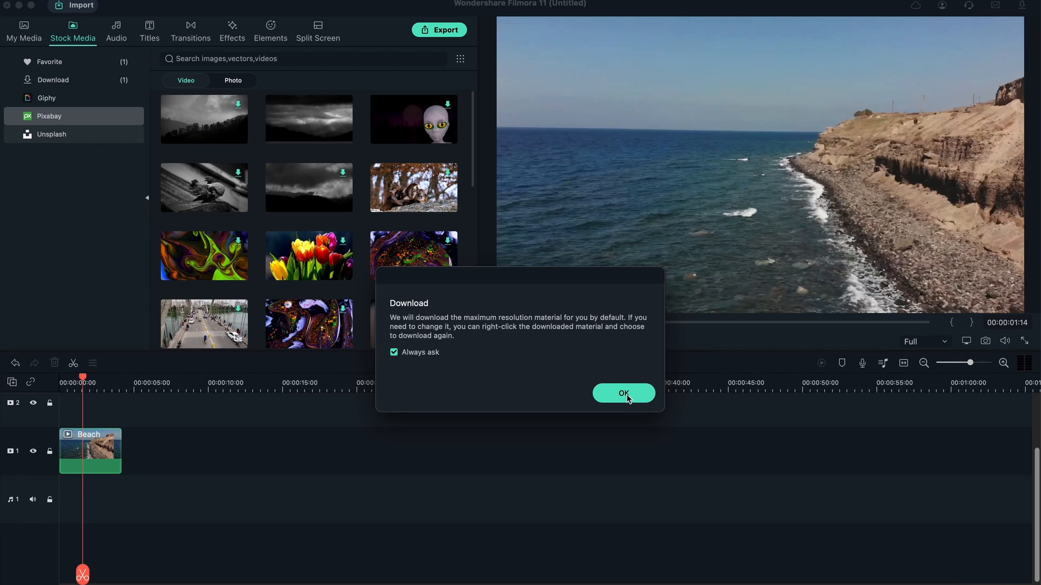
Step: Accept the resolution notice, check the cloudy sky clip in Download and the cake sticker in Favorite
left_click(624, 393)
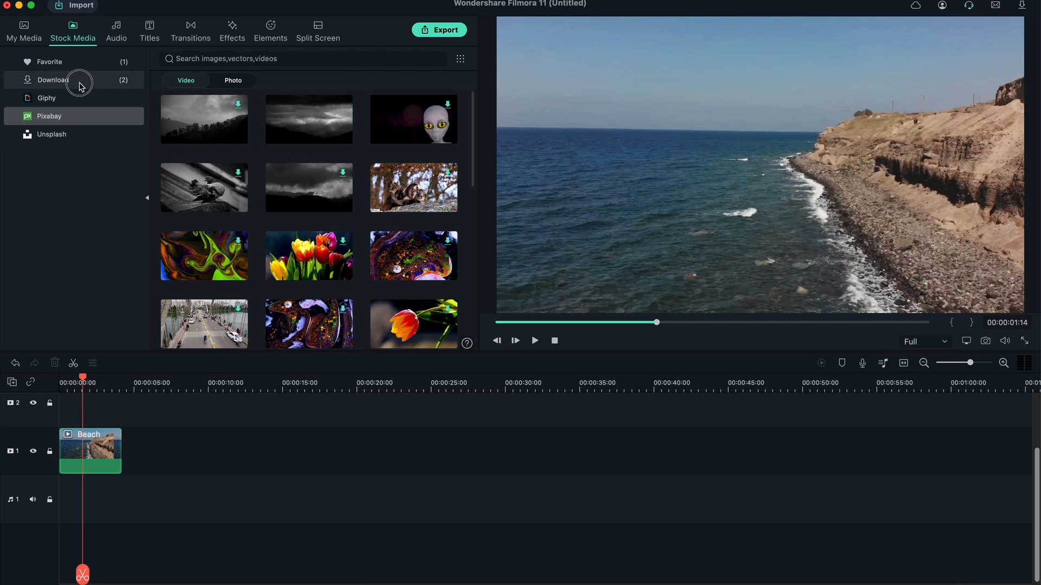
left_click(52, 81)
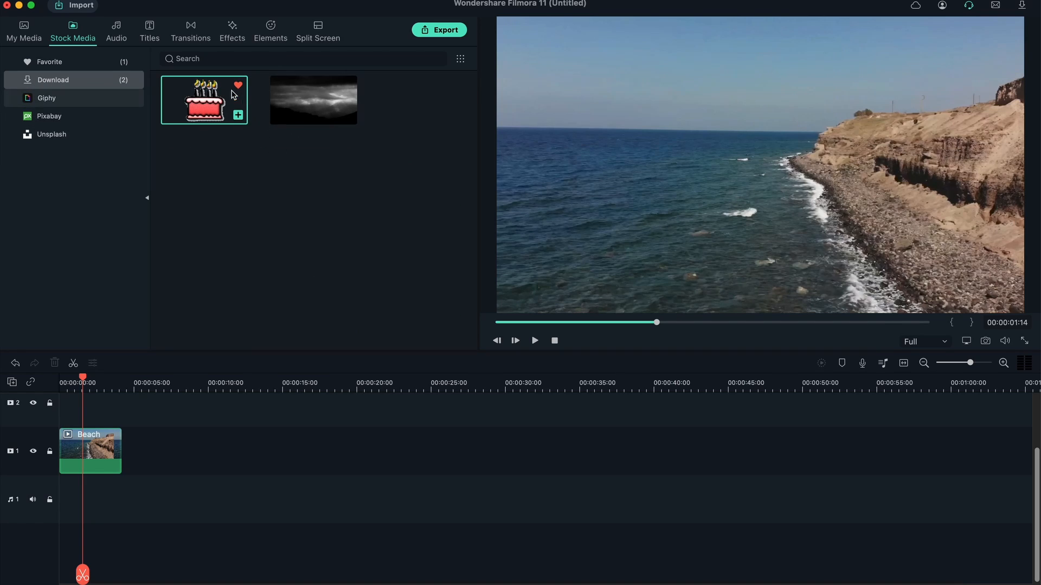
left_click(50, 61)
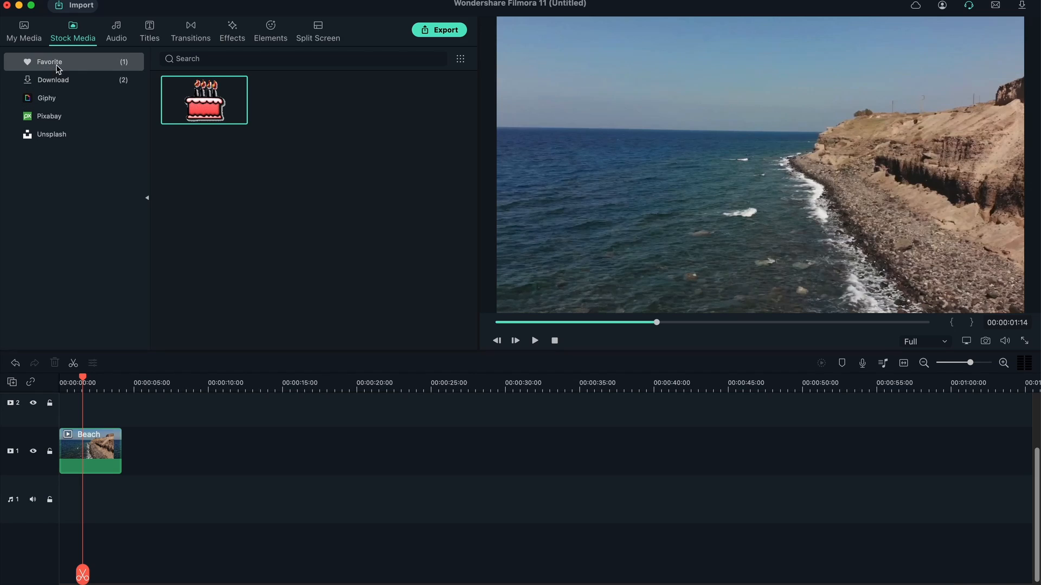
mouse_move(201, 100)
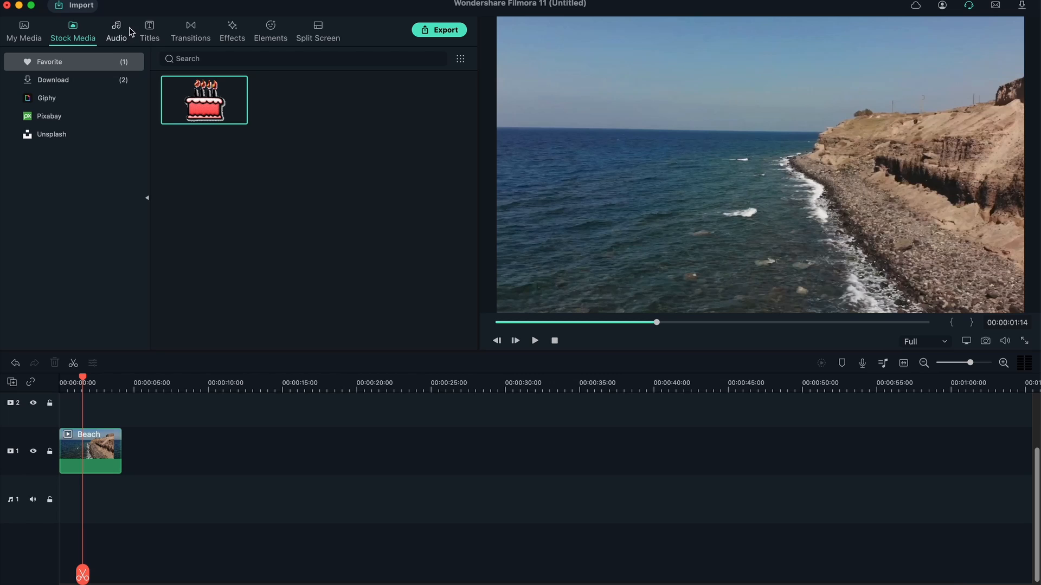
left_click(116, 31)
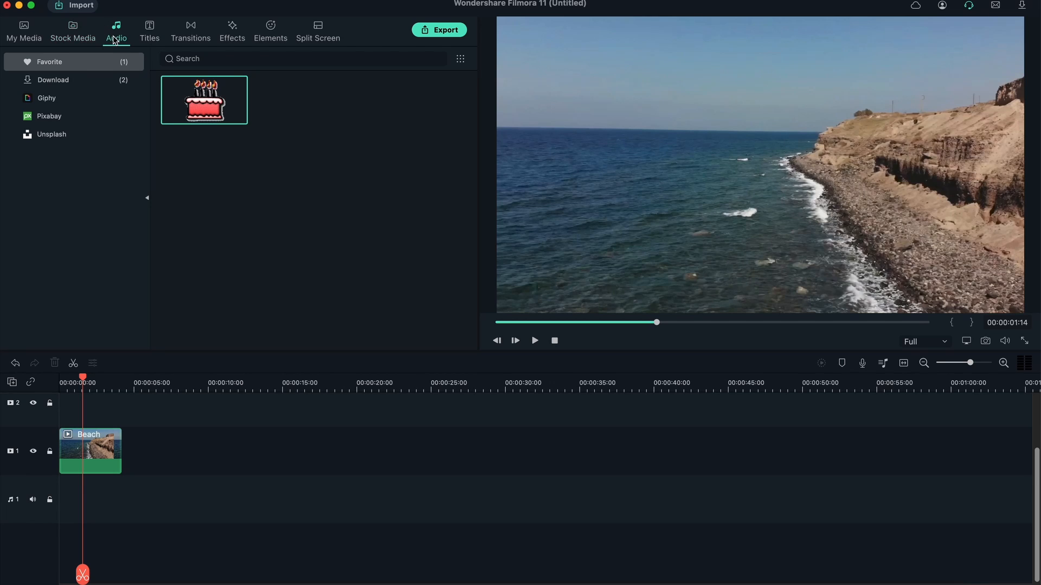
Step: Browse the Audio library down to the Rock category listing Phantom, Dynamite and Flames
left_click(115, 26)
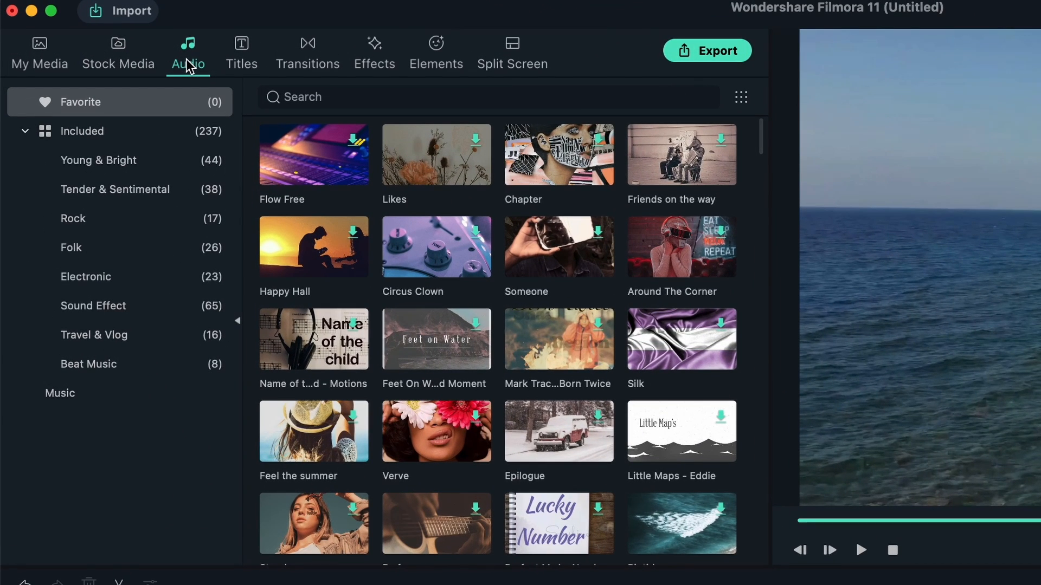
mouse_move(402, 167)
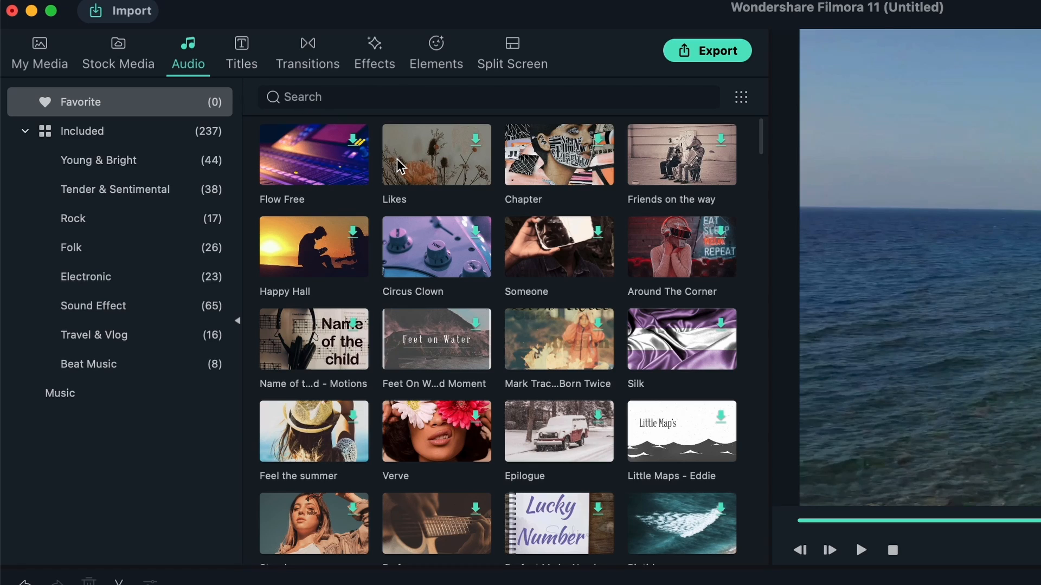
mouse_move(399, 166)
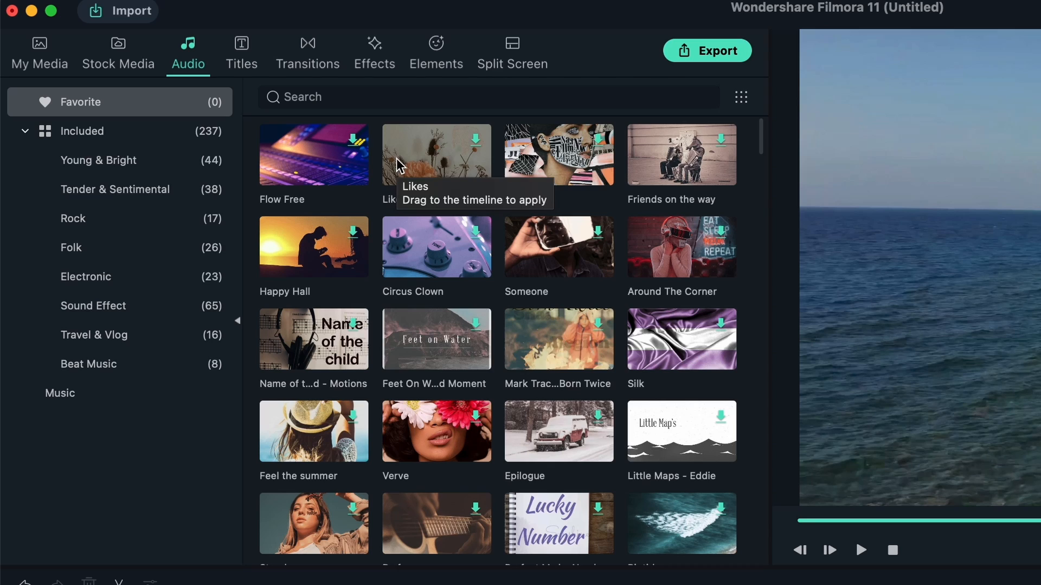
mouse_move(436, 312)
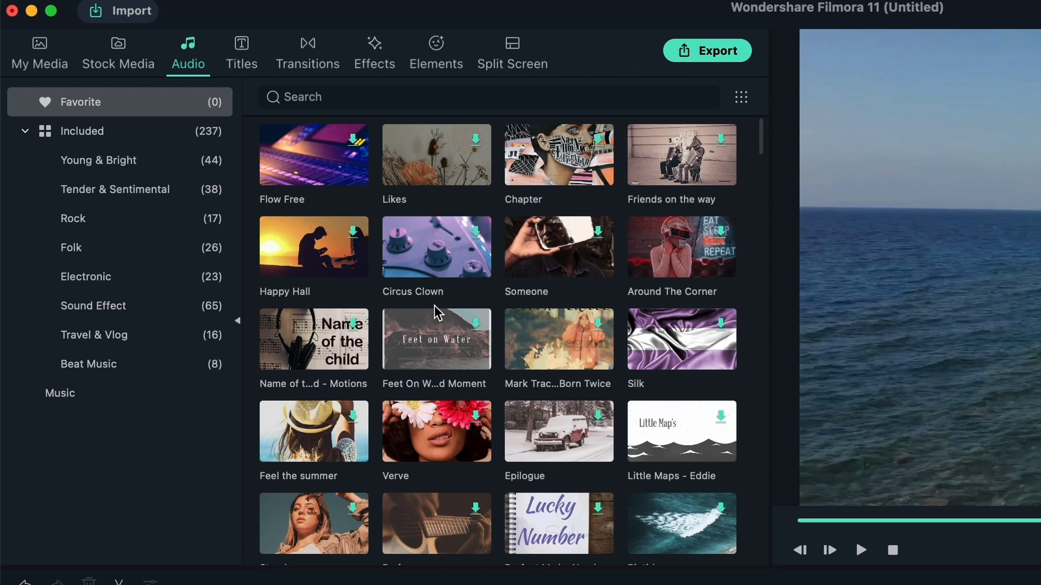
mouse_move(624, 178)
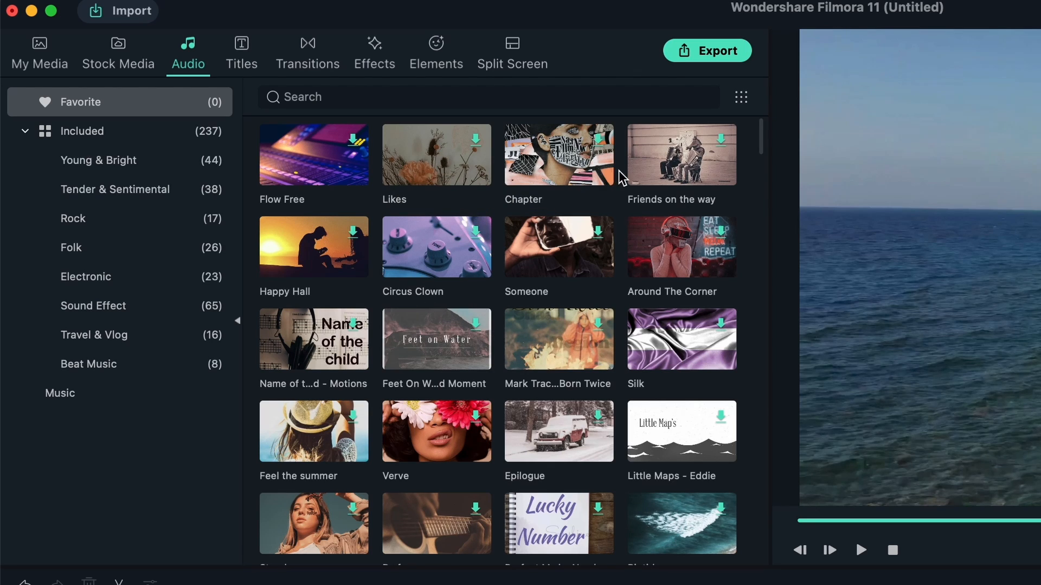
scroll("down", 3)
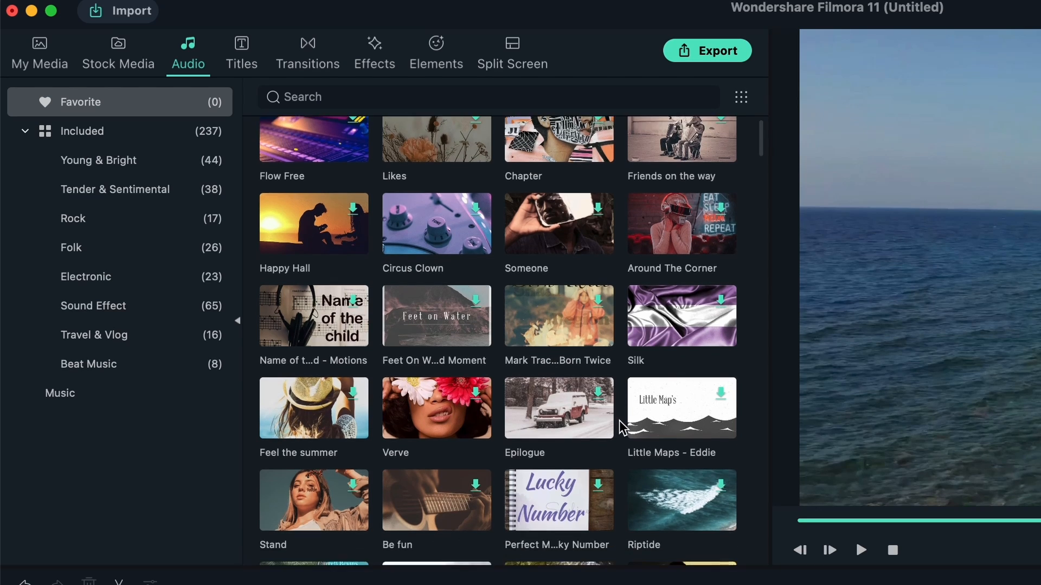
scroll("down", 3)
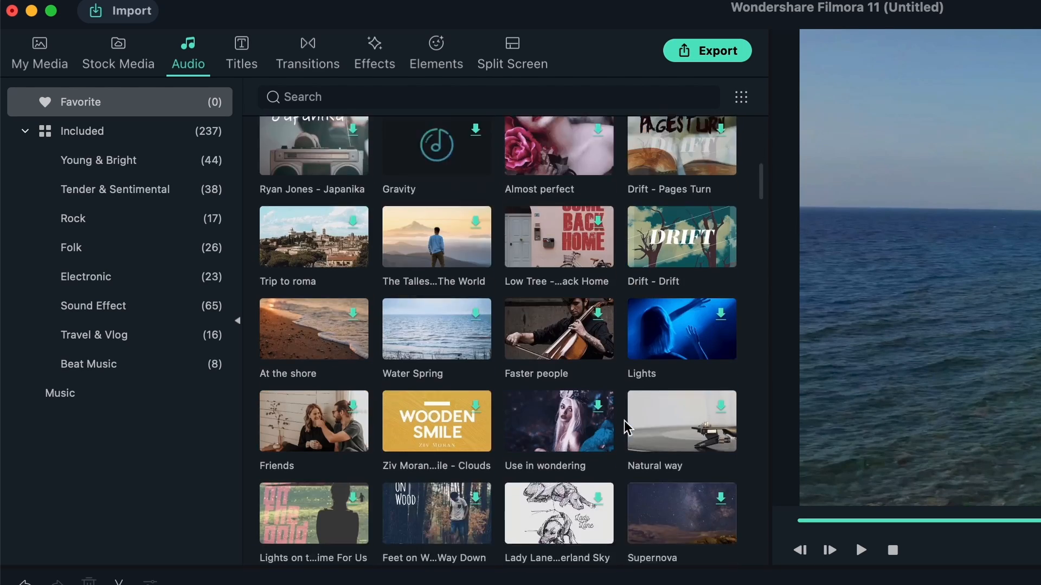
scroll("down", 3)
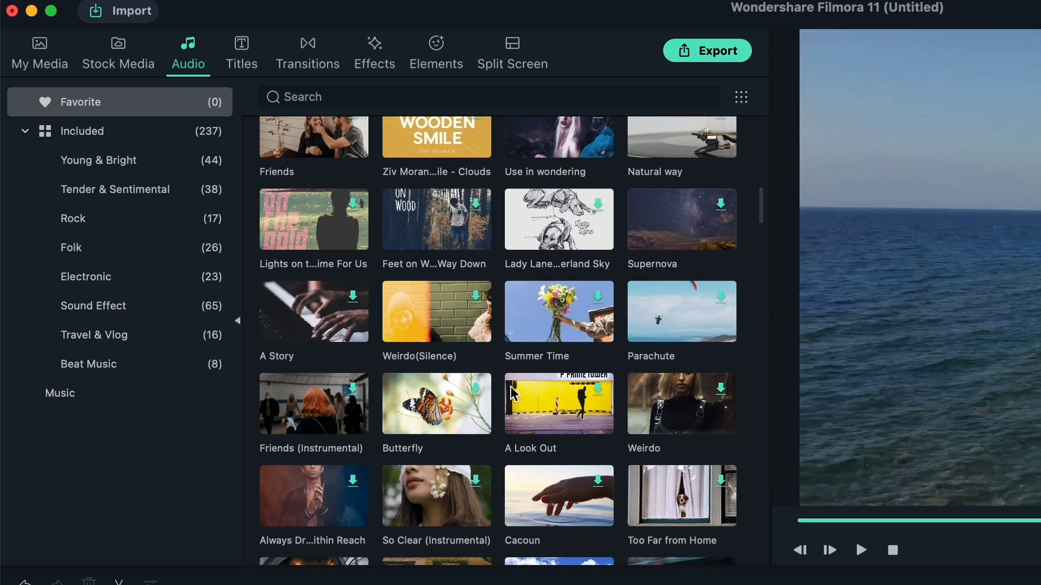
mouse_move(113, 114)
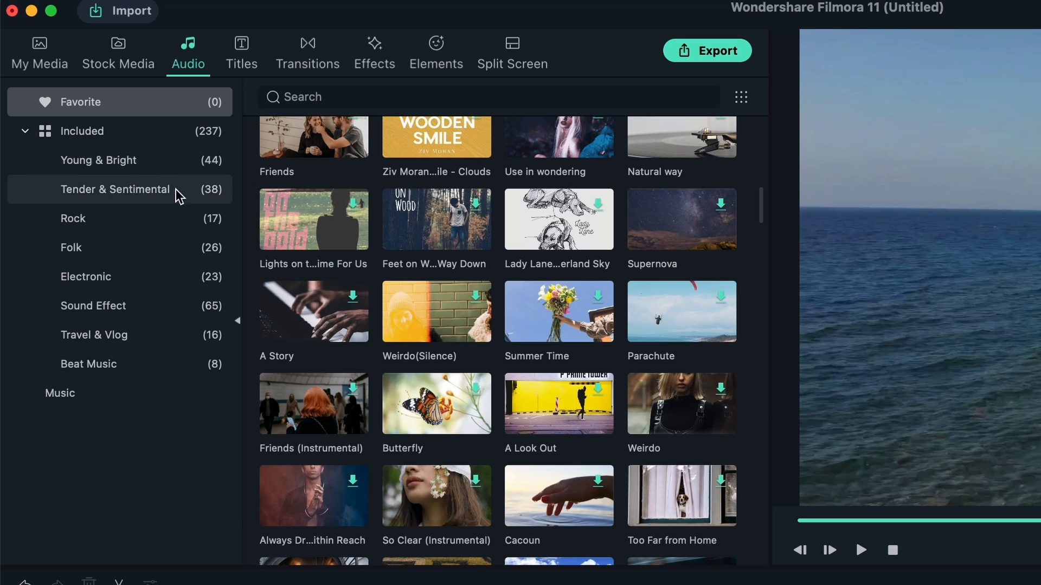
left_click(74, 219)
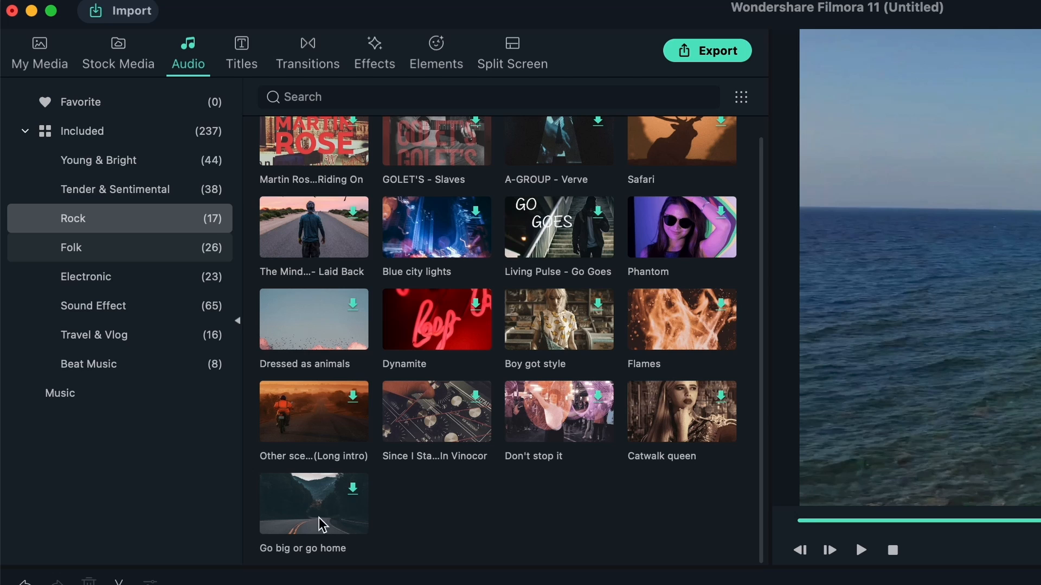
mouse_move(714, 177)
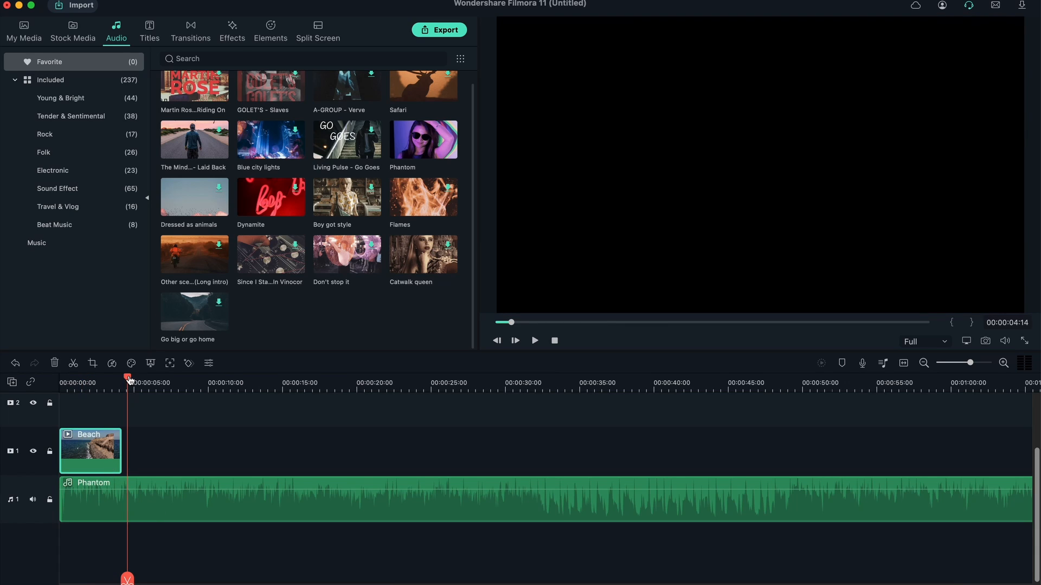
Step: Split the Phantom audio clip into two pieces at about 8 seconds
left_click(180, 383)
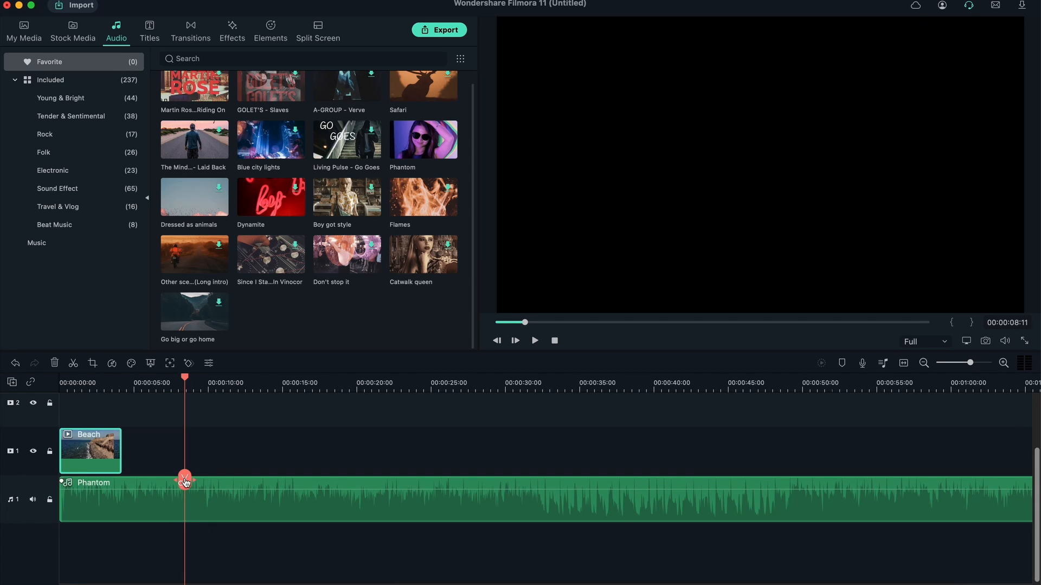
left_click(73, 363)
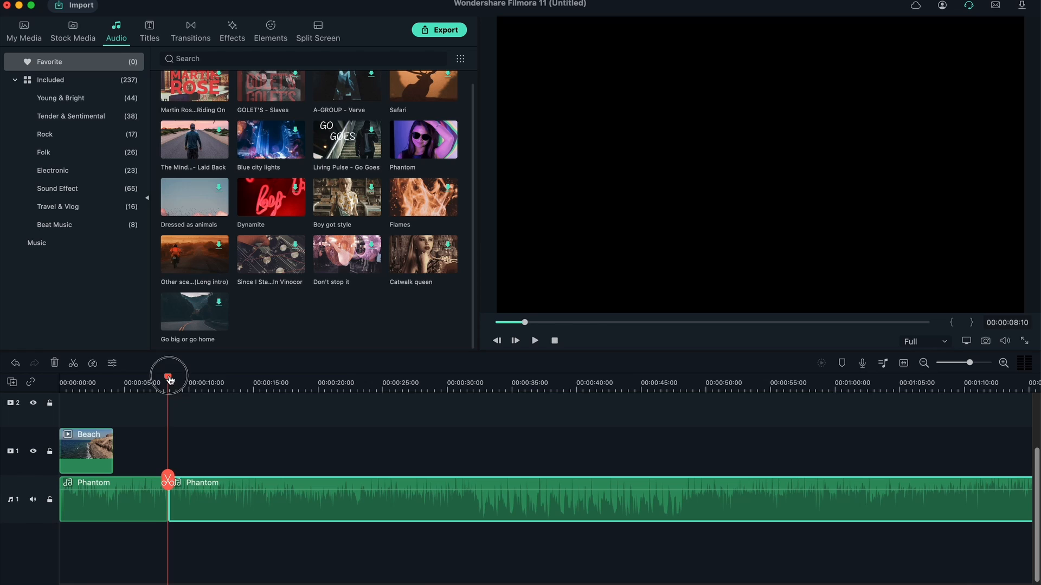
left_click(270, 383)
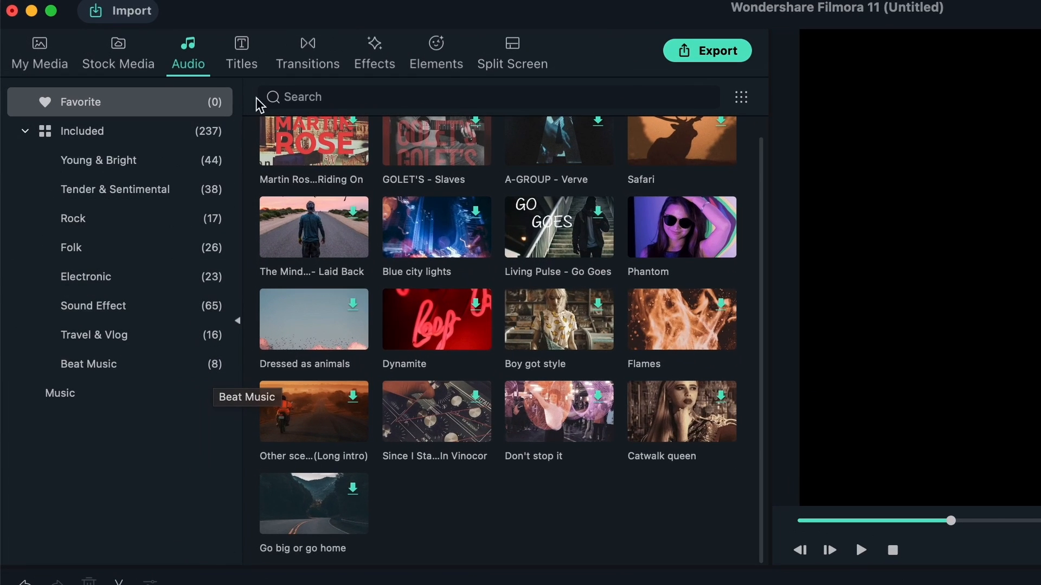
Step: Browse the Titles library through End Credits to the Titles category templates
left_click(241, 43)
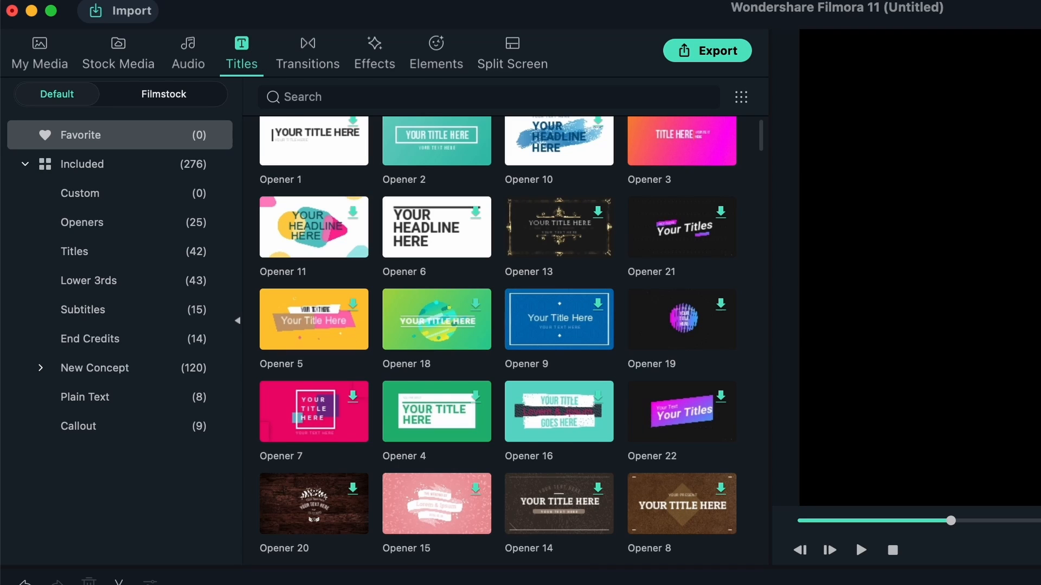
scroll("down", 3)
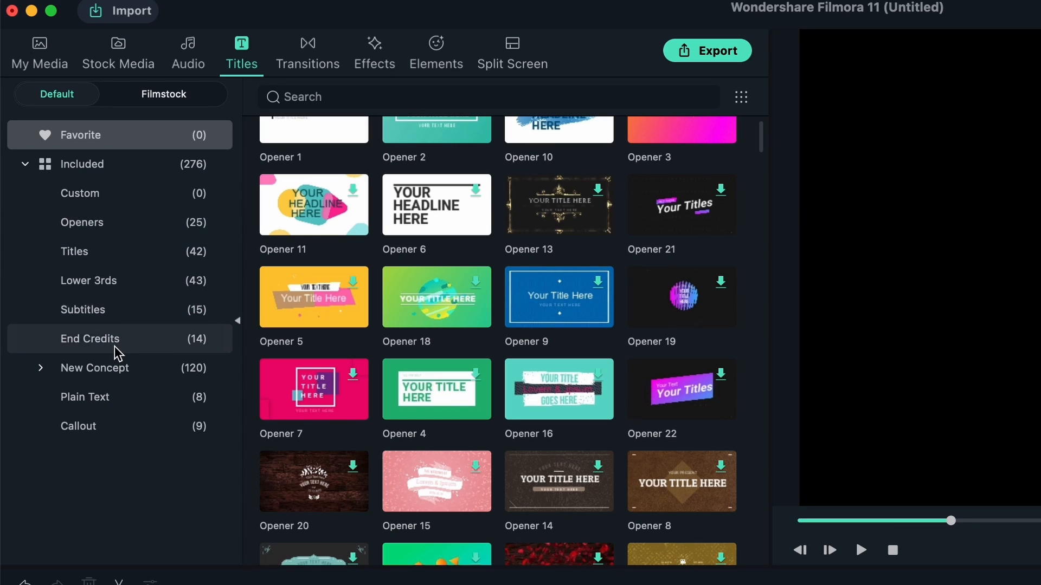
left_click(90, 338)
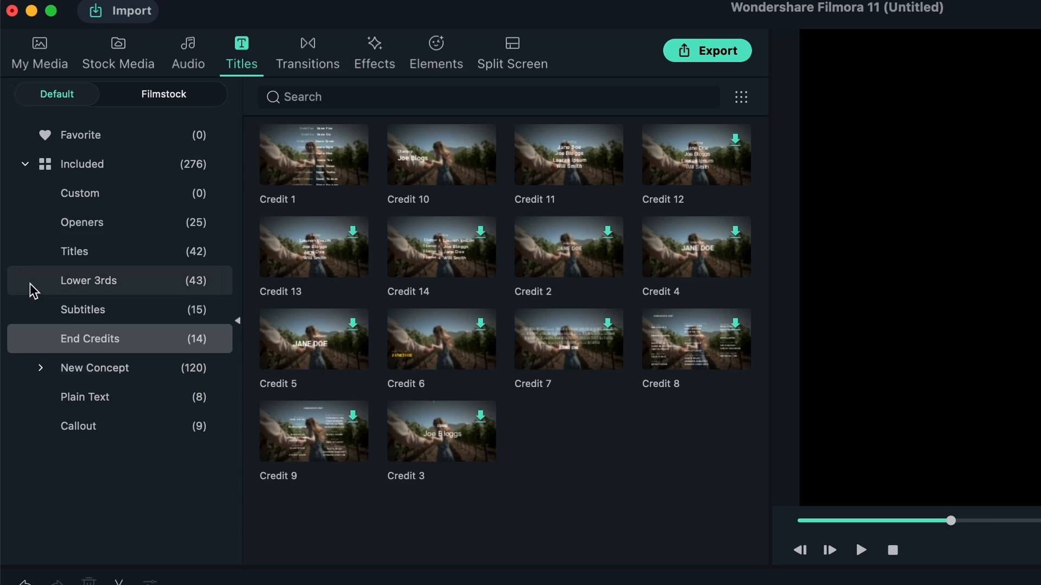
left_click(74, 251)
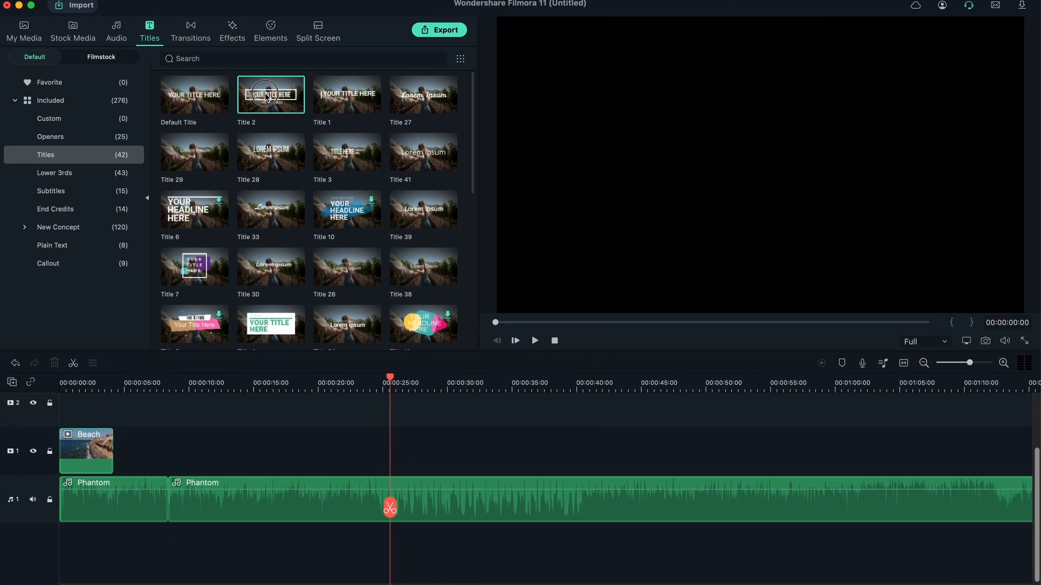
Step: Place Title 2 on the video track at 25 seconds and change its headline to 'HI'
left_click_drag(270, 93, 409, 451)
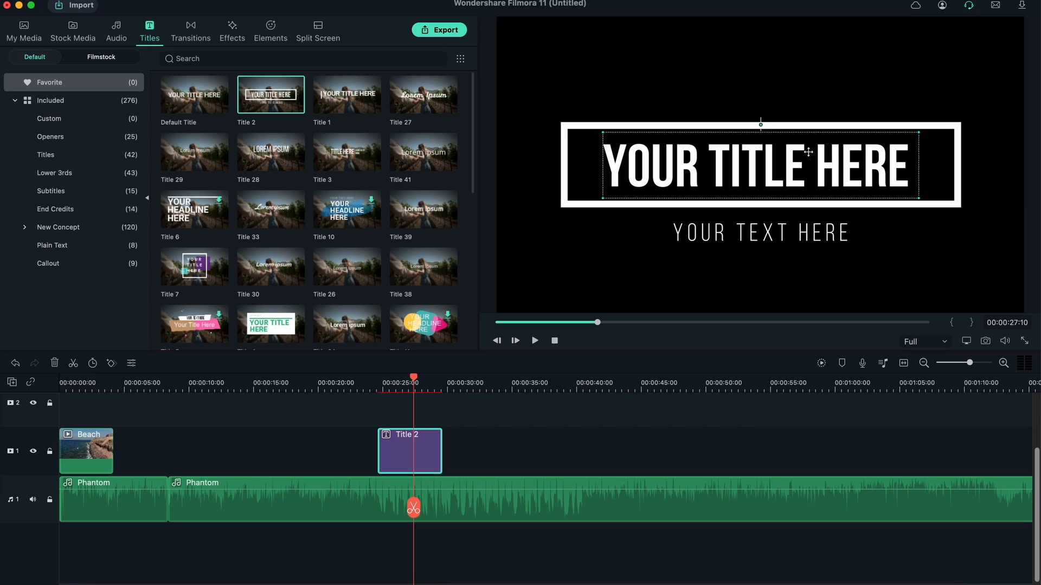
double_click(761, 165)
type("HI")
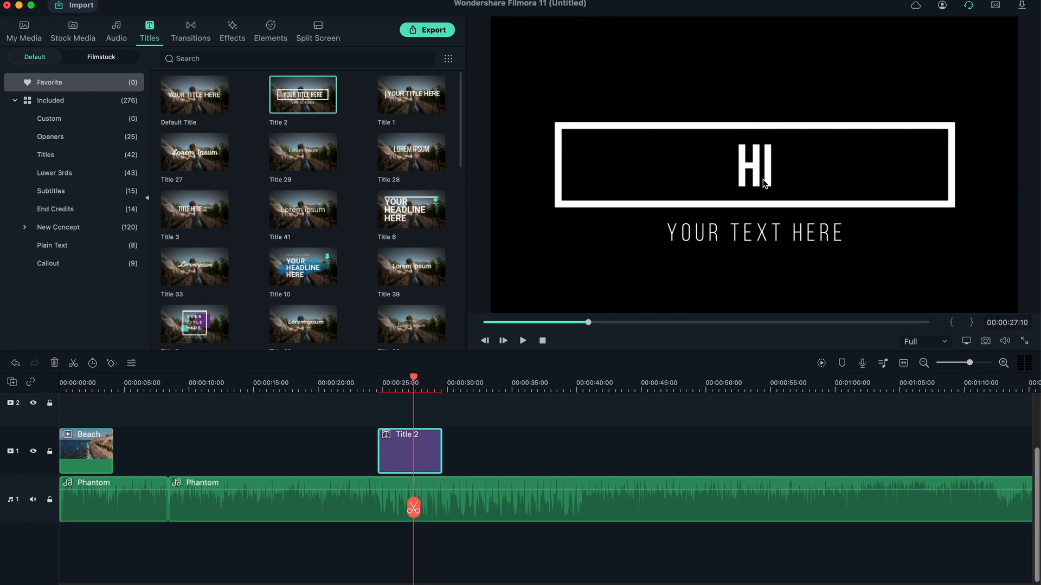
left_click(115, 31)
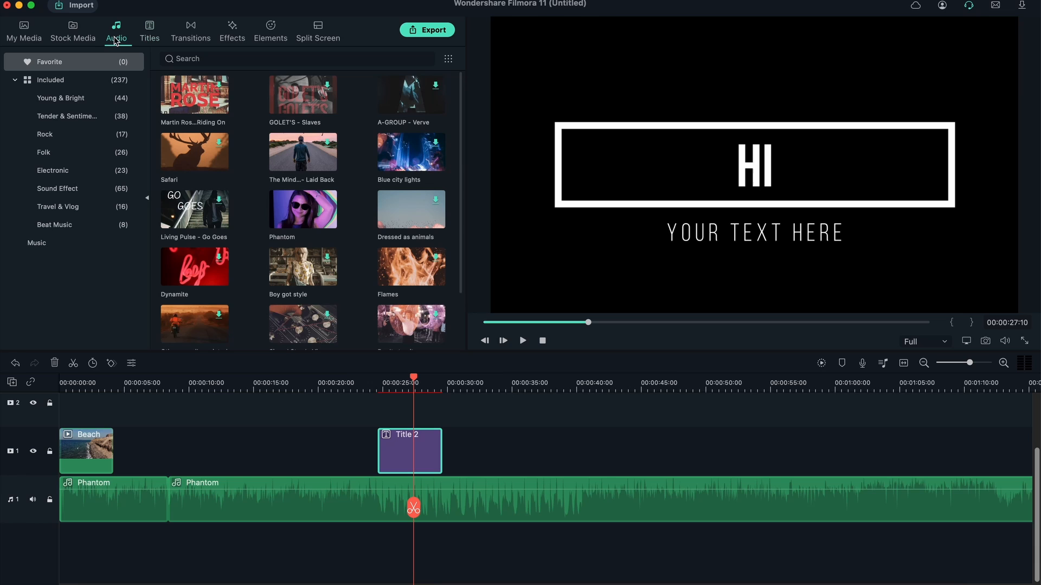
left_click(150, 26)
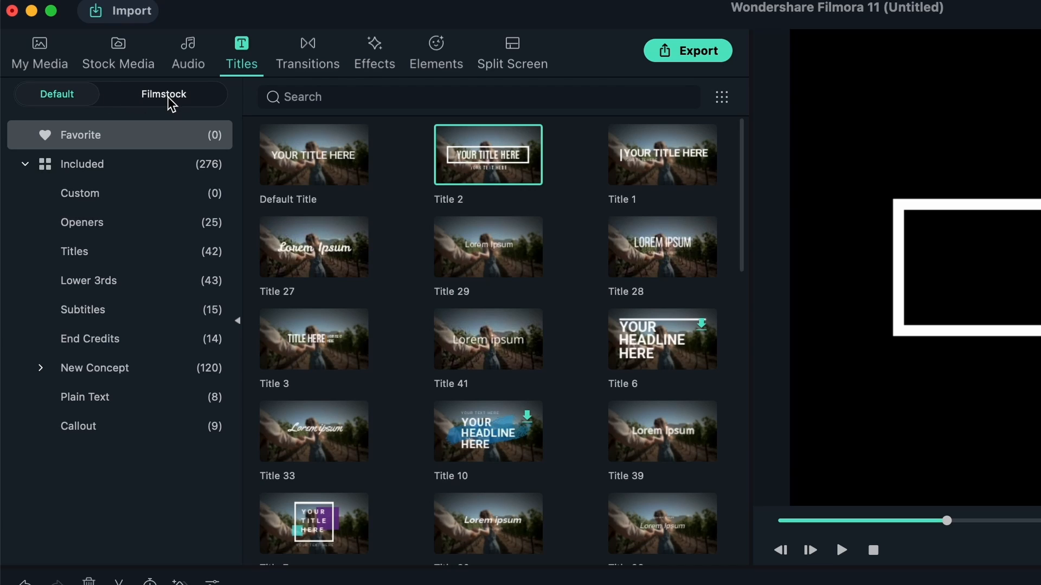
Step: Browse the Filmstock collection's Festivals & Events and Recommended titles, compare with Default, and return to Filmstock
left_click(163, 94)
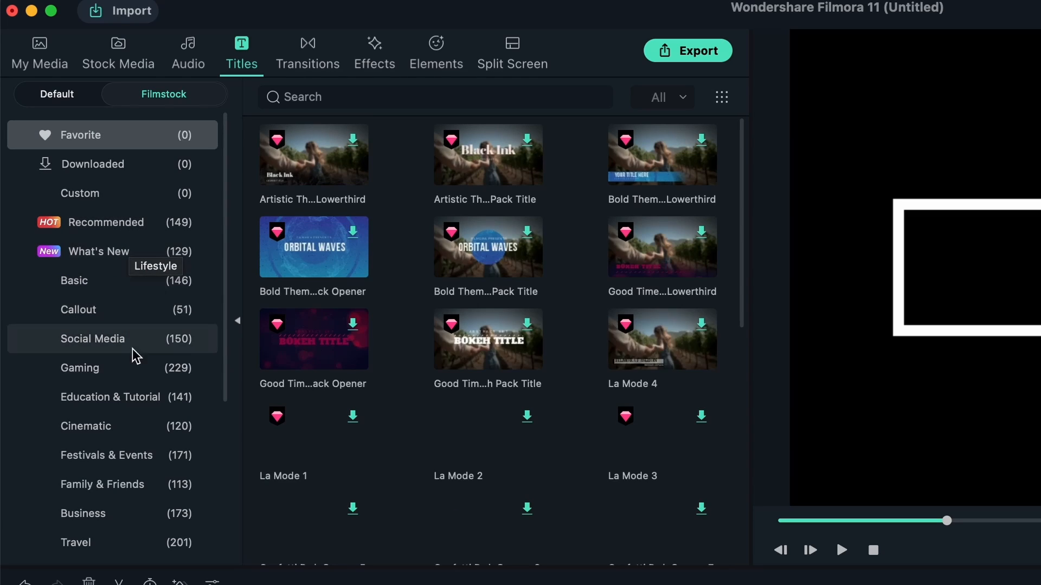
left_click(107, 456)
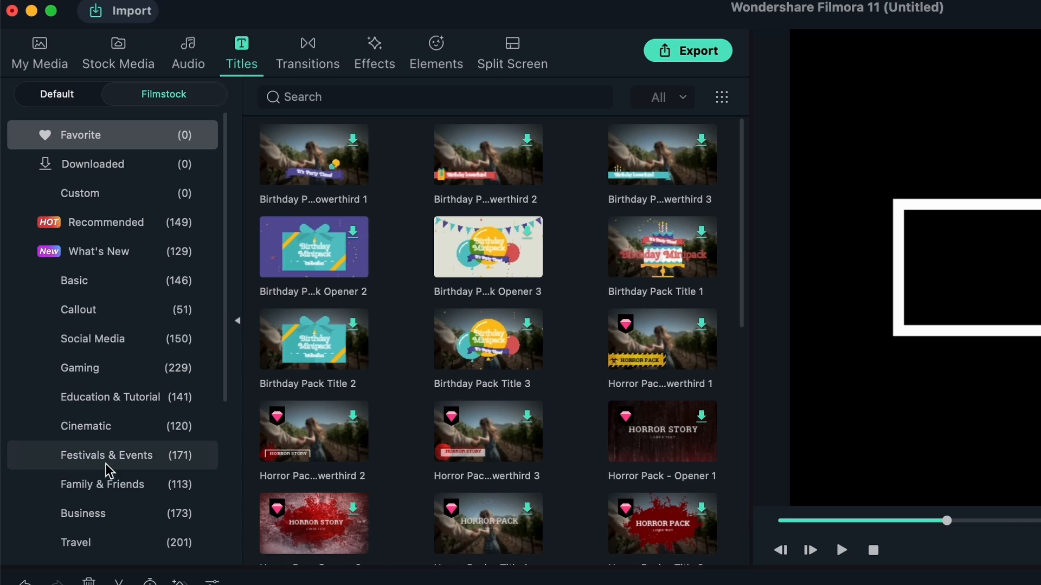
scroll("down", 3)
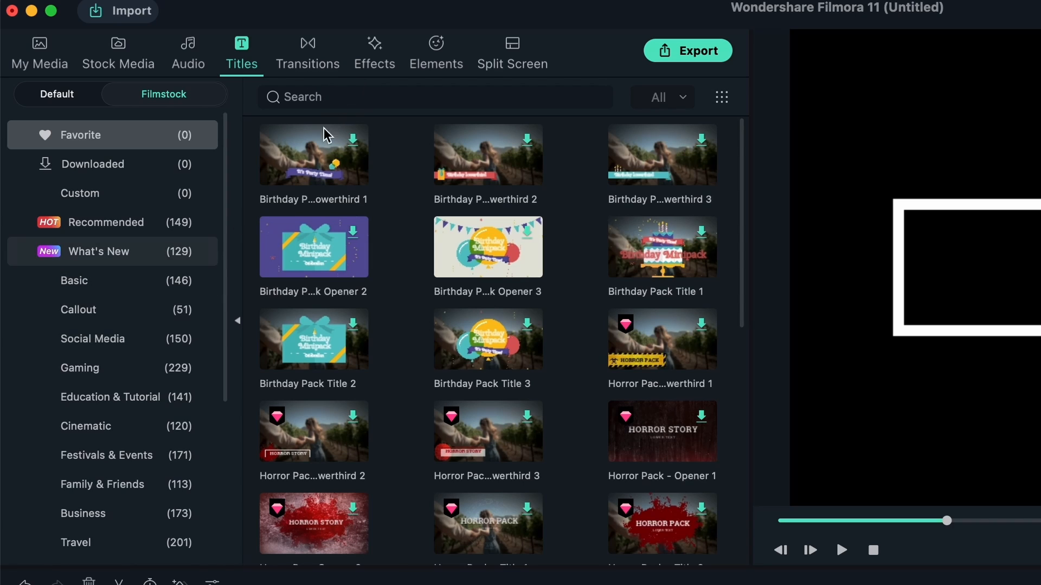
left_click(106, 223)
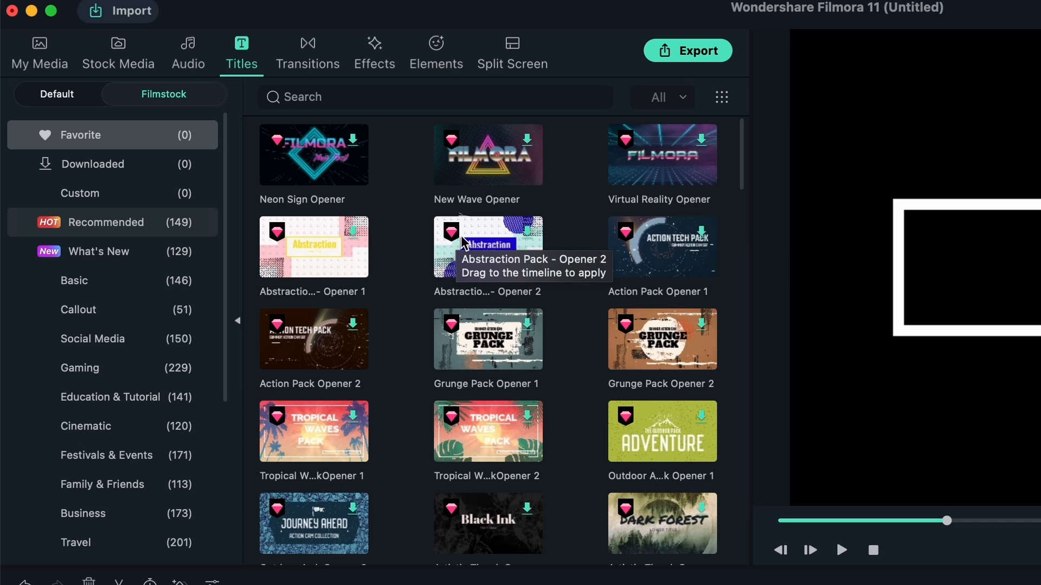
left_click(56, 93)
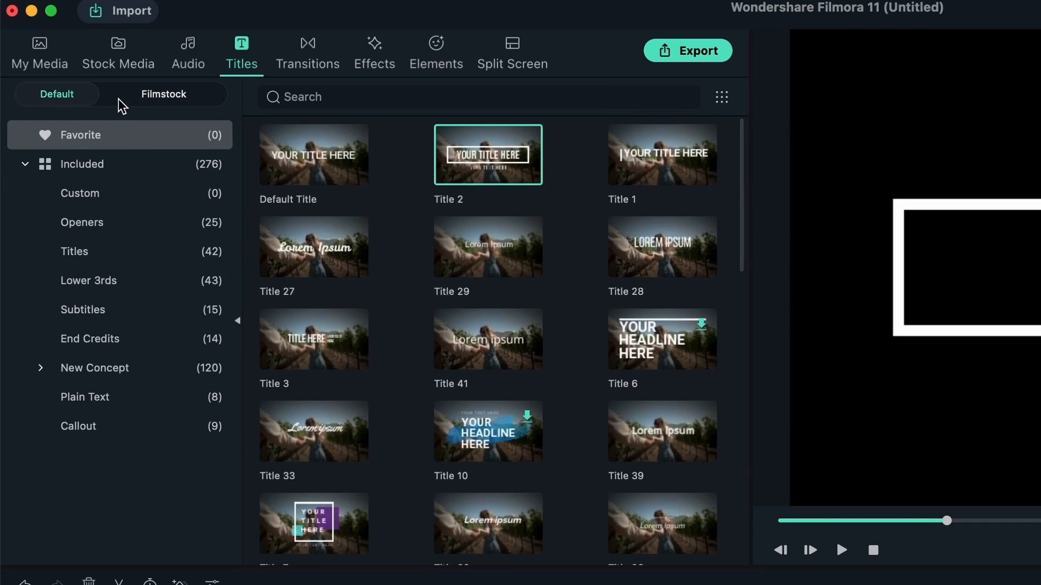
left_click(487, 431)
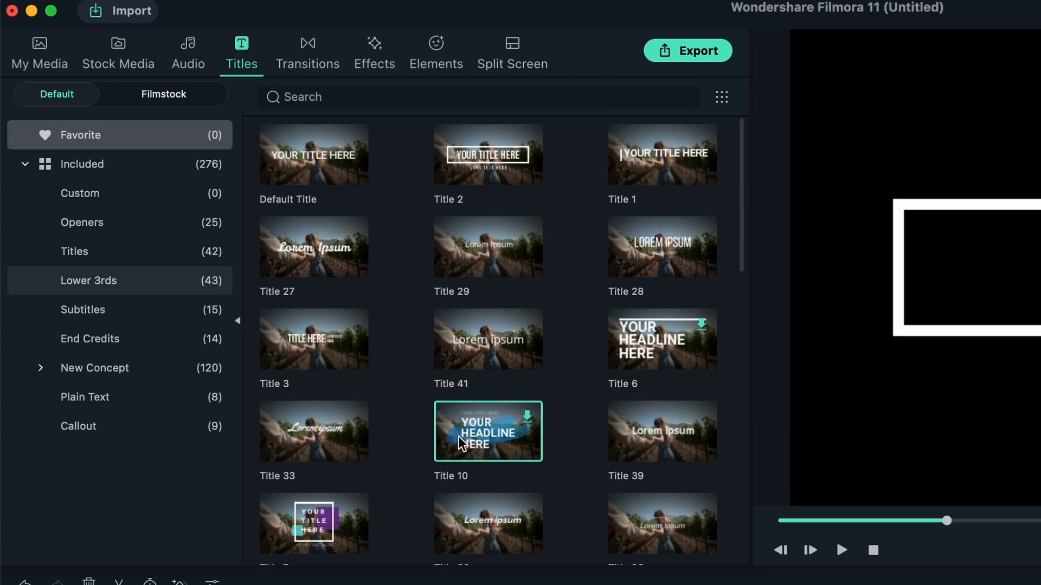
left_click(163, 93)
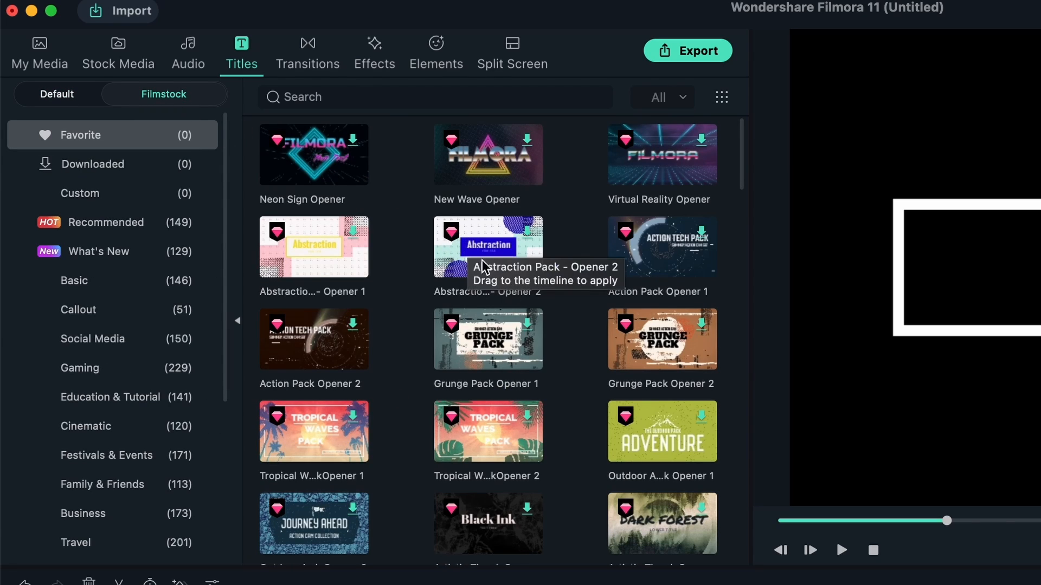
mouse_move(531, 240)
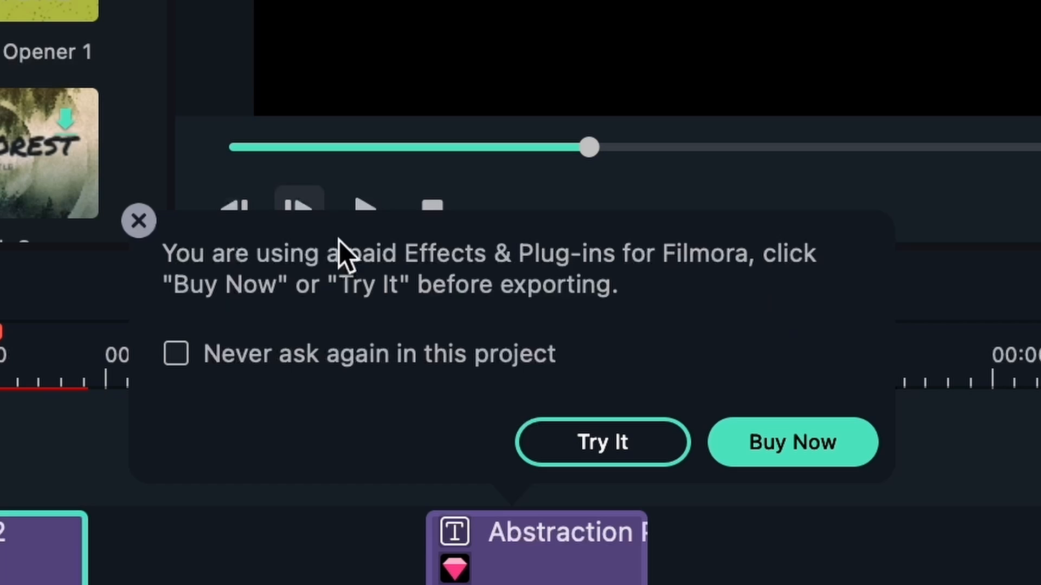
mouse_move(674, 344)
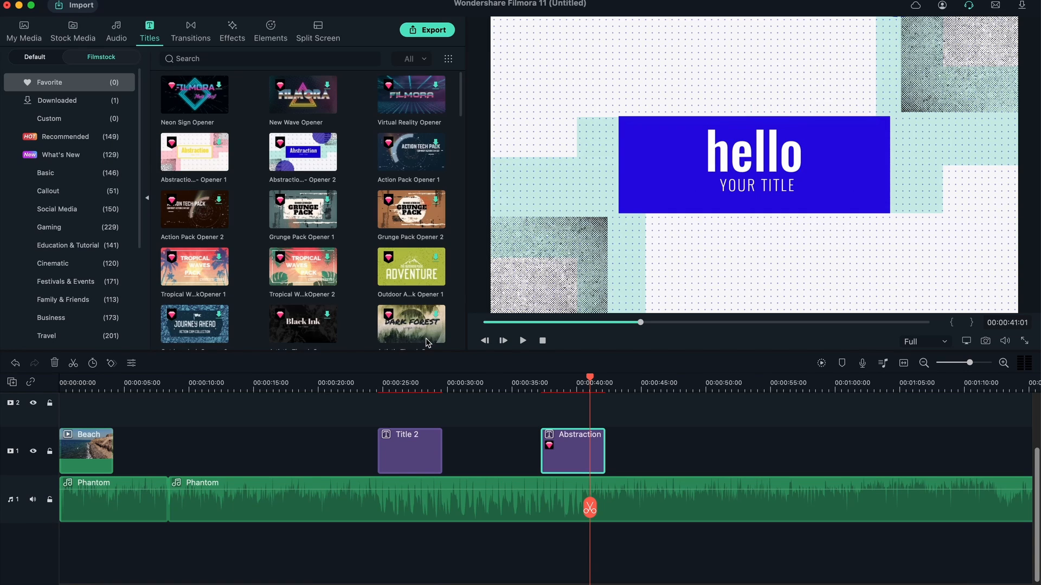
Step: Place Abstraction Pack Opener 2 on the video track after Title 2 with its text reading 'hello'
left_click_drag(590, 378, 572, 377)
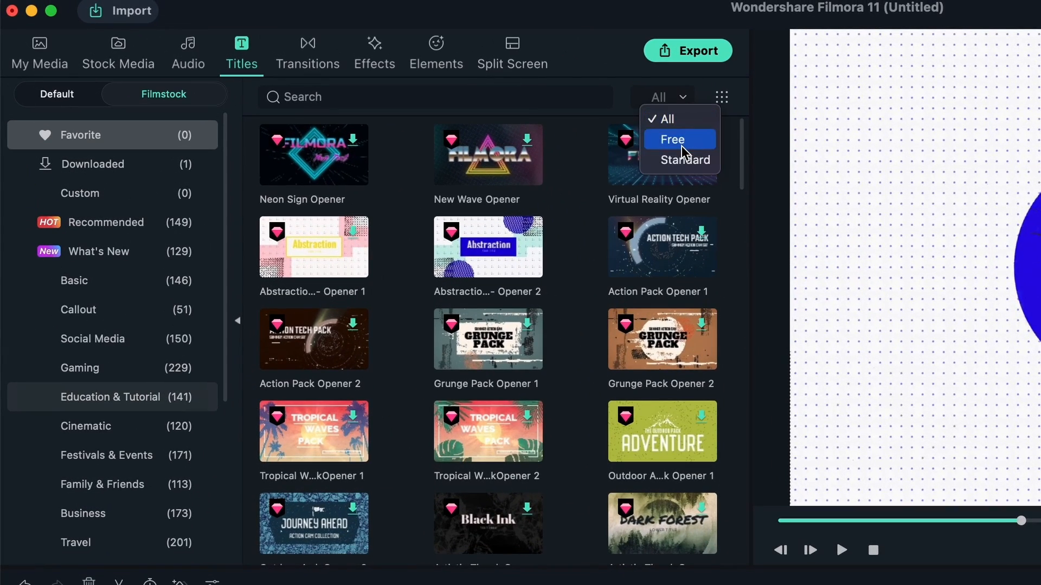
Step: Check the free-only price filter on the titles, then show the Transitions library with Dissolve, Fade and Flash
left_click(673, 140)
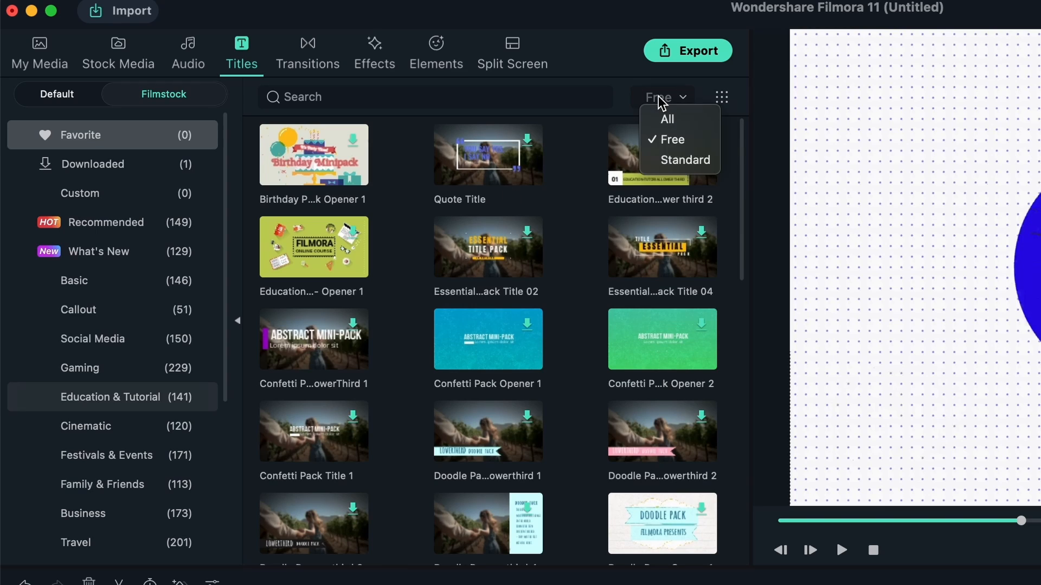
left_click(685, 159)
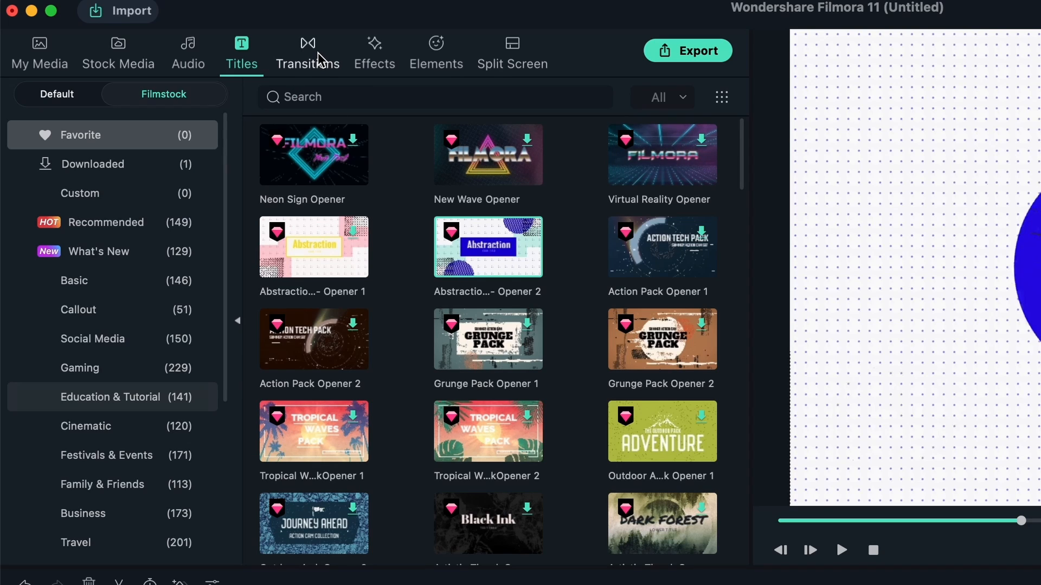
left_click(308, 51)
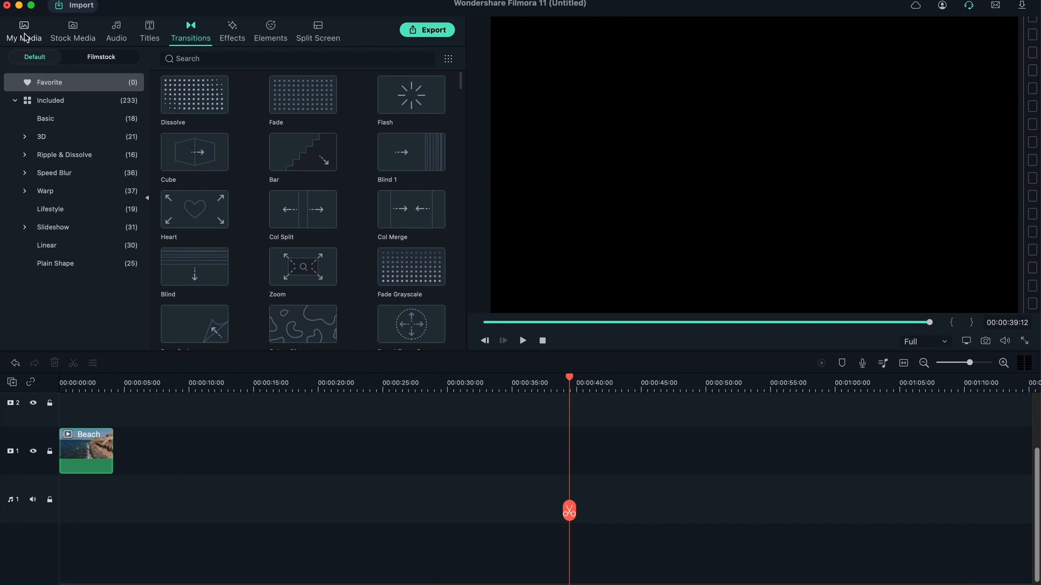
Step: Add the Cherry Blossom sample clip after Beach and zoom the timeline in on the two clips
left_click(21, 31)
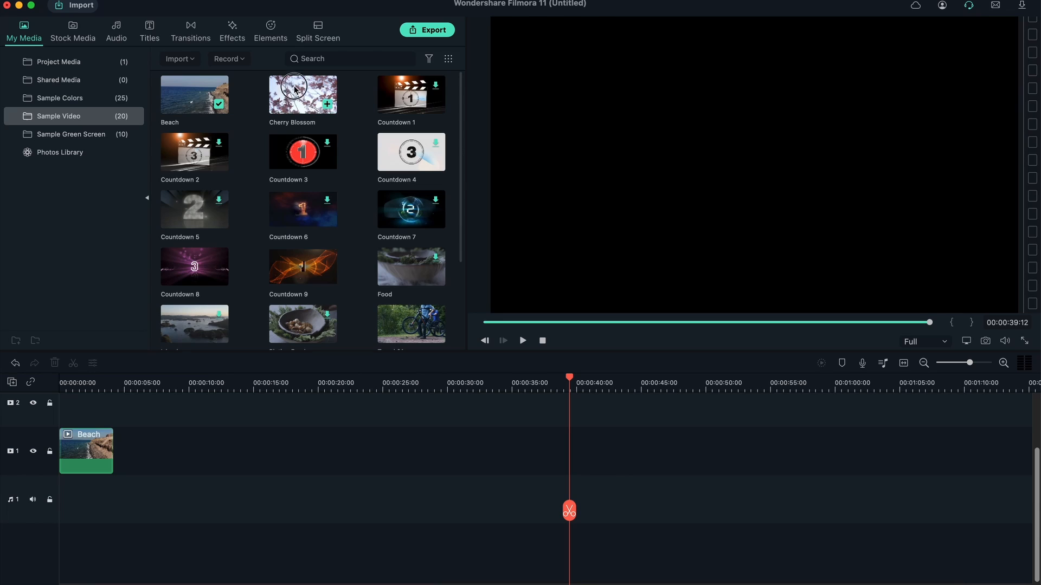
left_click_drag(303, 94, 144, 451)
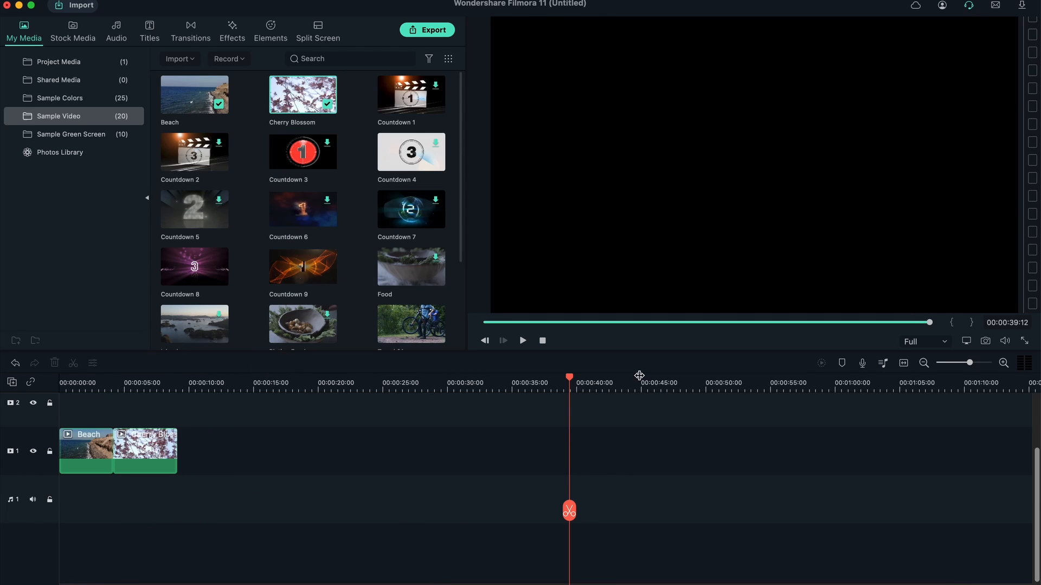
mouse_move(304, 382)
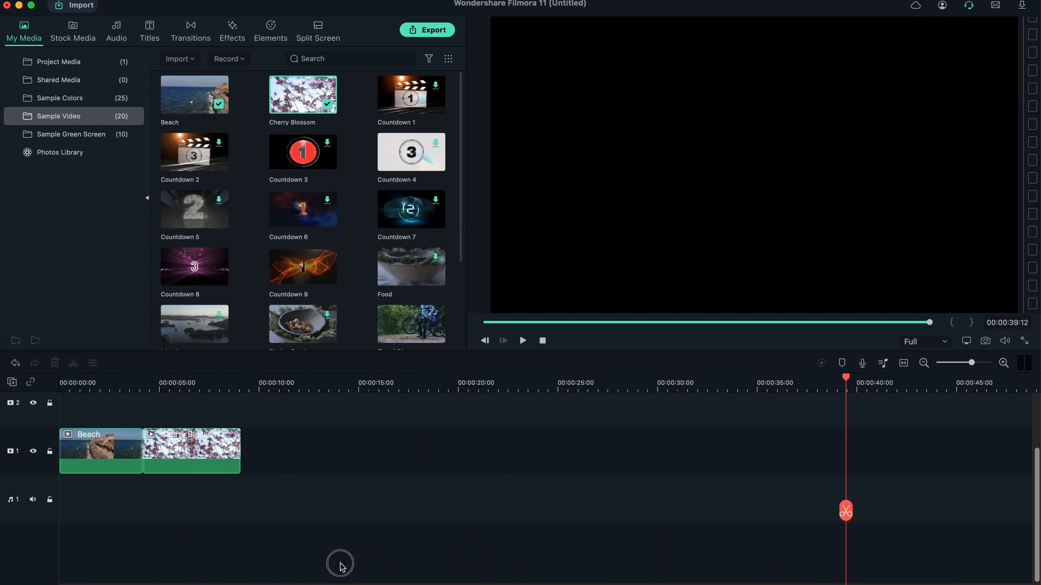
left_click(126, 382)
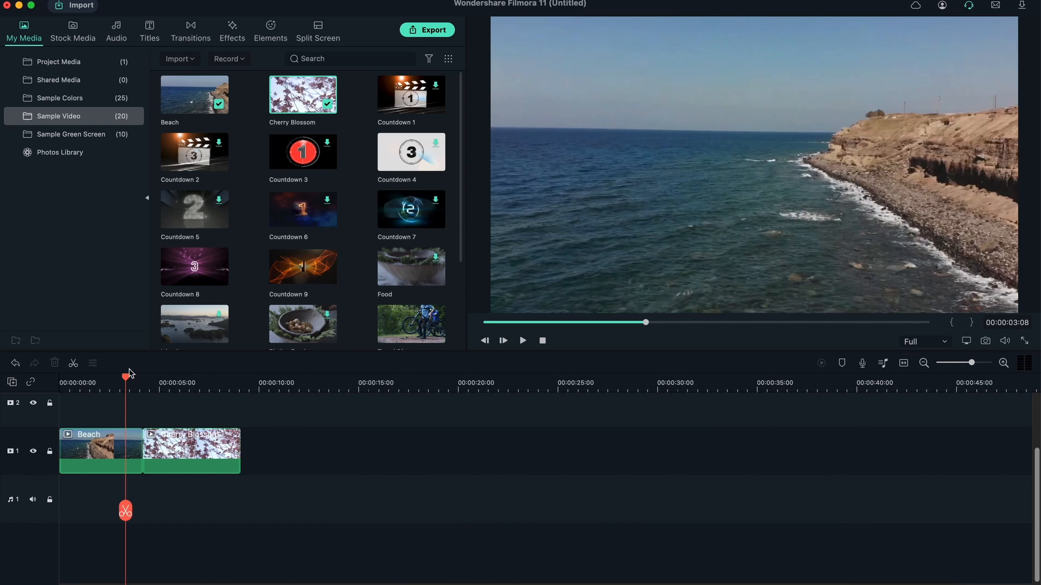
left_click(1002, 362)
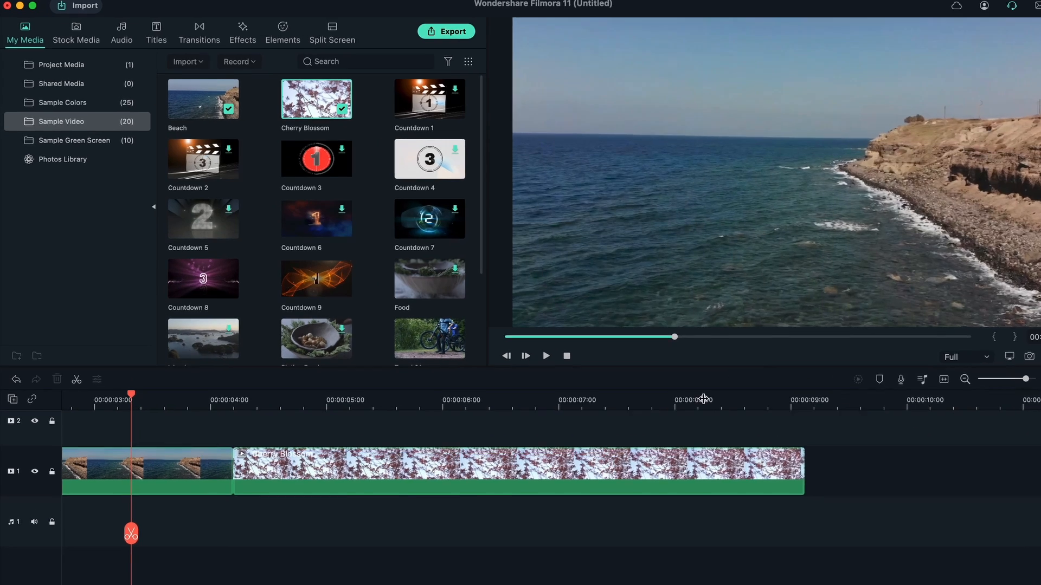
left_click(200, 33)
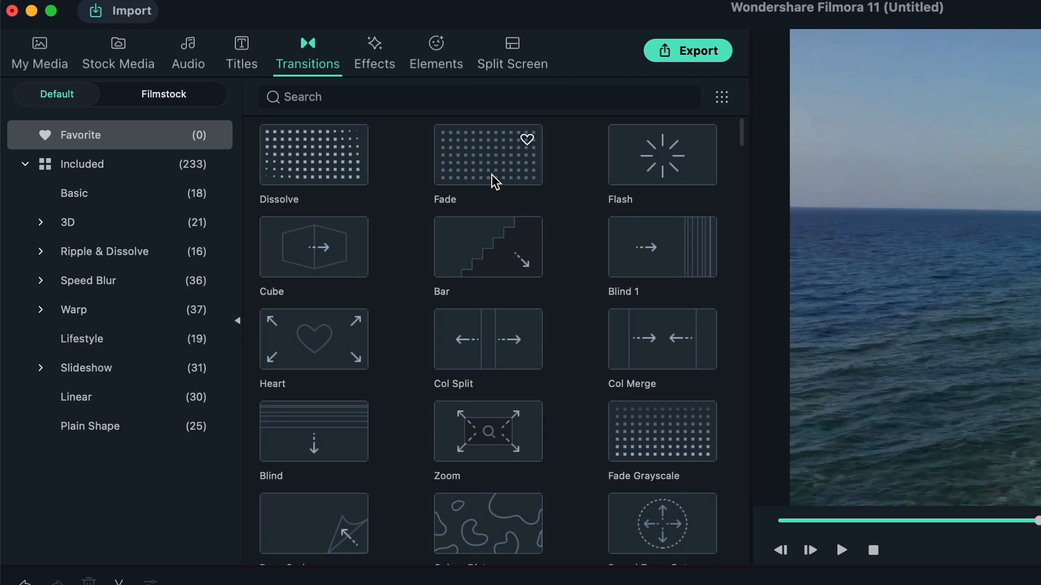
mouse_move(495, 181)
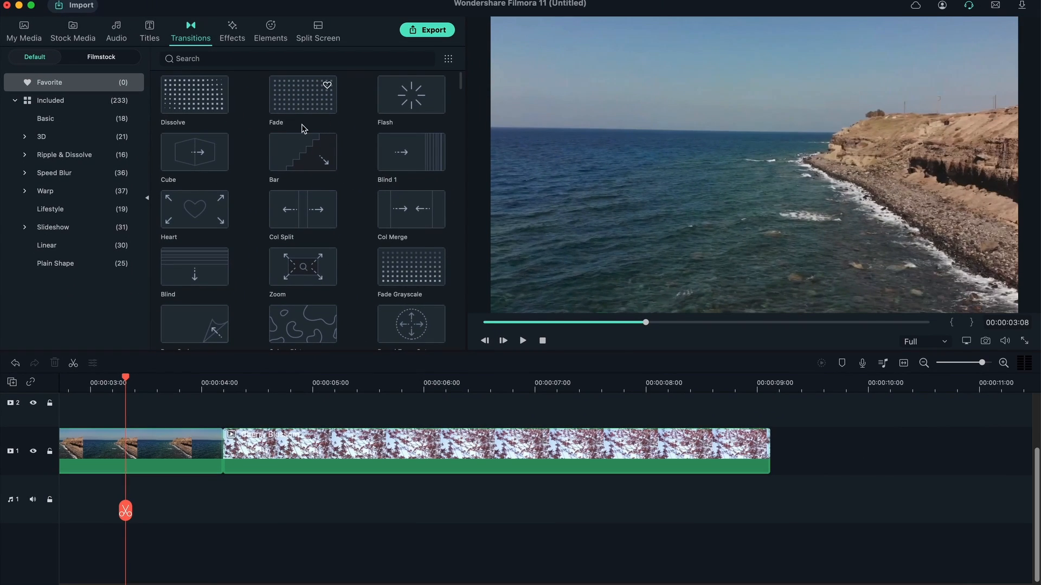
Step: Apply a Fade transition between Beach and Cherry Blossom and play back across the join
left_click_drag(303, 94, 213, 451)
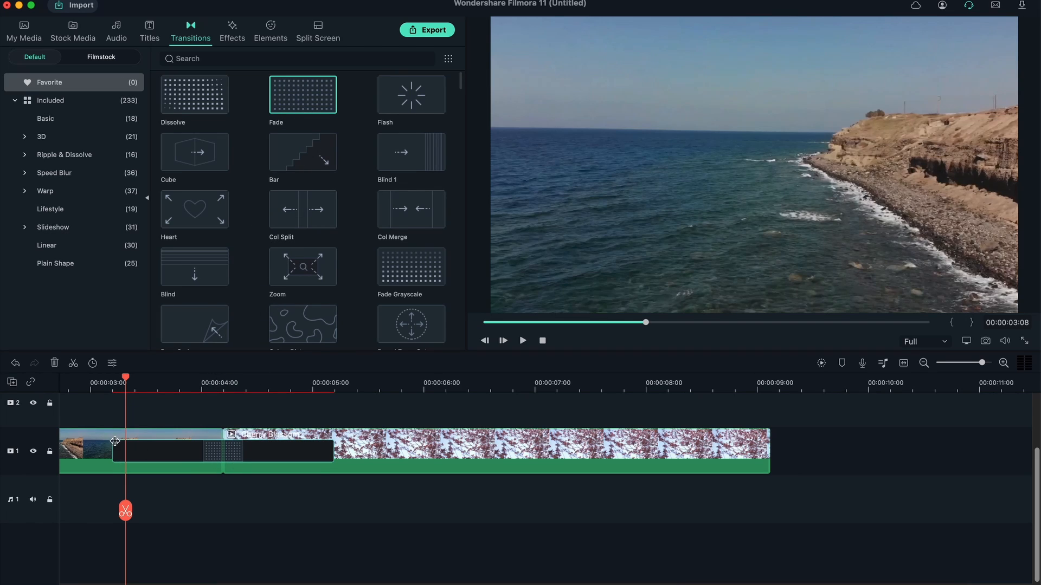
left_click(495, 381)
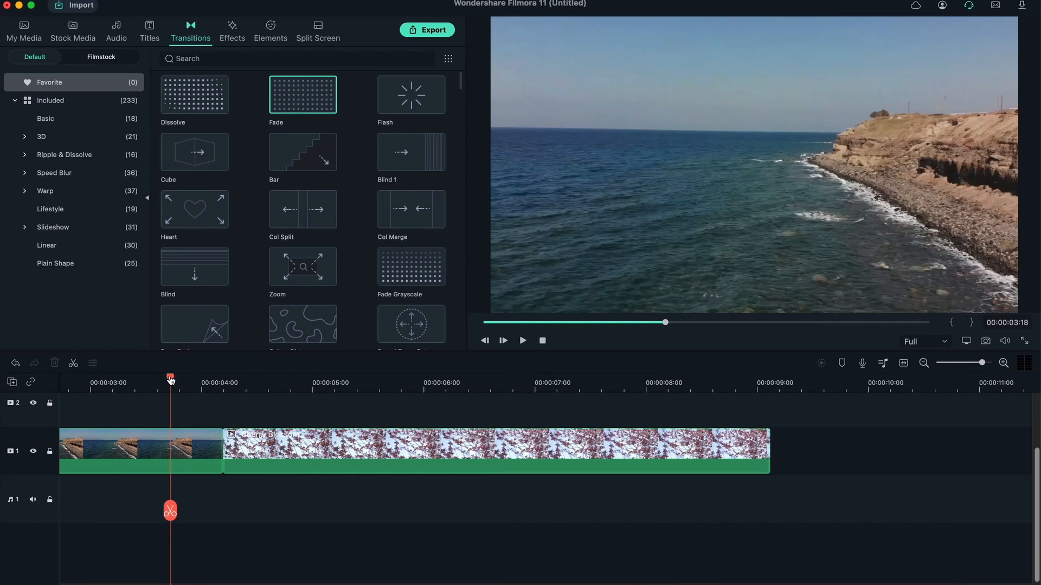
left_click(308, 377)
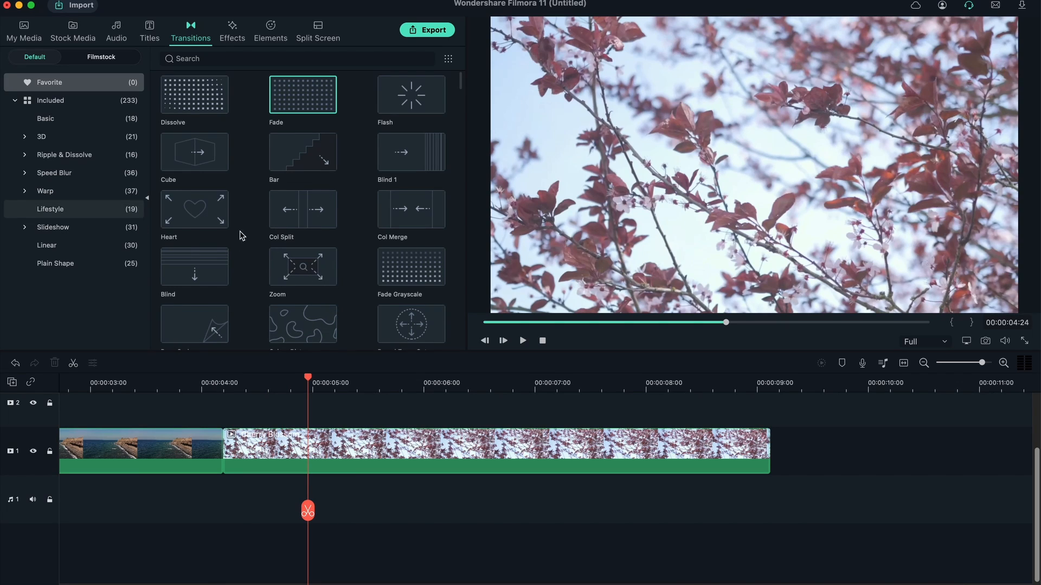
Step: Browse Speed Blur, then the Filmstock Basic category, and pick a transition to add
left_click(54, 172)
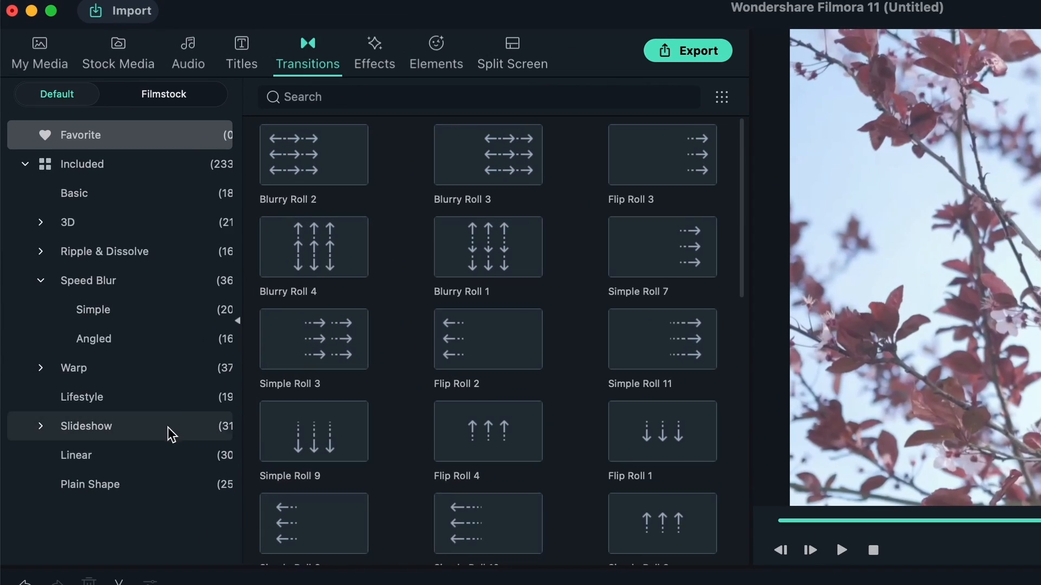
left_click(162, 93)
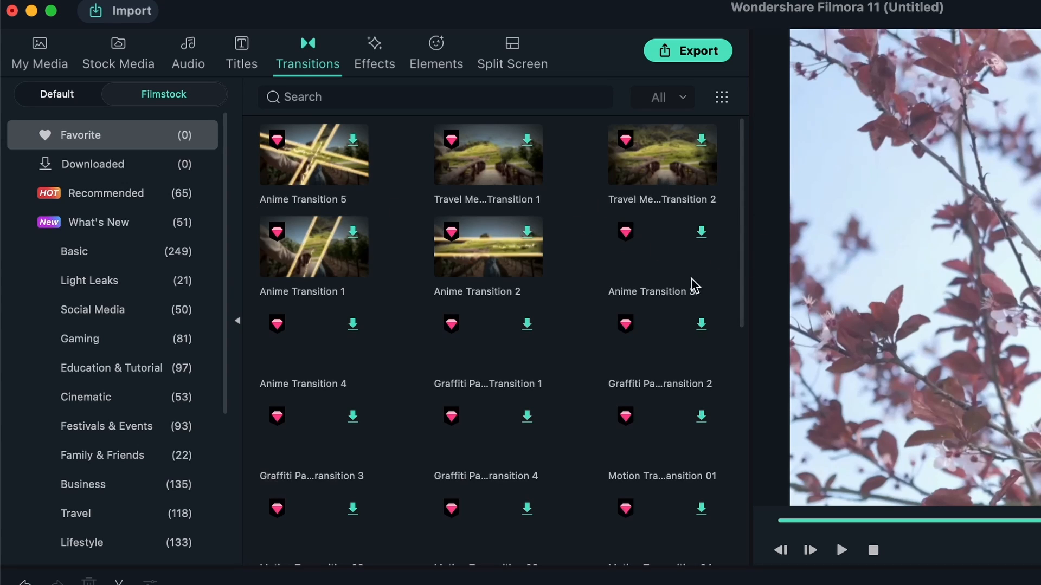
left_click(74, 251)
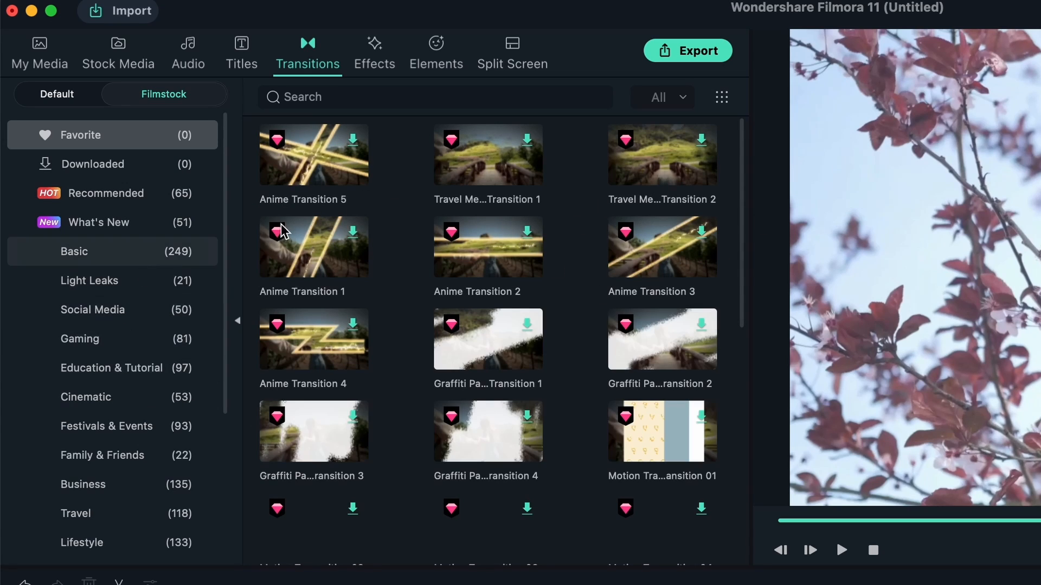
left_click(89, 280)
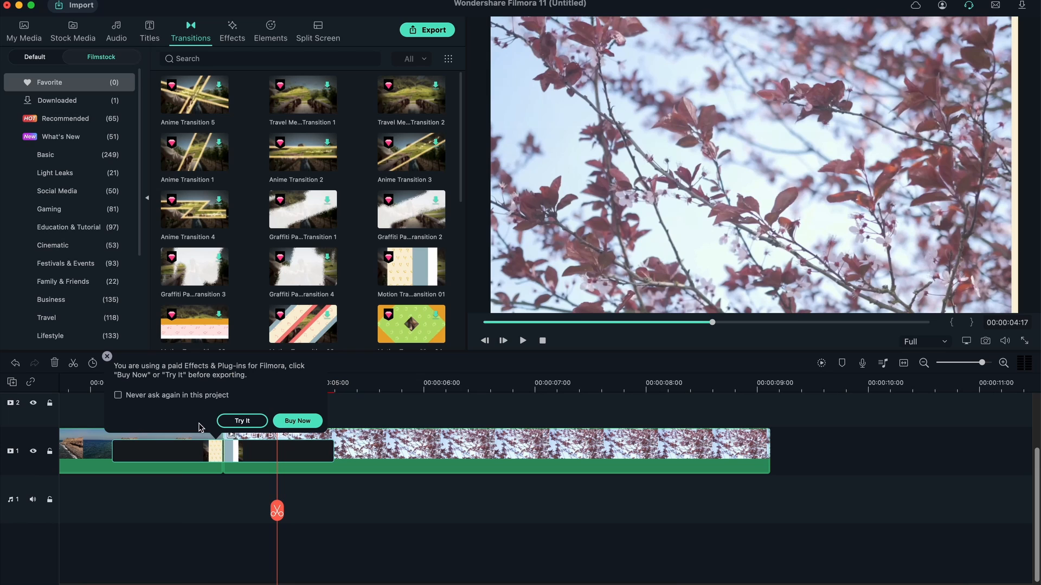
Step: Try the paid transition with 'Never ask again in this project' ticked, then browse further down
left_click(116, 395)
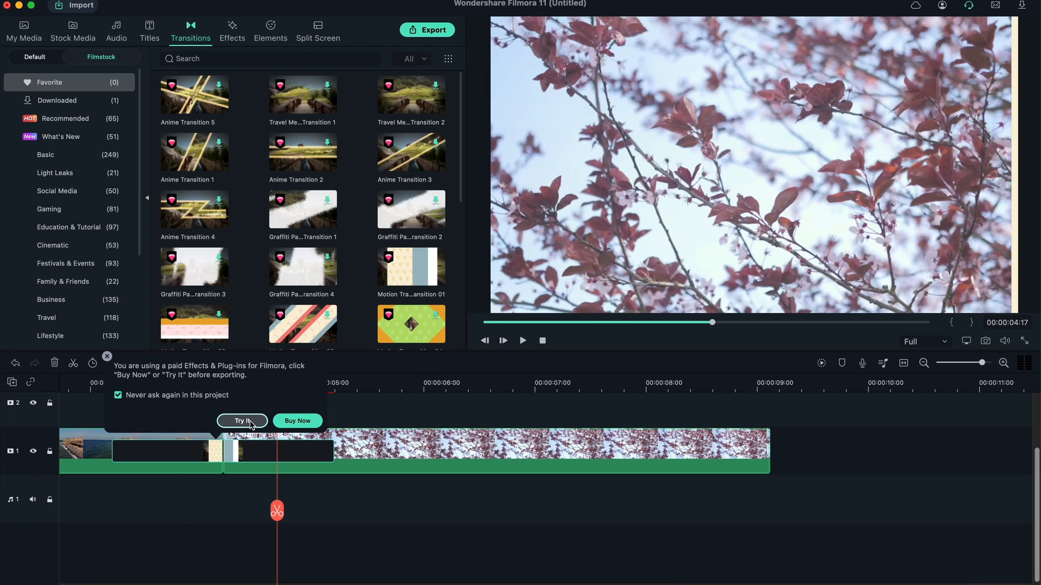
left_click(241, 420)
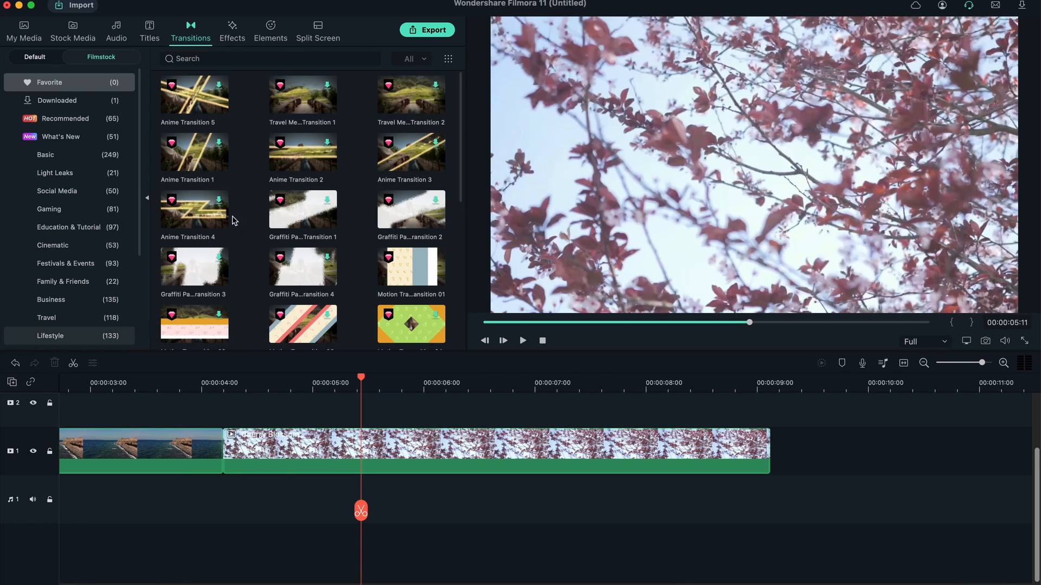
scroll("down", 3)
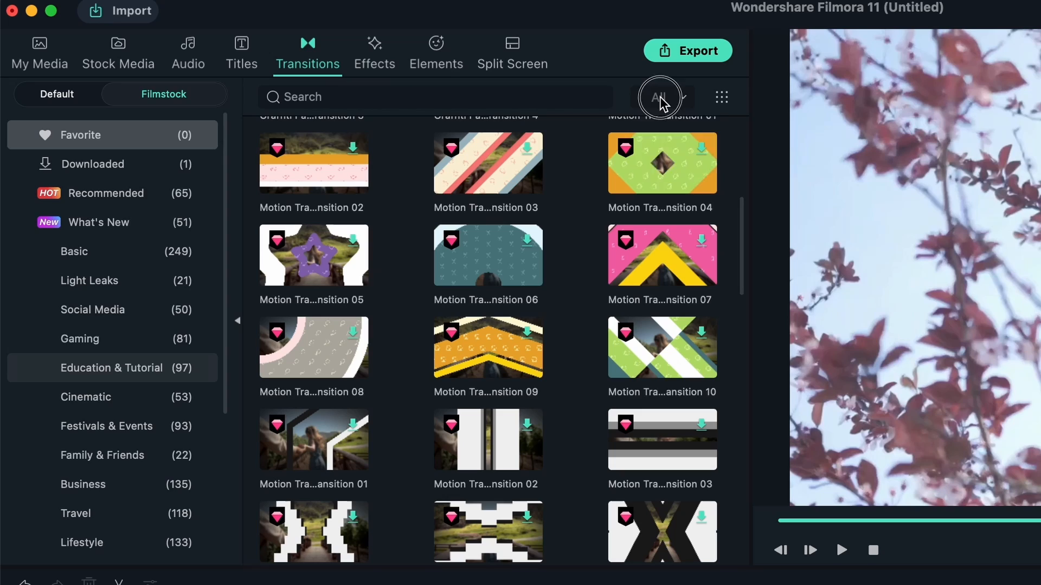
left_click(661, 97)
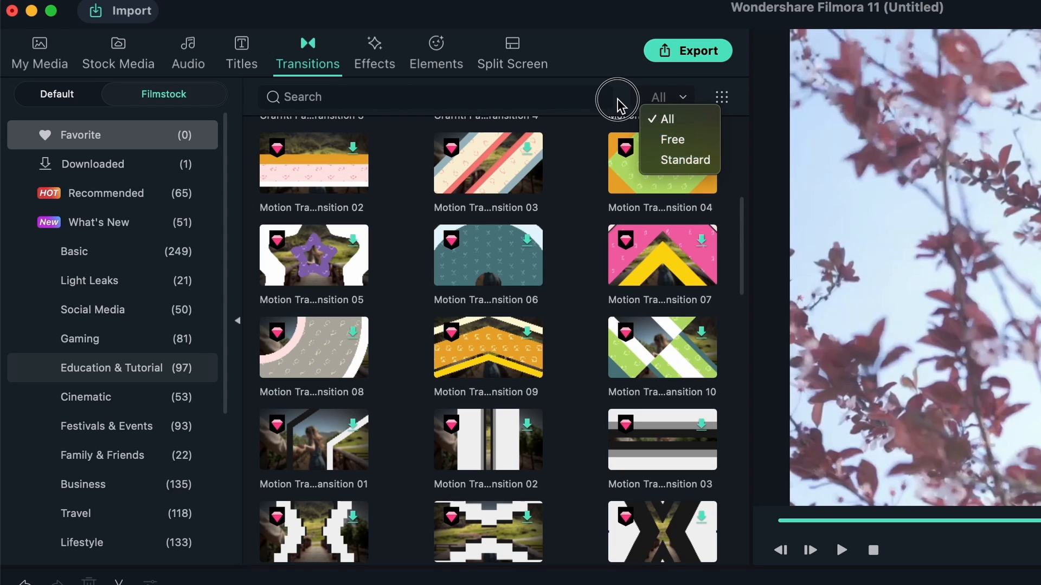
left_click(721, 98)
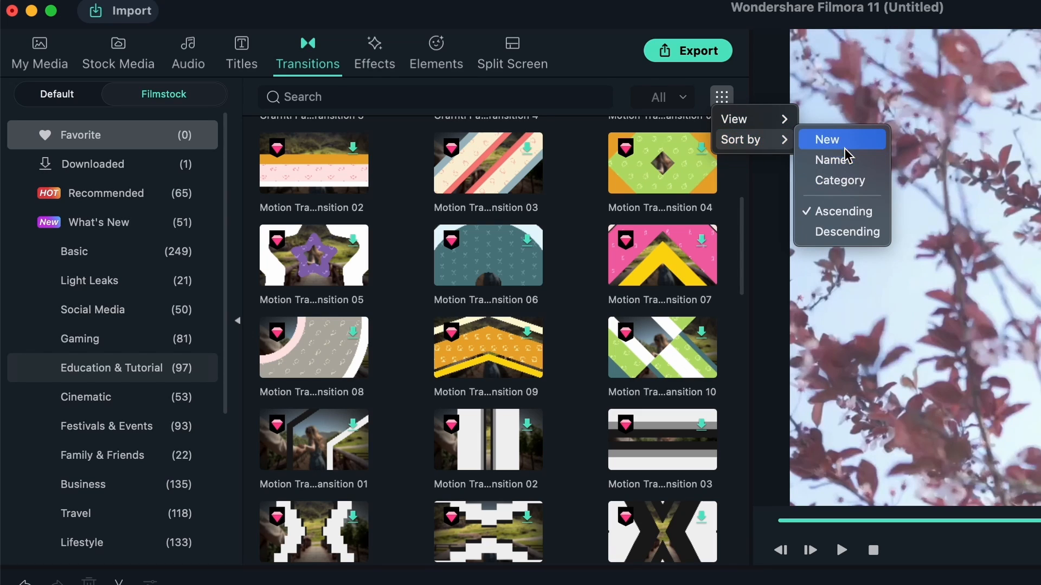
mouse_move(846, 164)
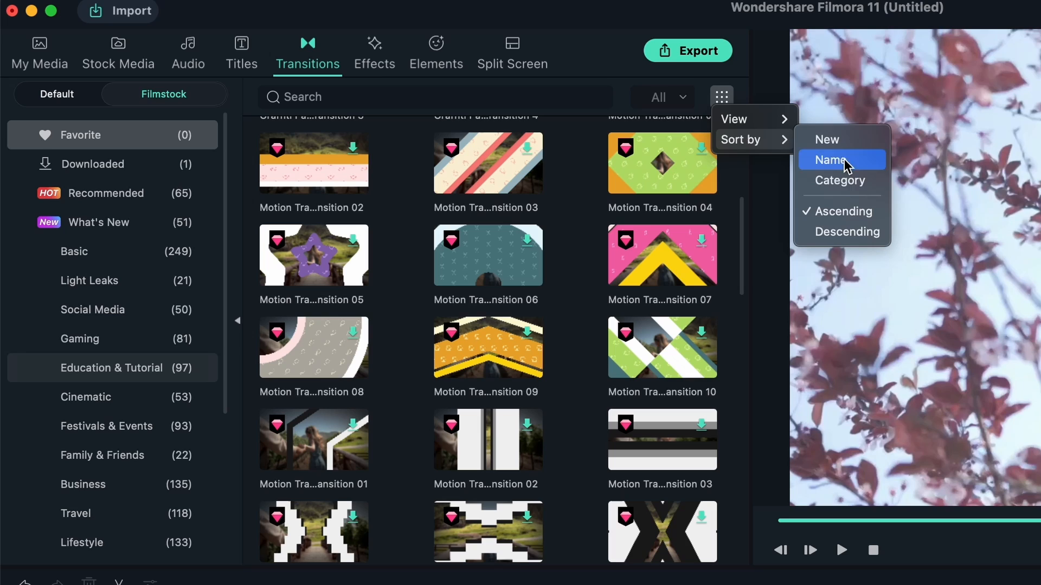
mouse_move(600, 102)
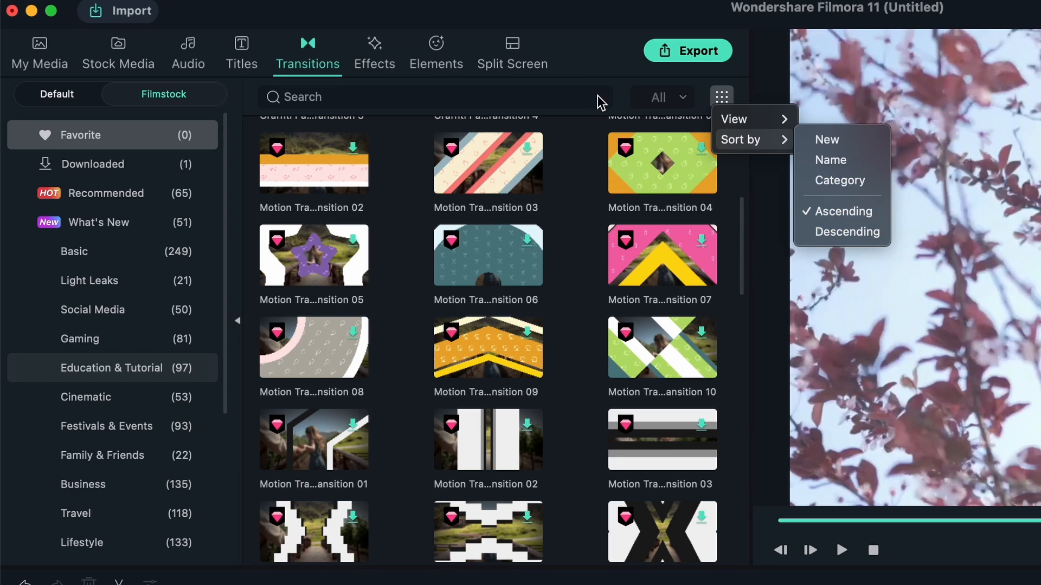
left_click(375, 51)
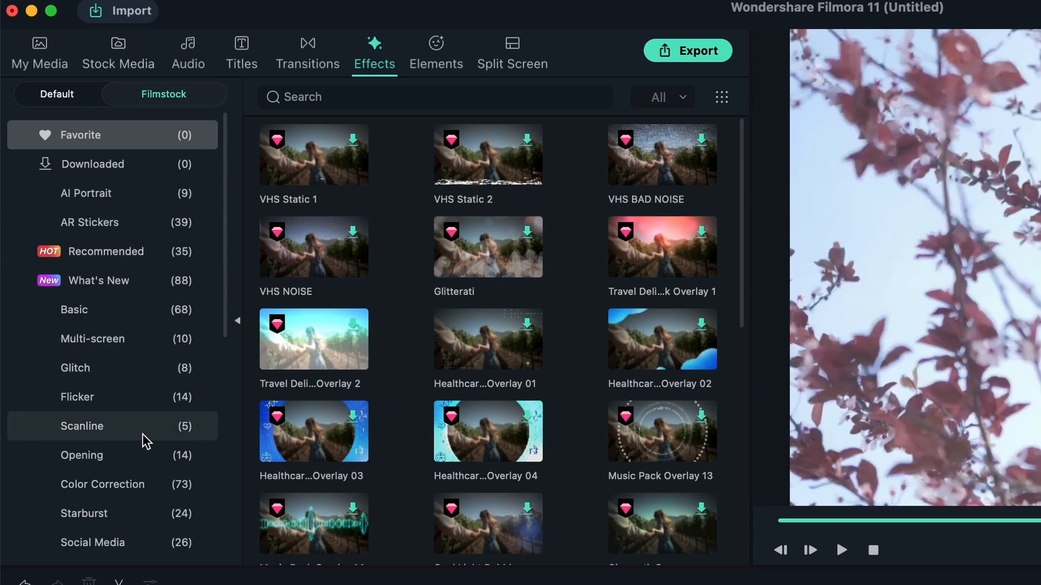
mouse_move(722, 442)
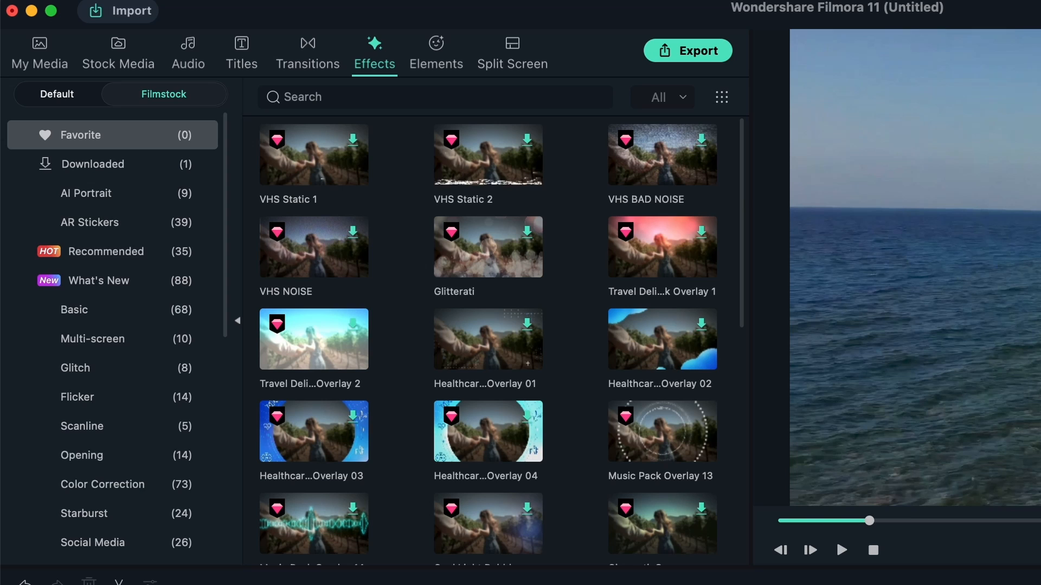
mouse_move(497, 408)
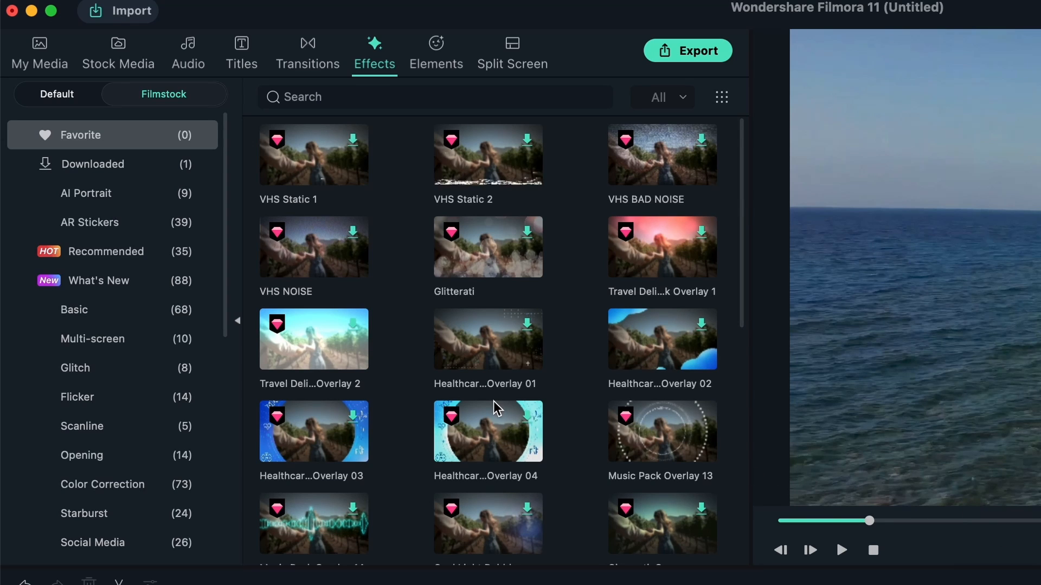
Step: Scroll the Filmstock effects down to the Glitch category
scroll("down", 3)
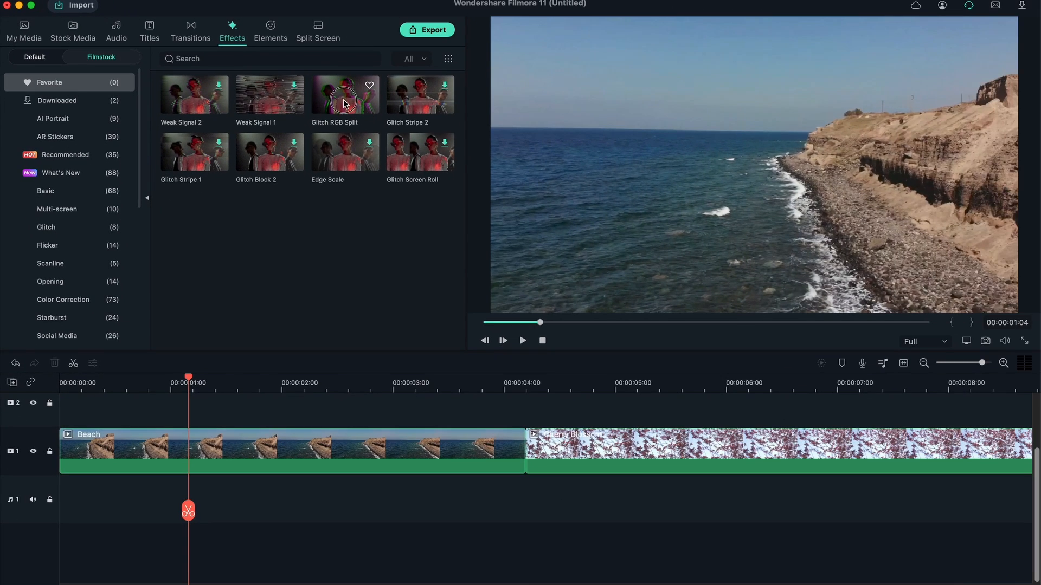
Step: Lay the Glitch RGB Split effect over the clips and set preview quality to 1/4
left_click_drag(345, 95, 451, 410)
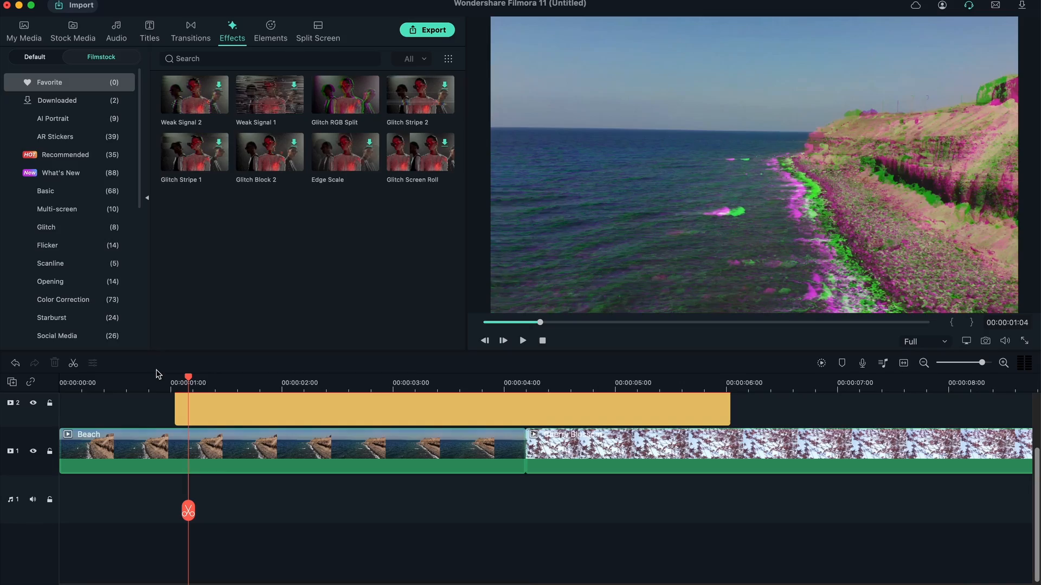
left_click(523, 340)
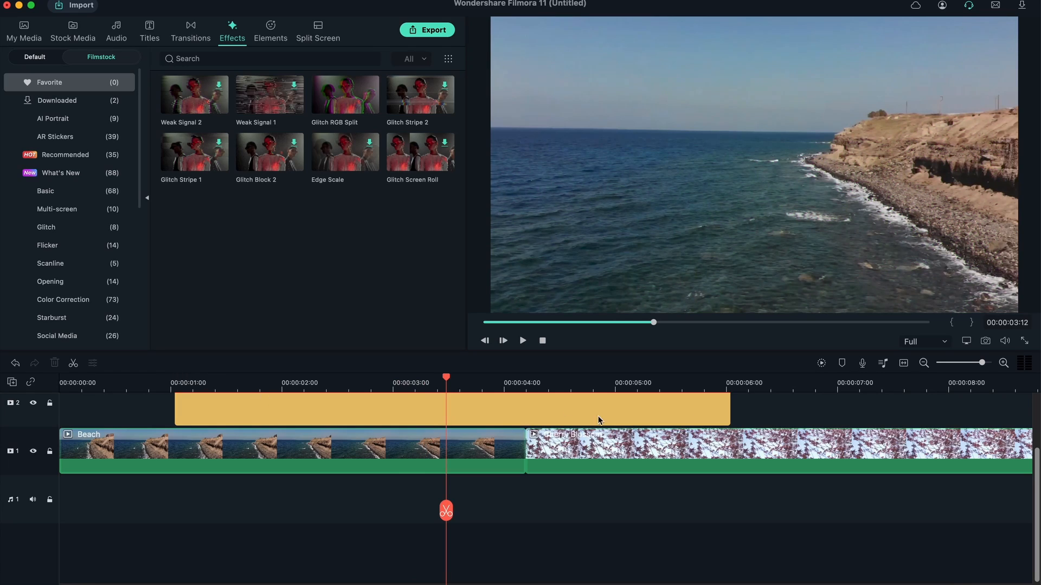
left_click(943, 342)
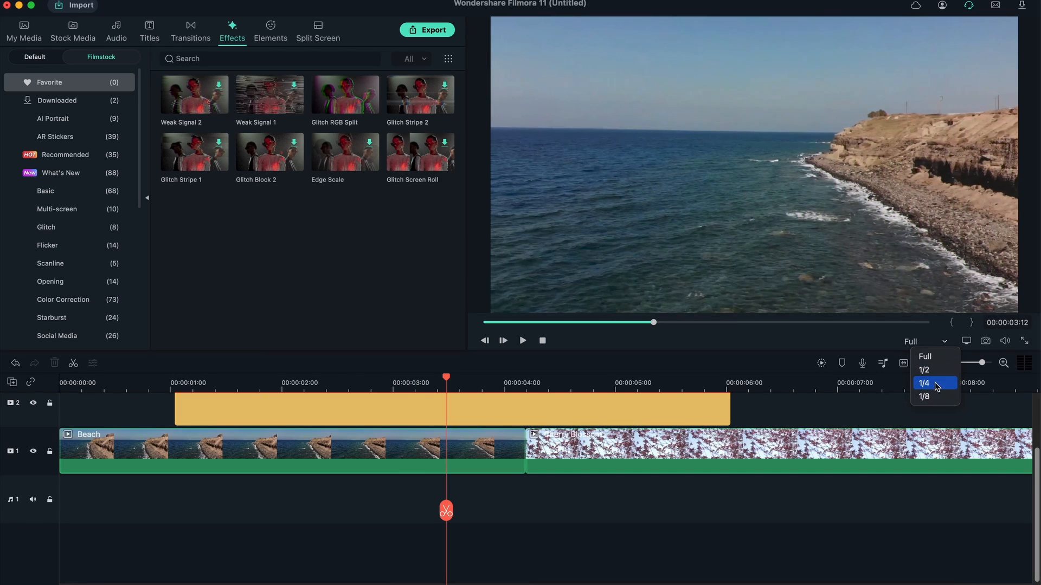
left_click(924, 383)
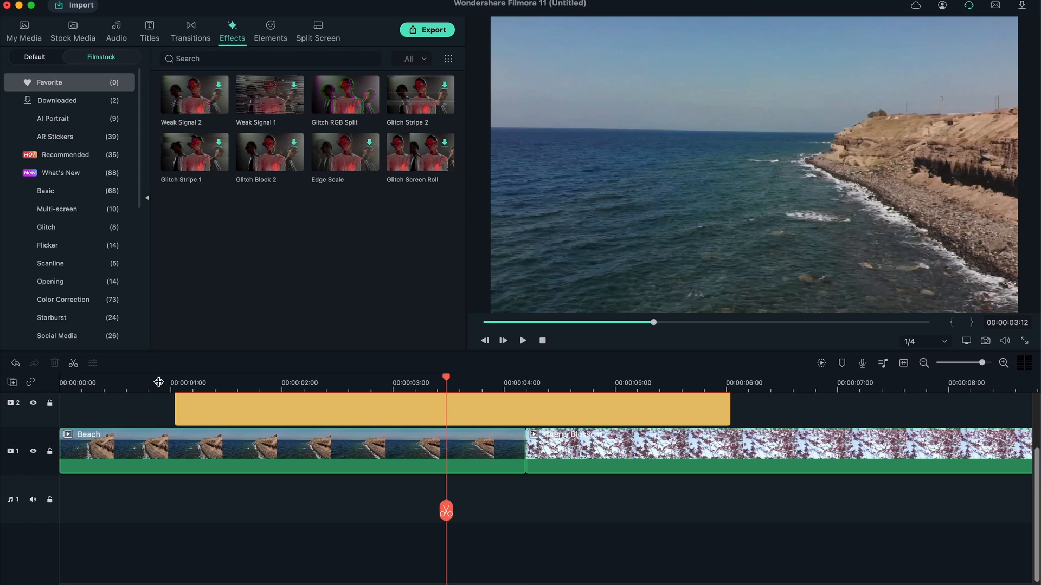
Step: Jump playback to about two seconds and select the glitch effect clip for removal
left_click(523, 340)
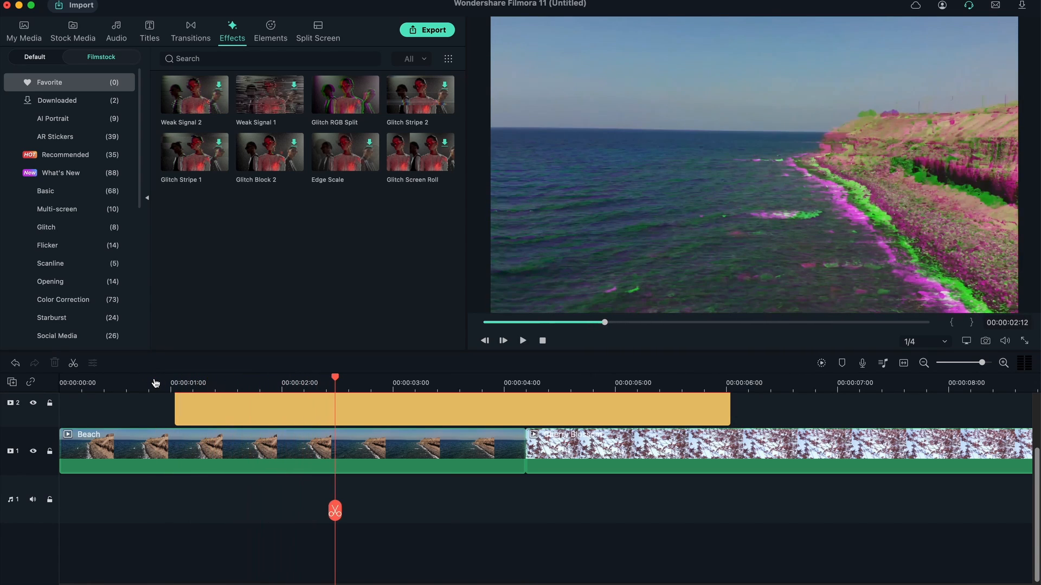
left_click(445, 414)
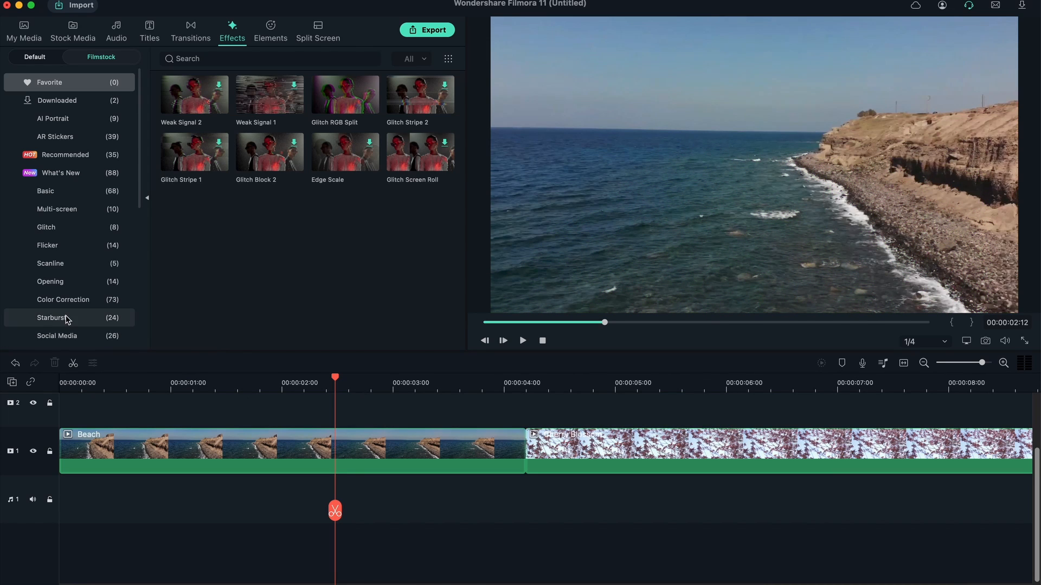
Step: Browse the Elements library, previewing Element Love 2 and the AR category
left_click(272, 31)
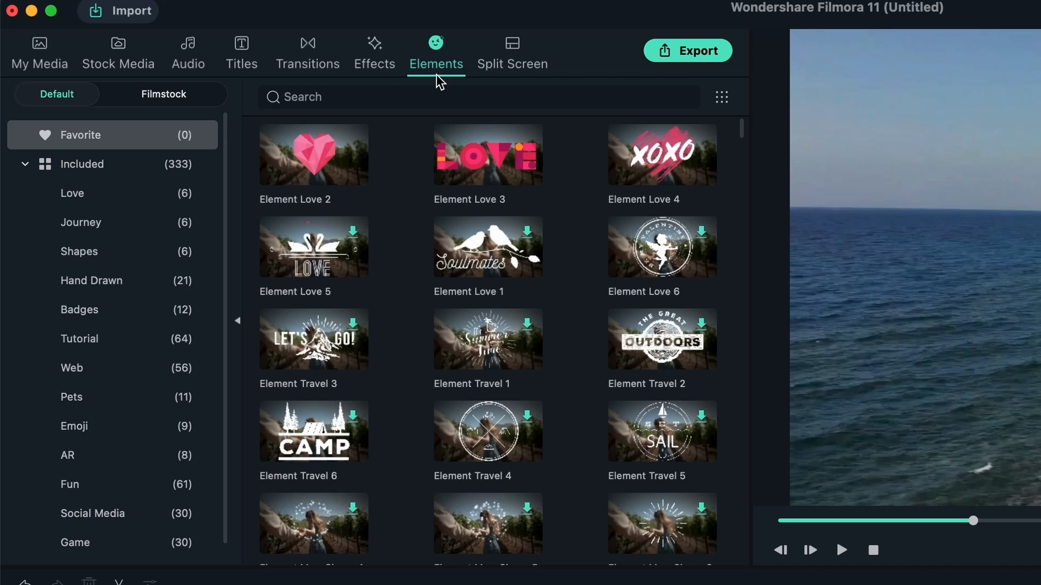
mouse_move(325, 171)
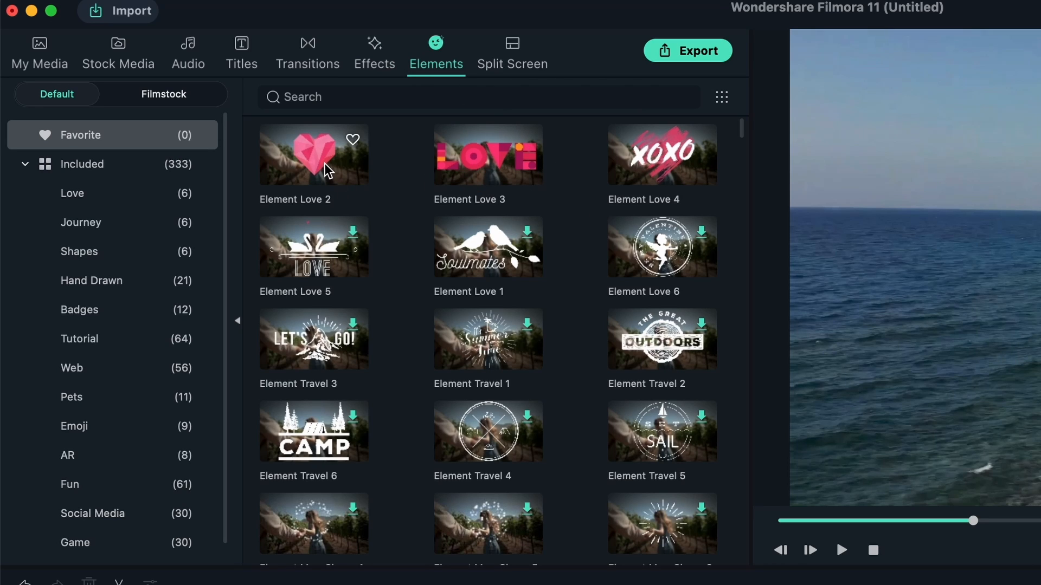
left_click(313, 154)
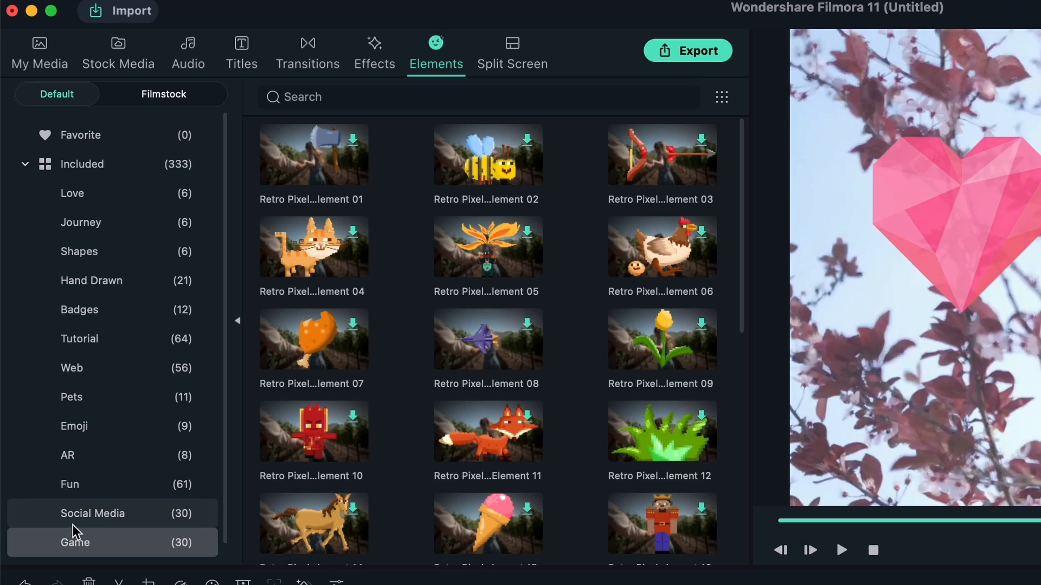
left_click(67, 455)
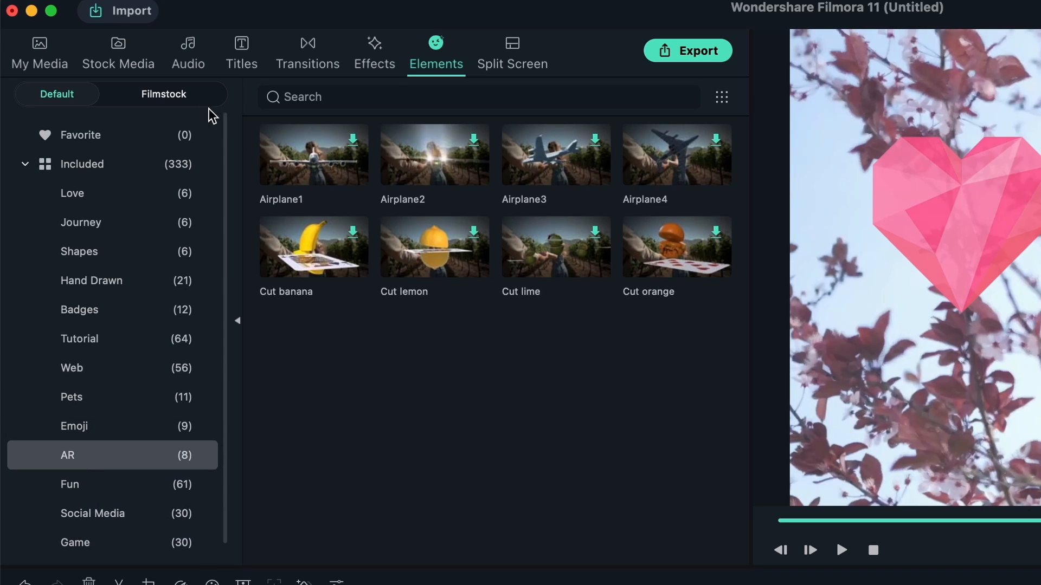
Step: Switch to the Filmstock element collection and browse its VFX elements
left_click(162, 94)
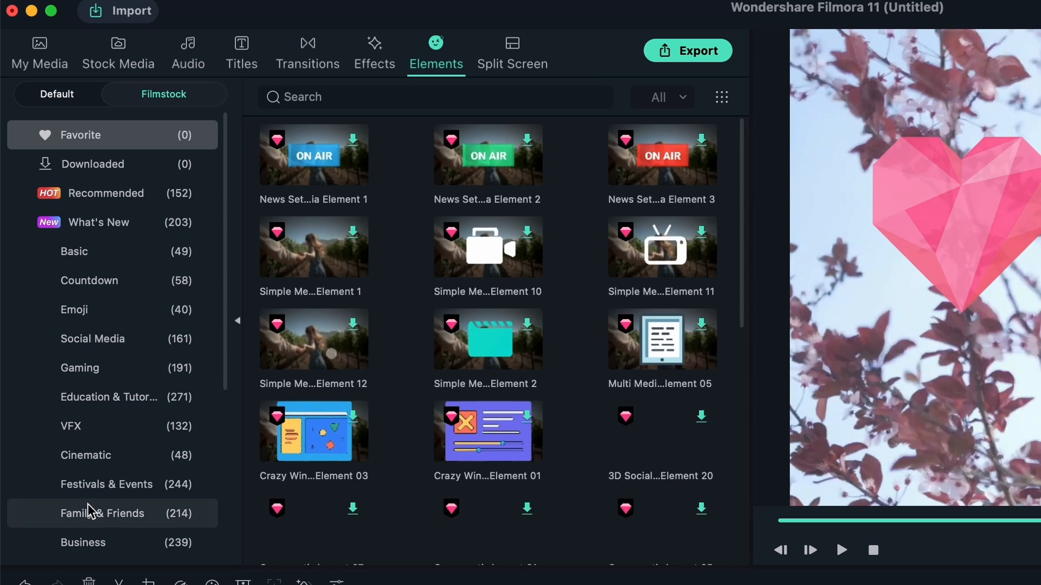
left_click(71, 427)
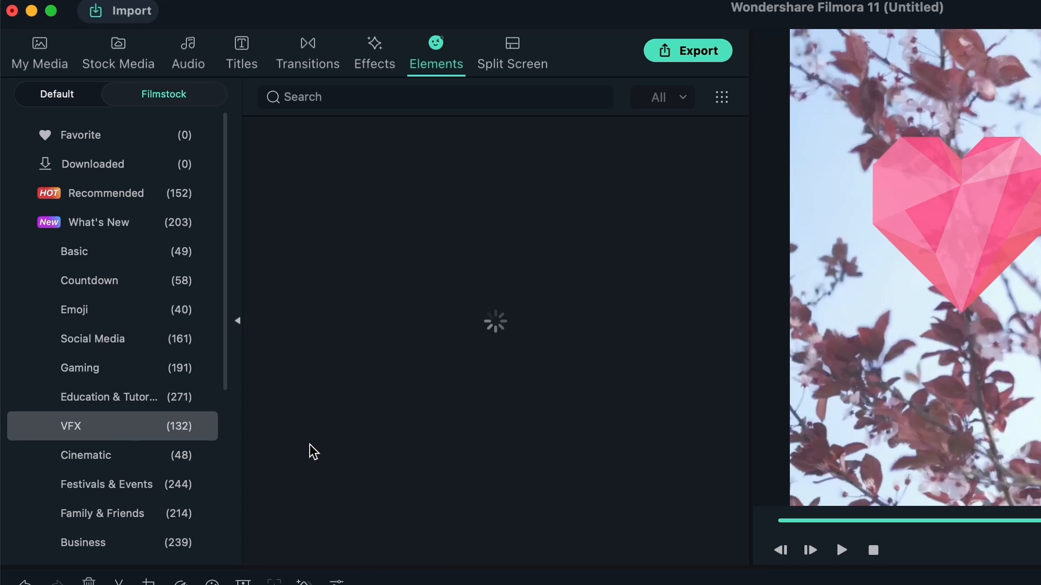
left_click(512, 44)
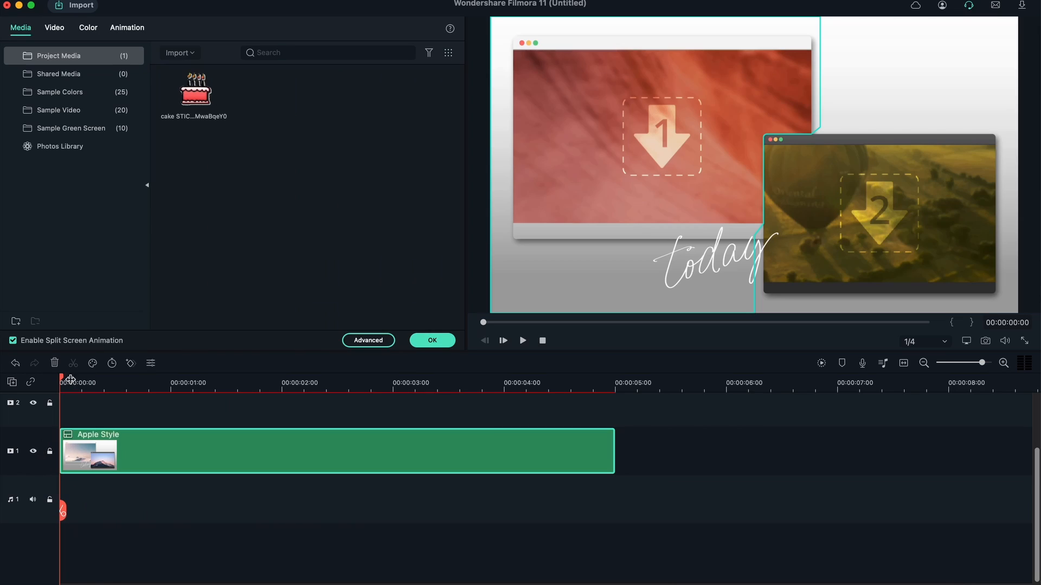
mouse_move(653, 108)
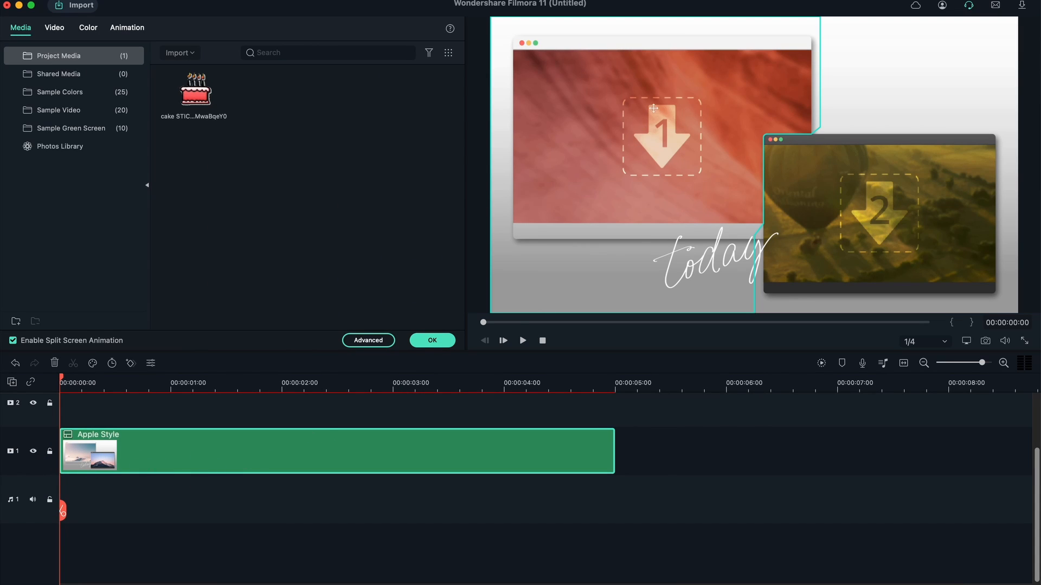
mouse_move(193, 109)
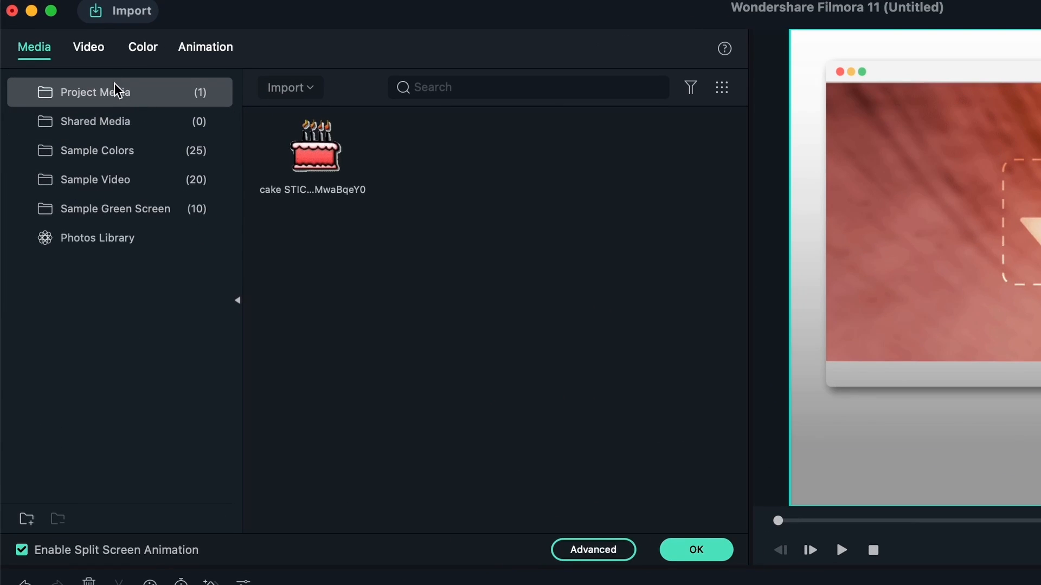
Step: Show the sample videos and zoom Beach and Cherry Blossom to fit their split-screen windows
left_click(95, 180)
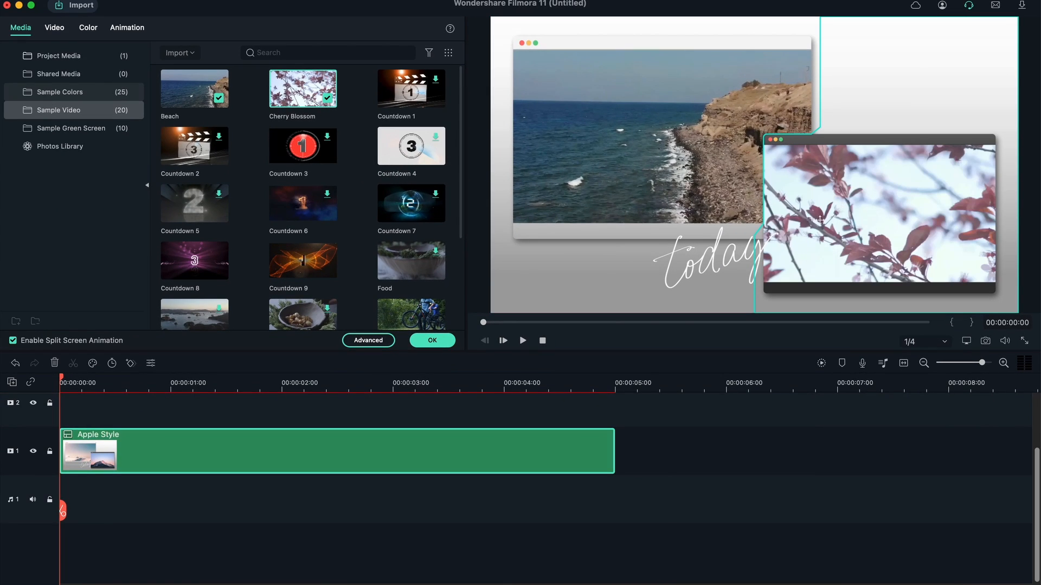
mouse_move(283, 186)
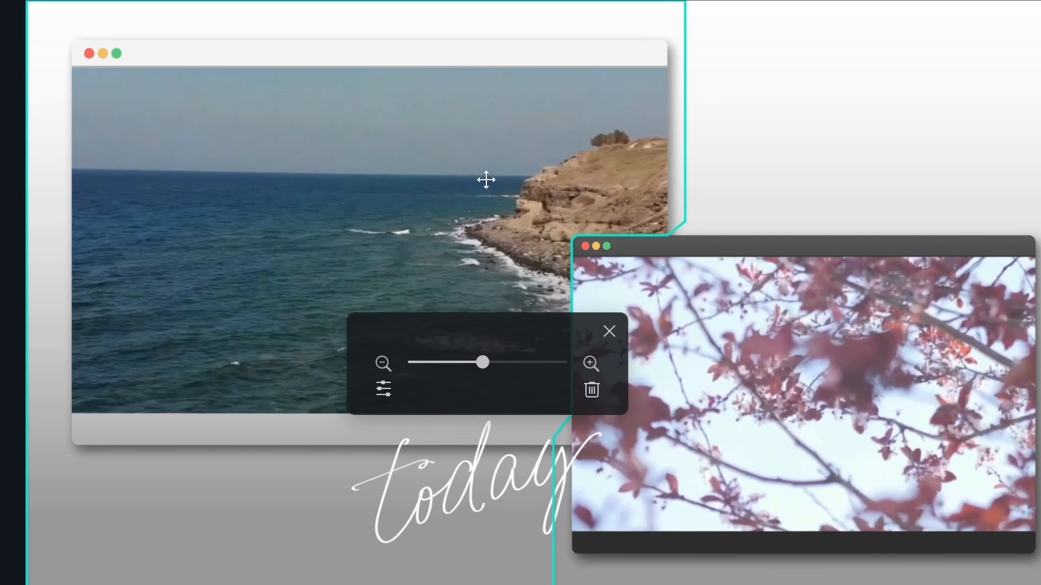
left_click_drag(481, 362, 417, 362)
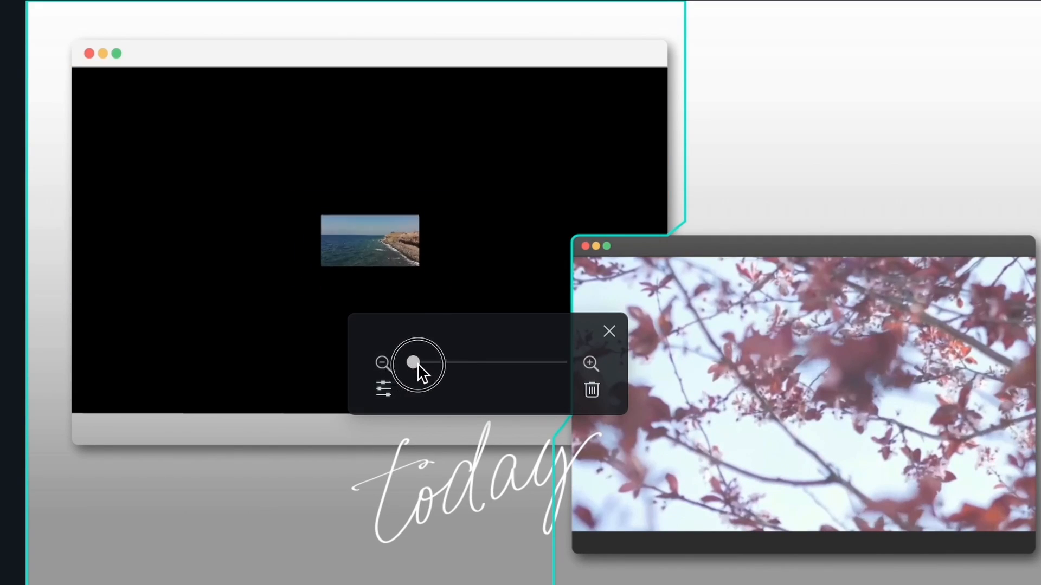
left_click_drag(418, 363, 489, 363)
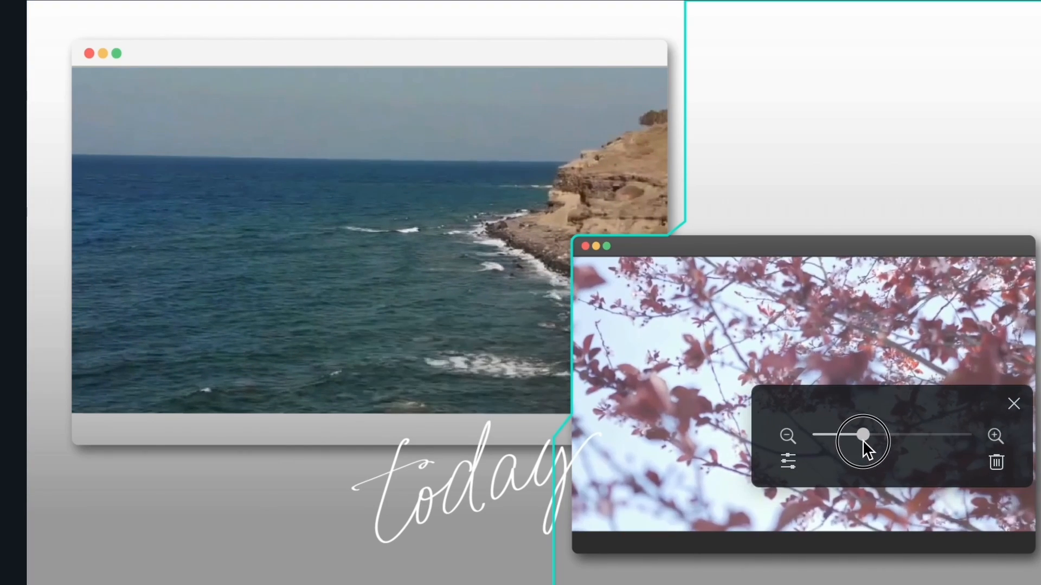
left_click_drag(863, 436, 844, 436)
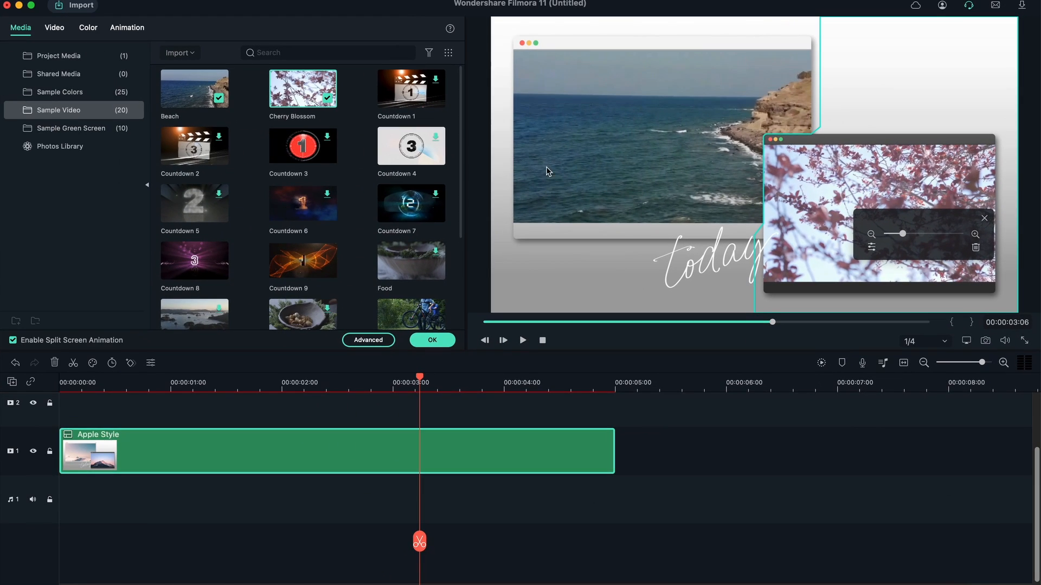
mouse_move(701, 167)
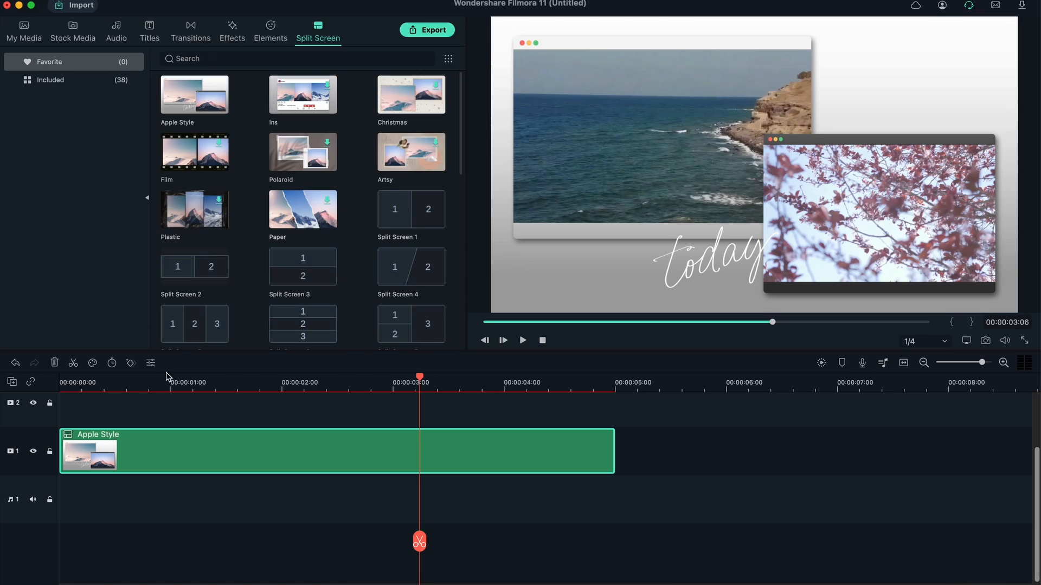
Step: Return to My Media and scrub the timeline to review the Apple Style split-screen clip
left_click(19, 30)
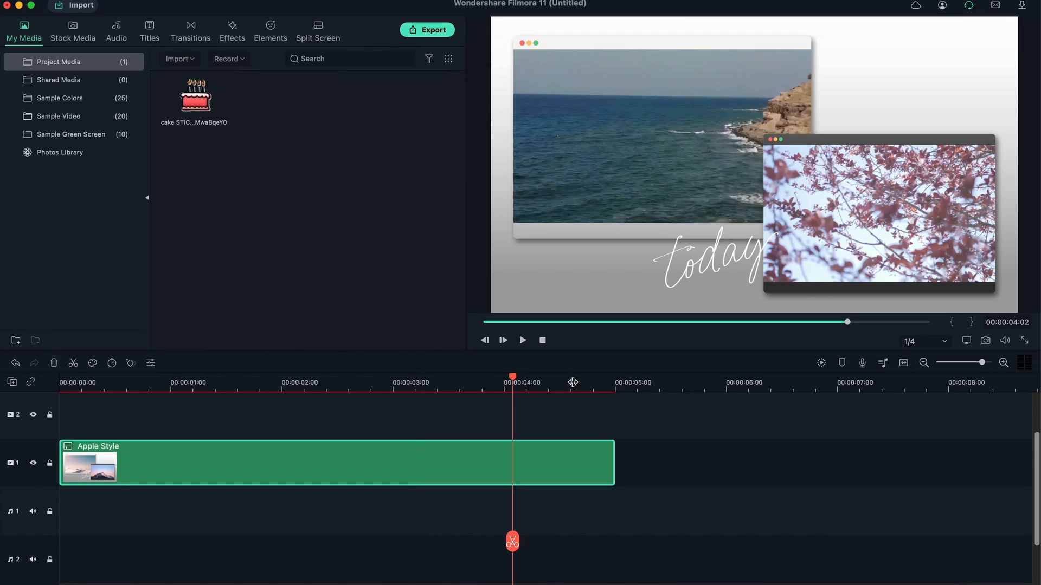
left_click(770, 389)
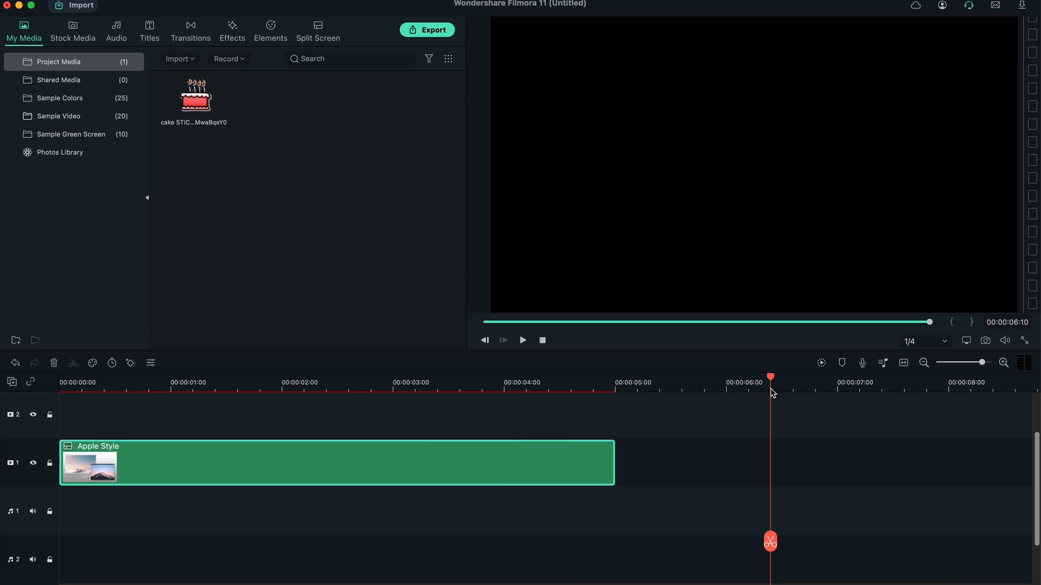
left_click(427, 392)
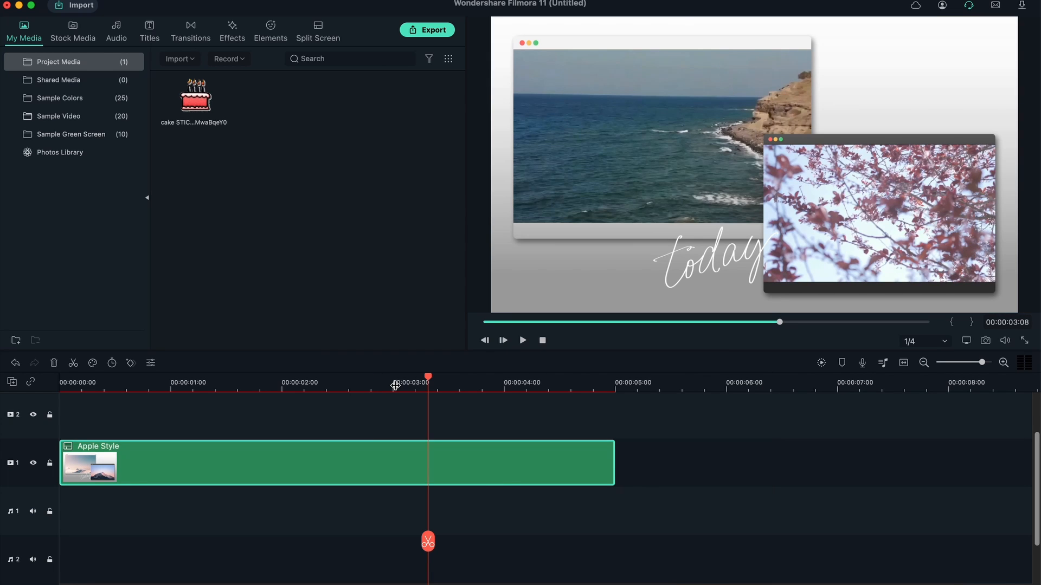
left_click(206, 390)
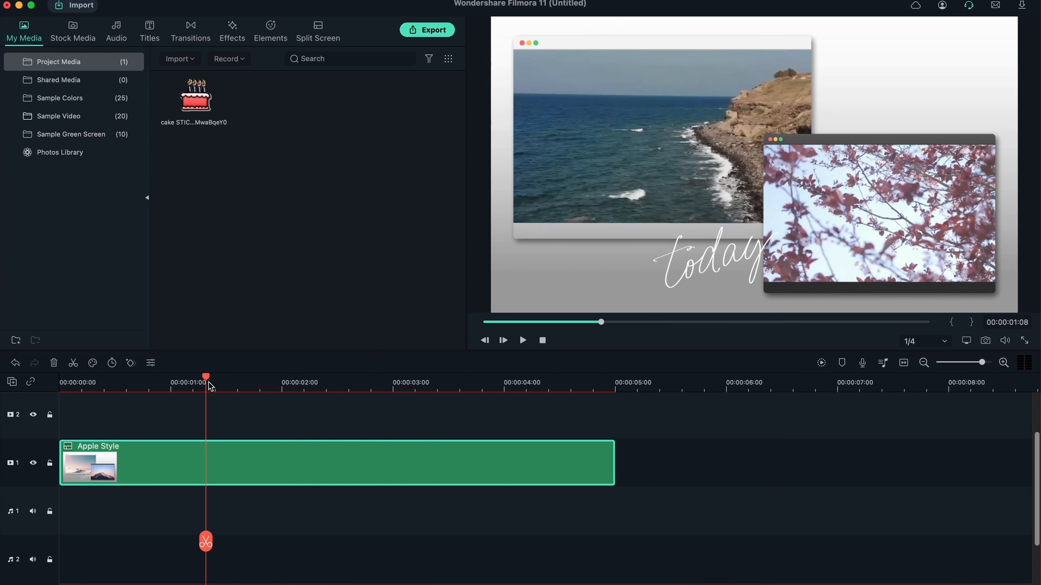